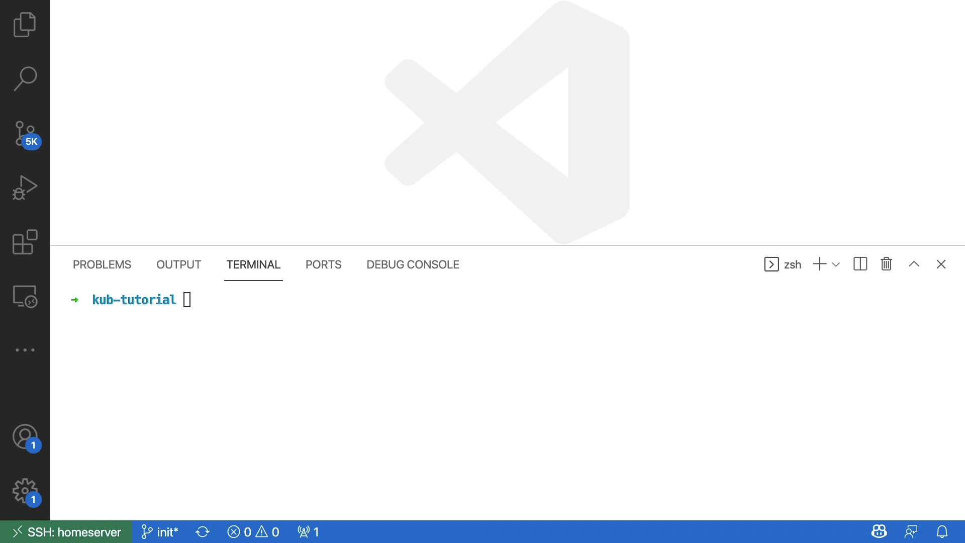
Type ./kind at the kub-tutorial prompt and sketch a minikube arrow to the Kubernetes box.
{"action": "type", "text": "./kind"}
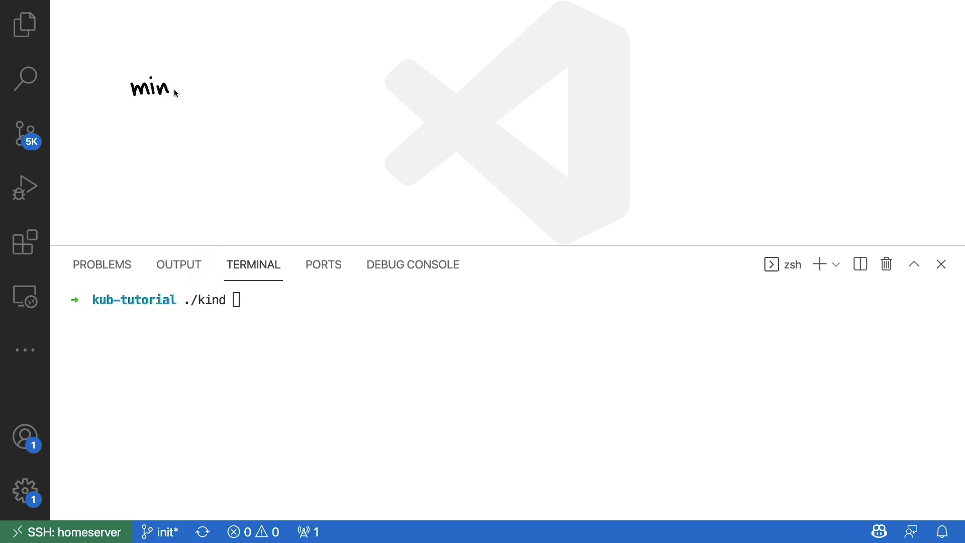
{"action": "type", "text": "kube"}
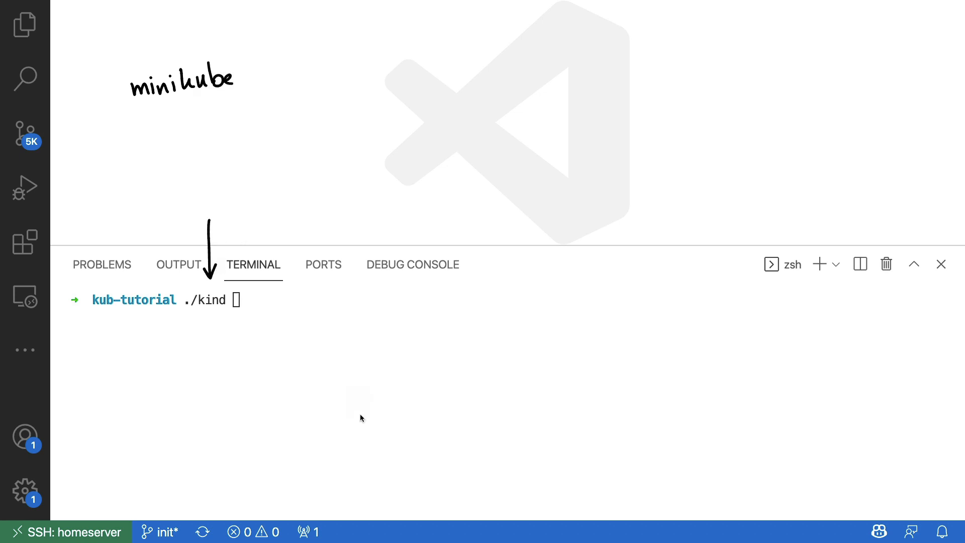
{"action": "mouse_move", "coordinate": [363, 438]}
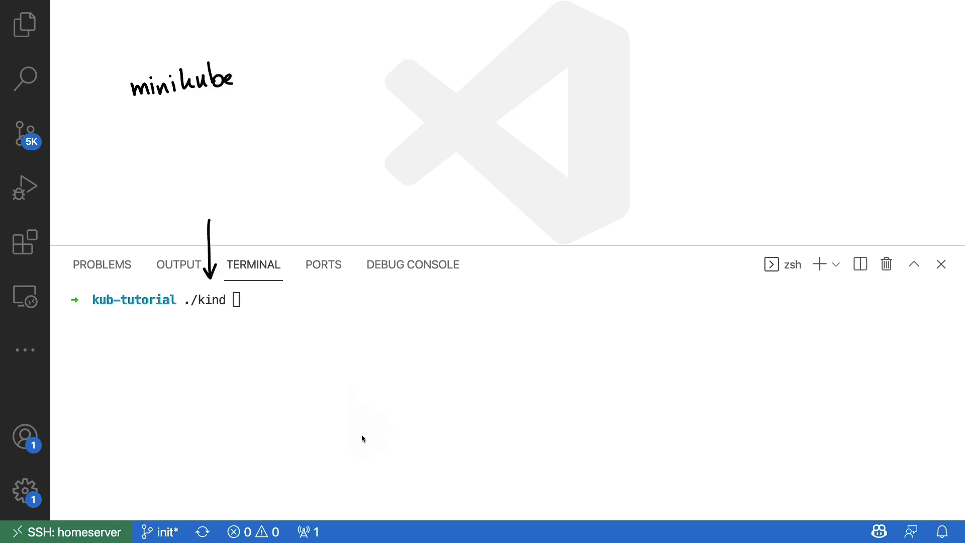
{"action": "mouse_move", "coordinate": [350, 80]}
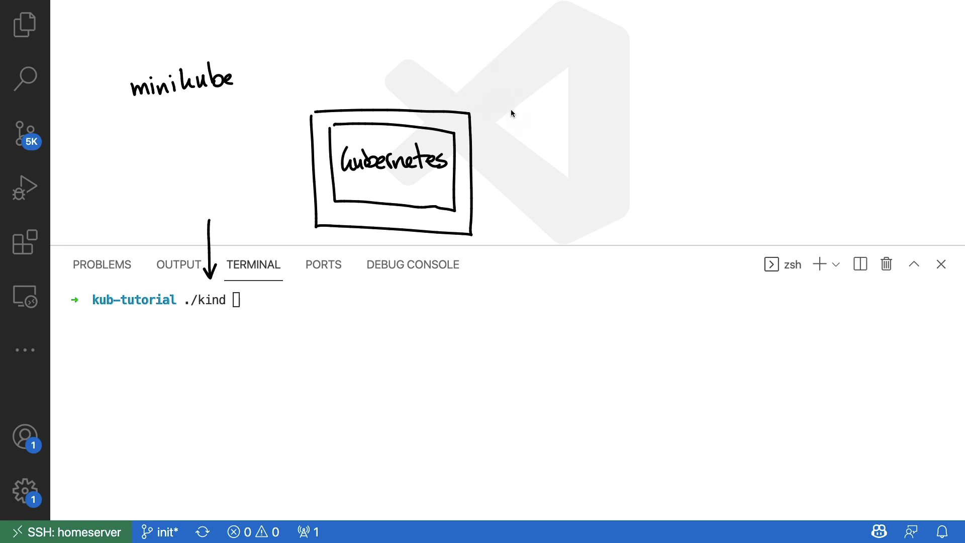
{"action": "left_click_drag", "start_coordinate": [244, 72], "coordinate": [351, 93]}
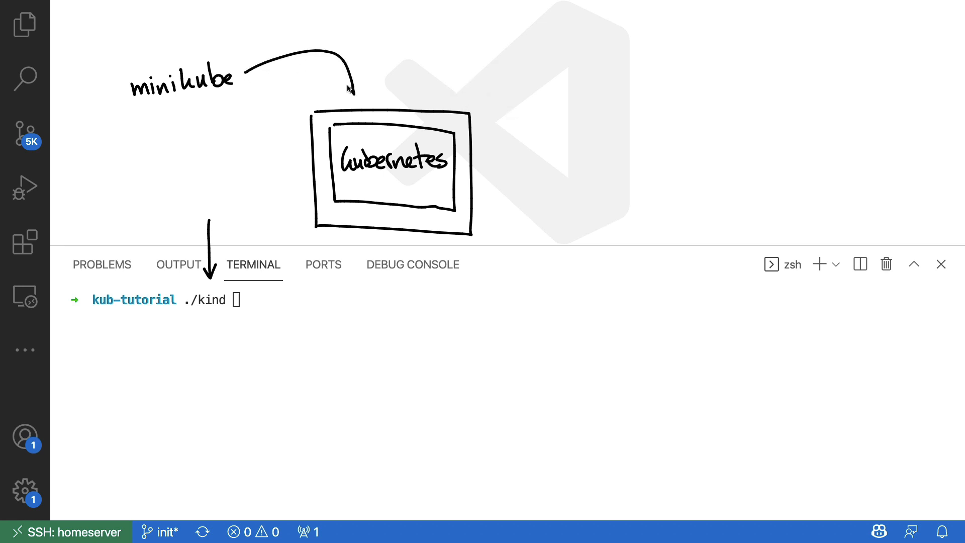
{"action": "mouse_move", "coordinate": [584, 162]}
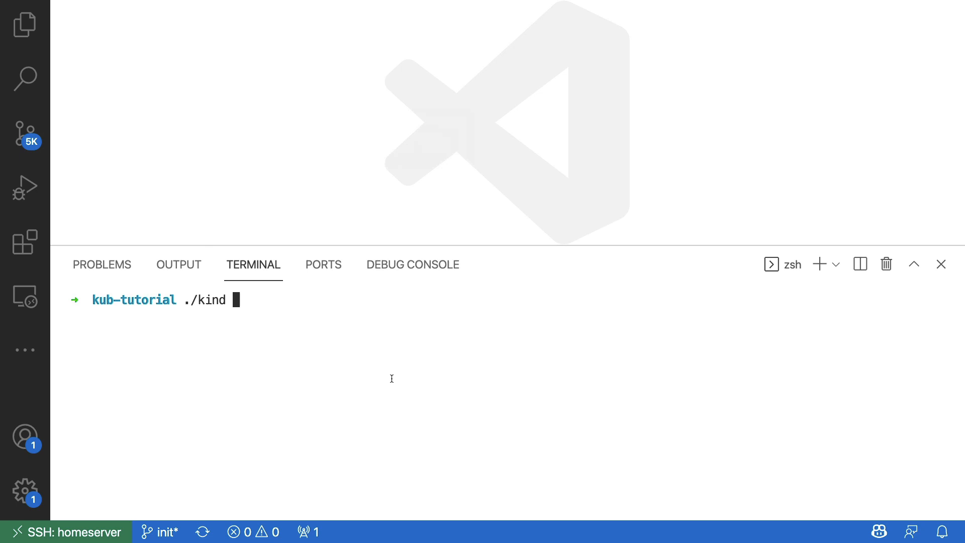
Run './kind create cluster' so the kind cluster exists with context kind-kind.
{"action": "type", "text": "create clus"}
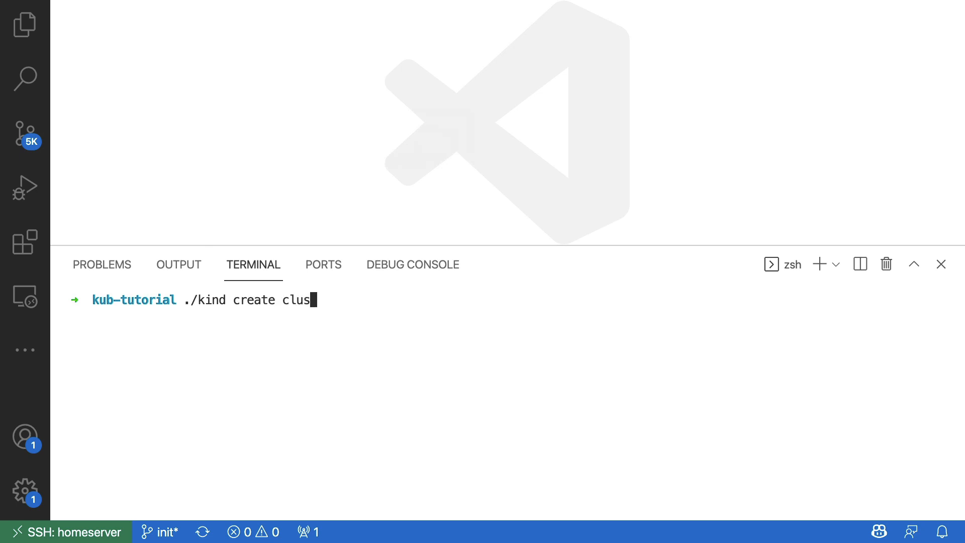
{"action": "type", "text": "ter"}
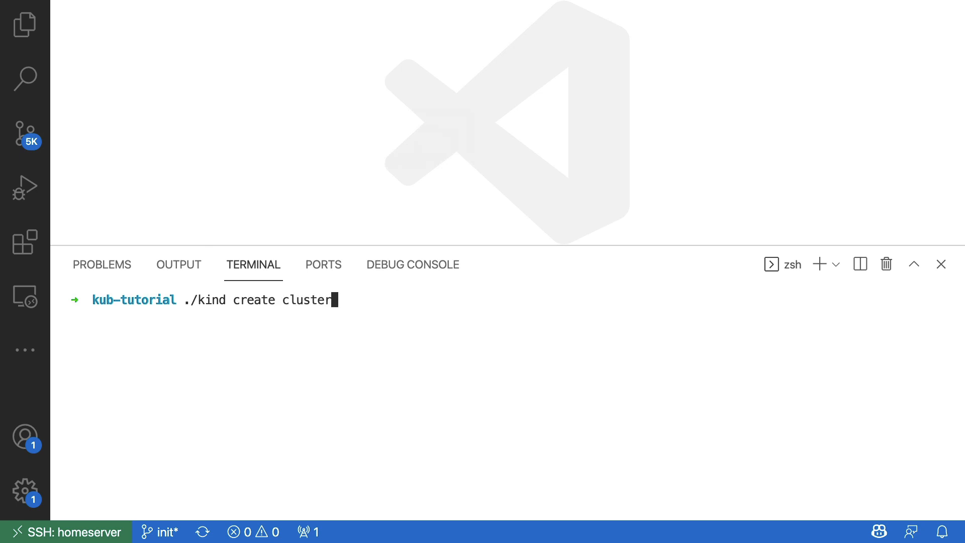
{"action": "key", "text": "Return"}
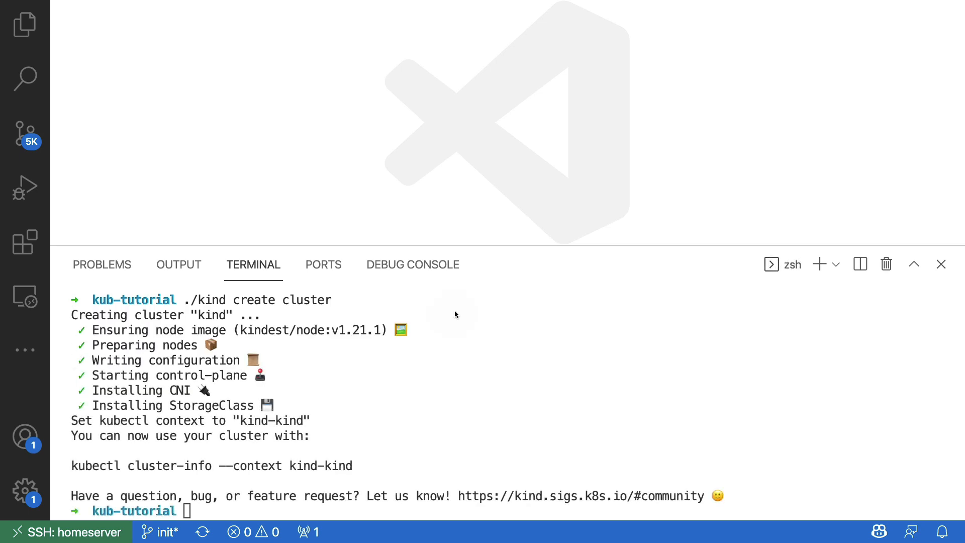
Run 'docker ps' to confirm kind-control-plane is running, then type kubectl.
{"action": "type", "text": "d"}
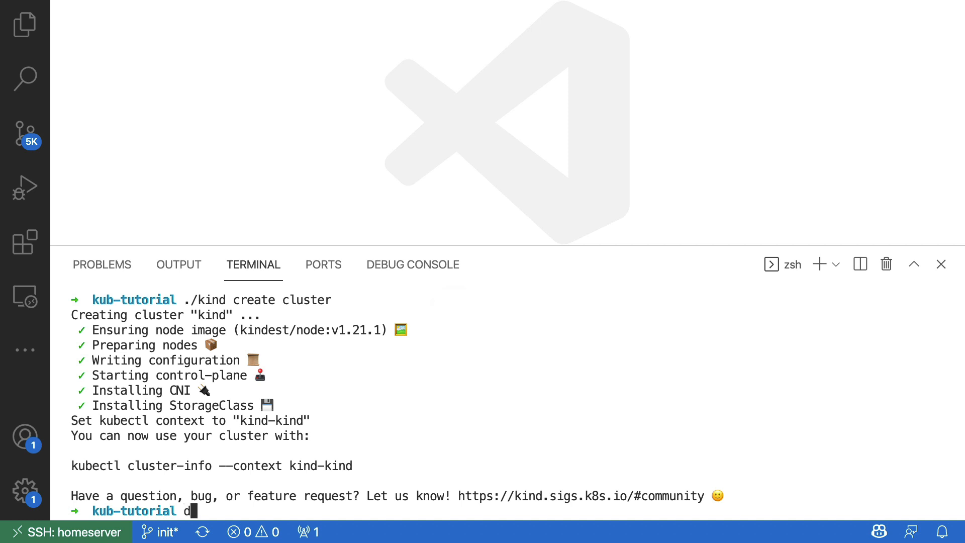
{"action": "type", "text": "ocker ps"}
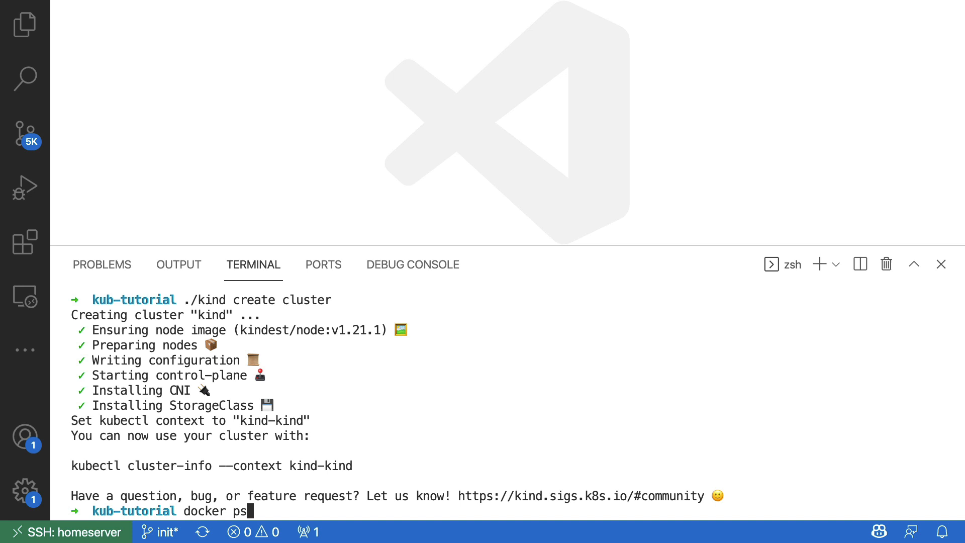
{"action": "key", "text": "Return"}
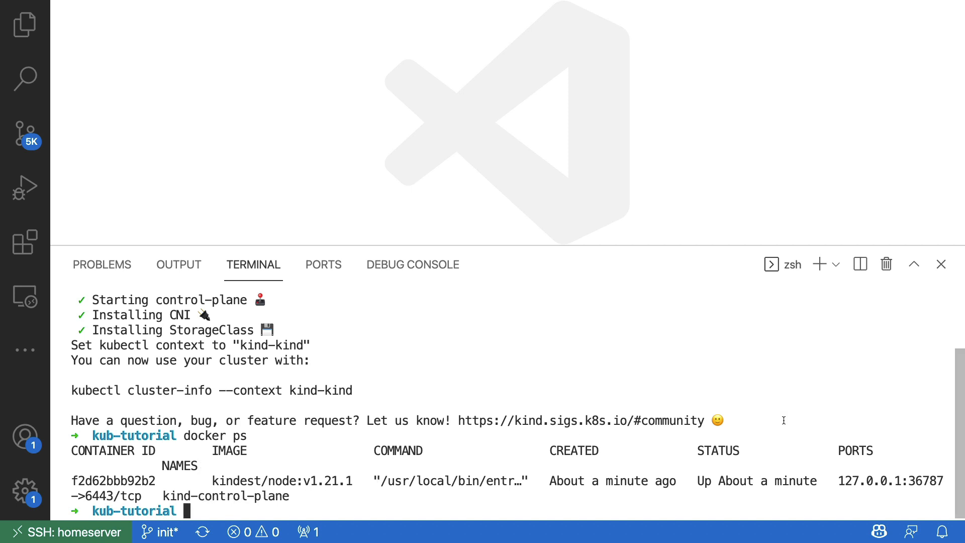
{"action": "type", "text": "k"}
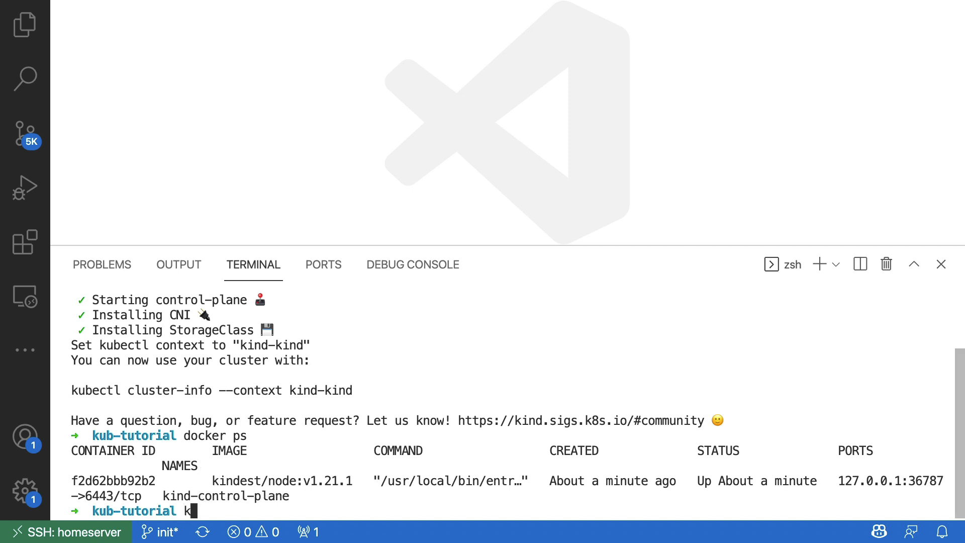
{"action": "type", "text": "ubectl"}
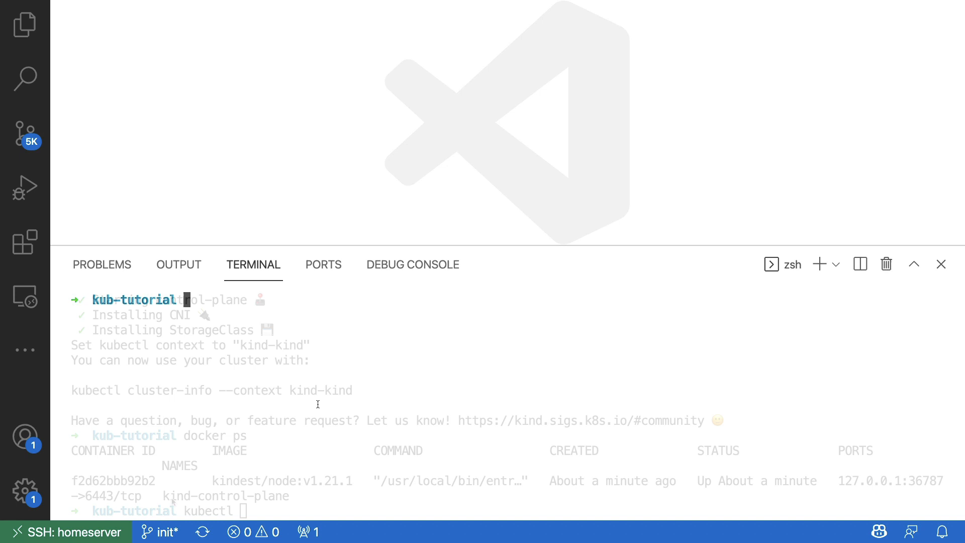
Clear the terminal and run 'kubectl create namespace demo', then begin the next kubectl command.
{"action": "key", "text": "ctrl+l"}
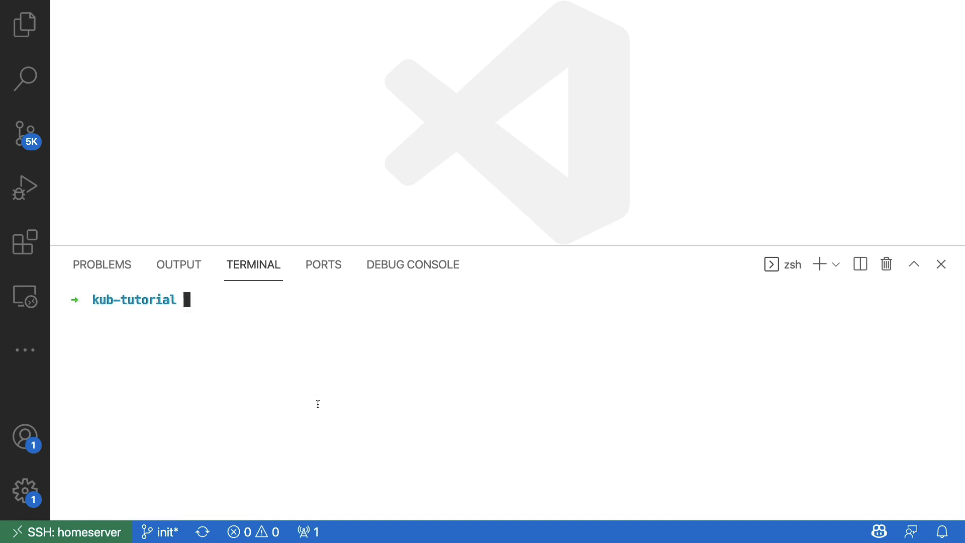
{"action": "type", "text": "kubectl"}
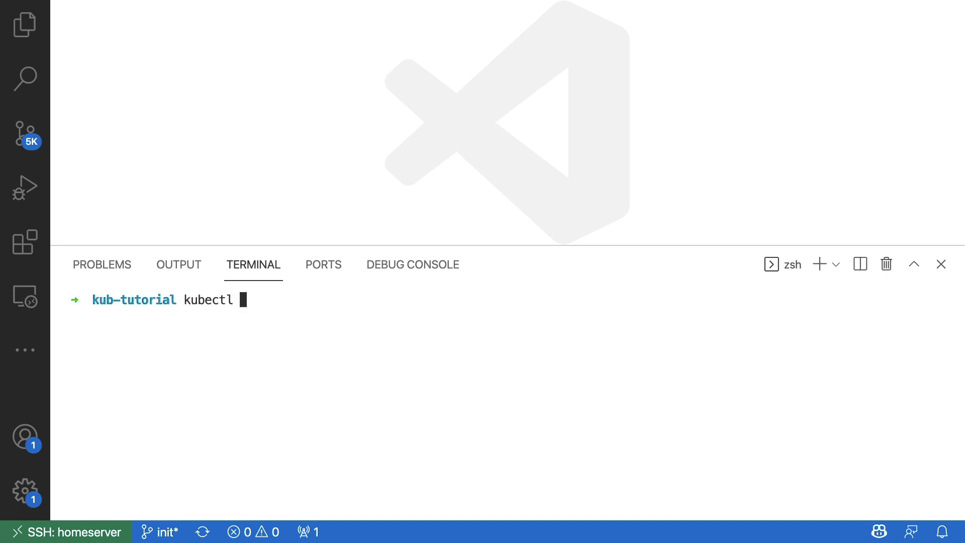
{"action": "type", "text": "create name"}
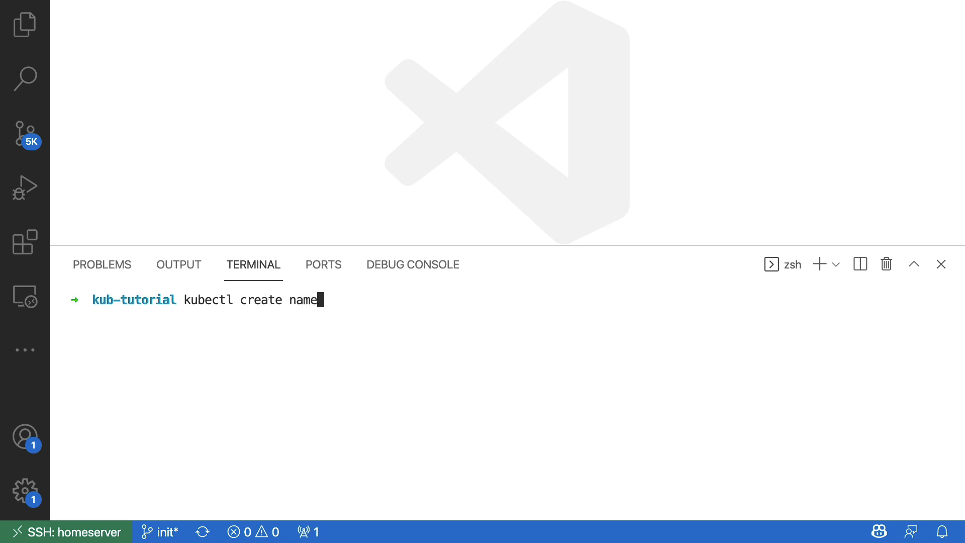
{"action": "type", "text": "space demo"}
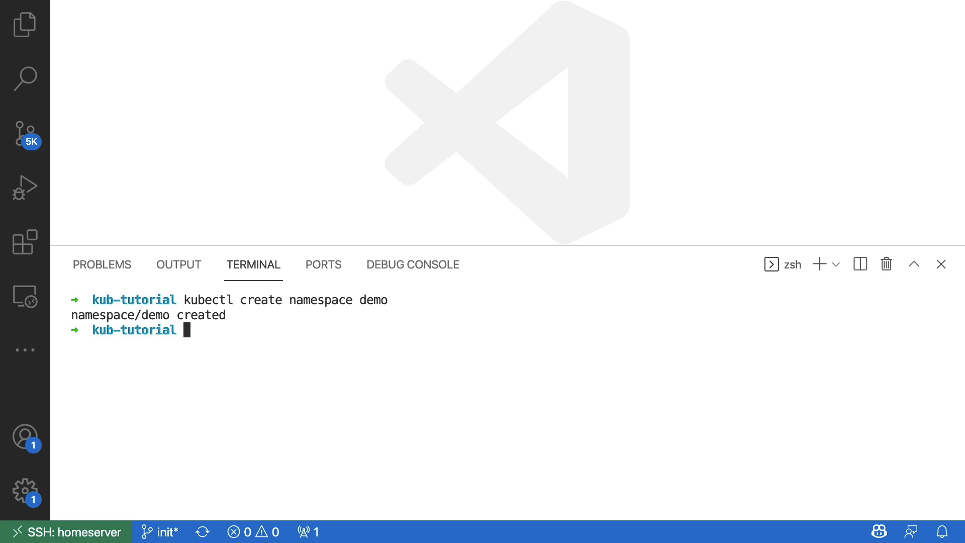
{"action": "type", "text": "kubectl --namespace demo"}
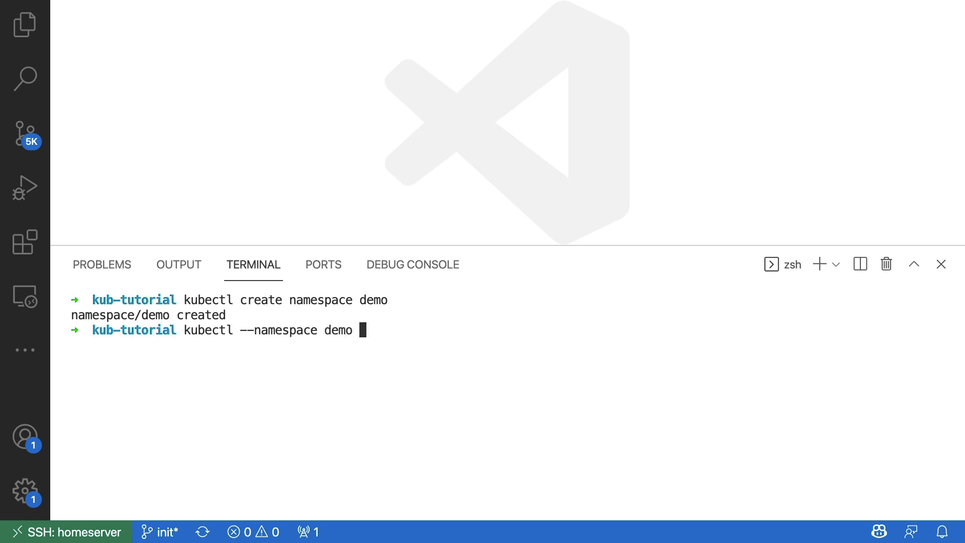
Type 'create deployment webstuff --image=nginx --replicas 3' for namespace demo, unrun.
{"action": "type", "text": "cre"}
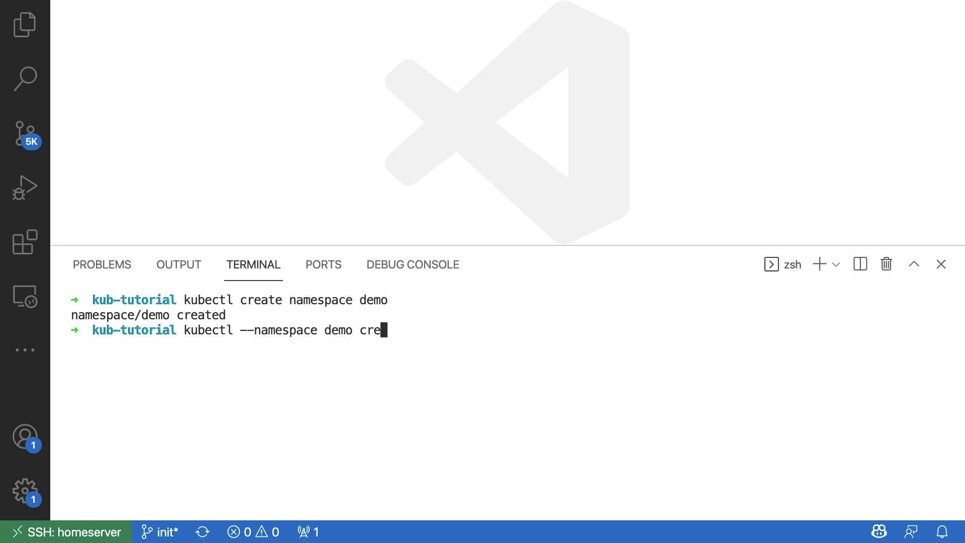
{"action": "type", "text": "ate"}
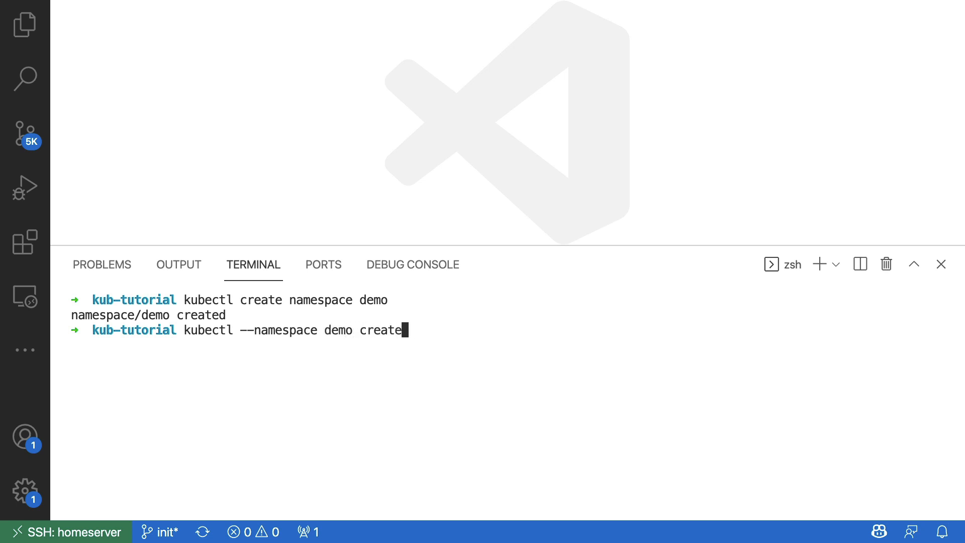
{"action": "type", "text": "deployment"}
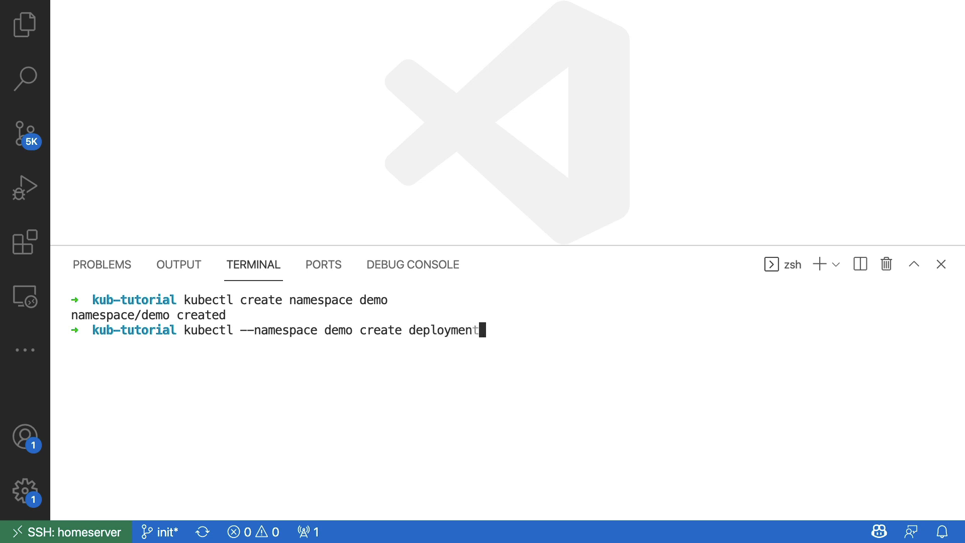
{"action": "type", "text": "webstuf"}
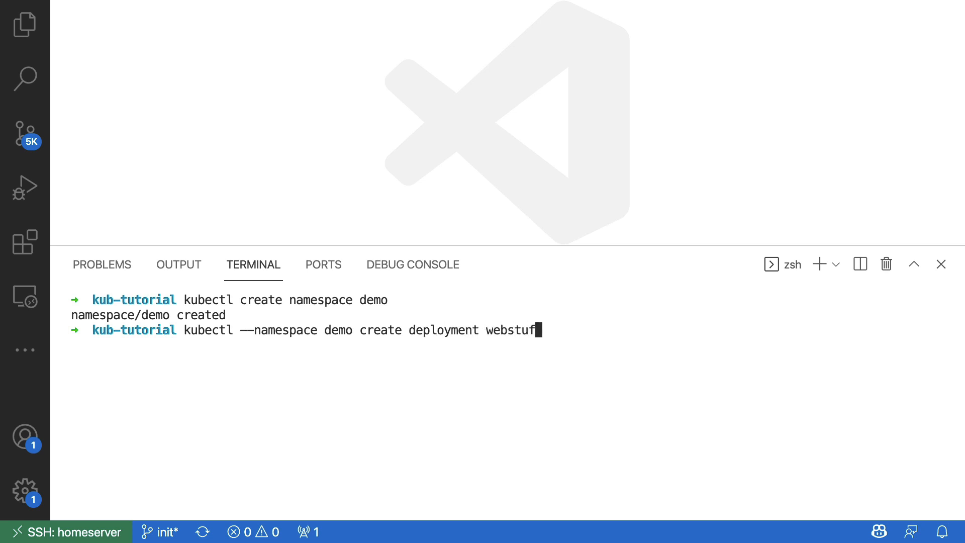
{"action": "type", "text": "f"}
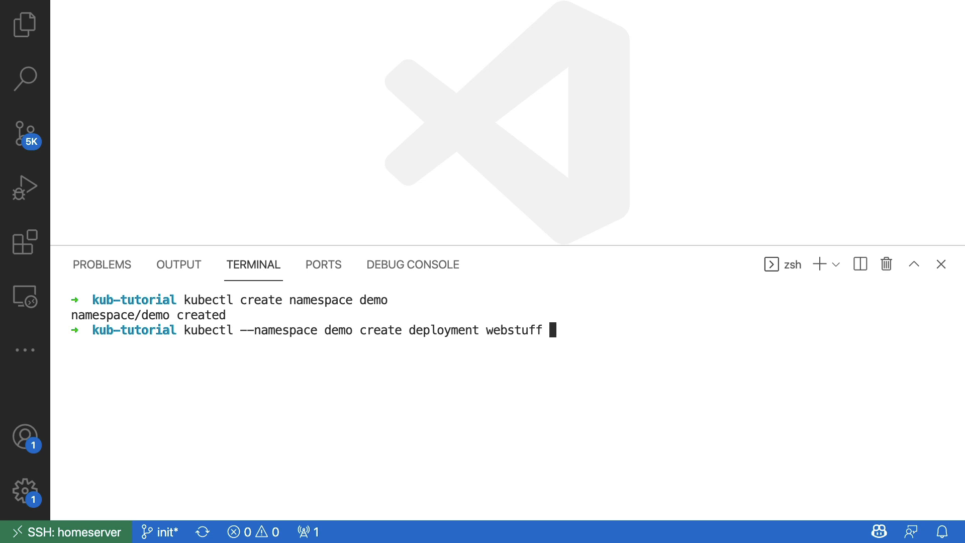
{"action": "type", "text": "--"}
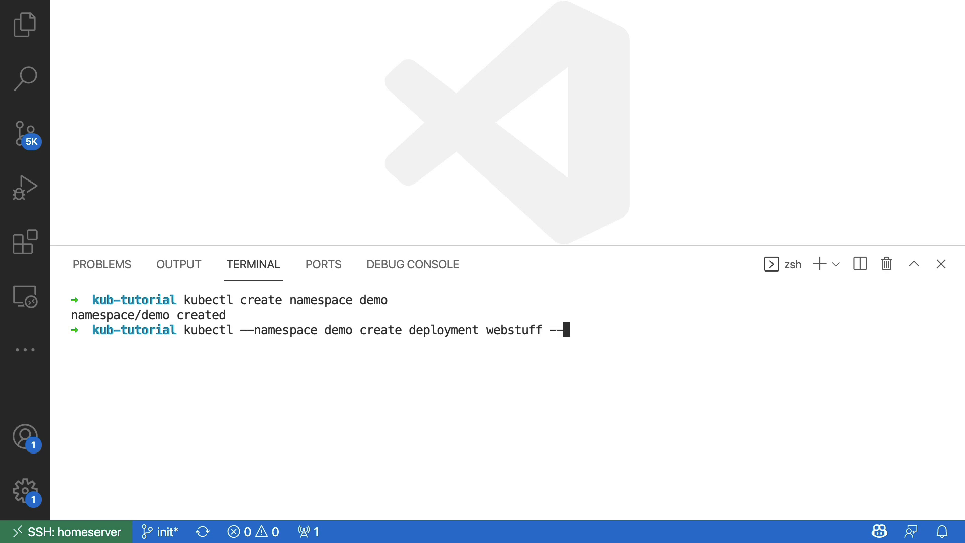
{"action": "type", "text": "ims"}
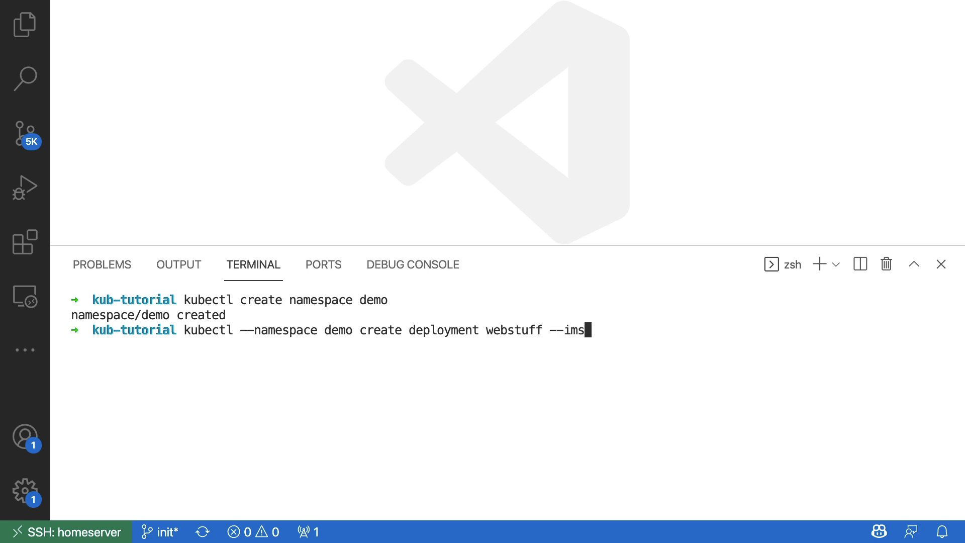
{"action": "type", "text": "age="}
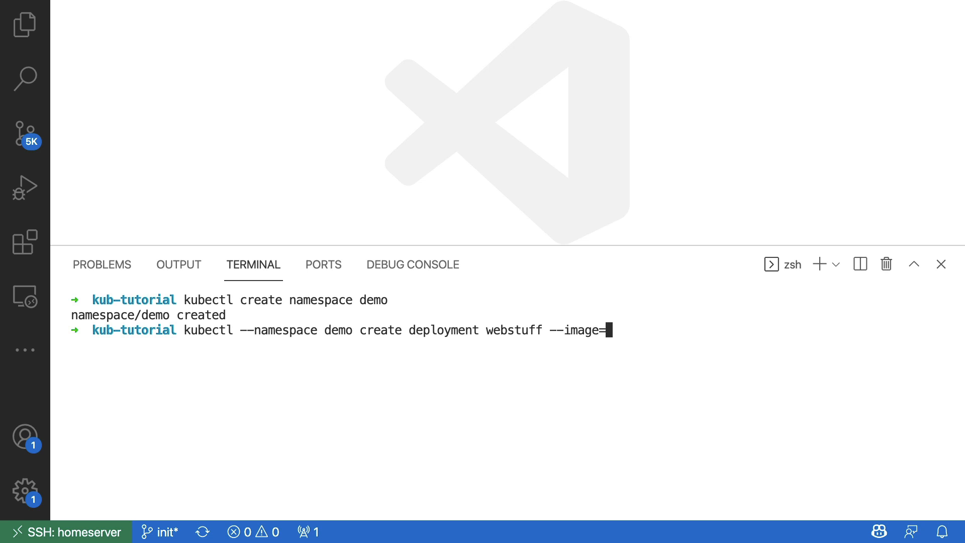
{"action": "type", "text": "nginx"}
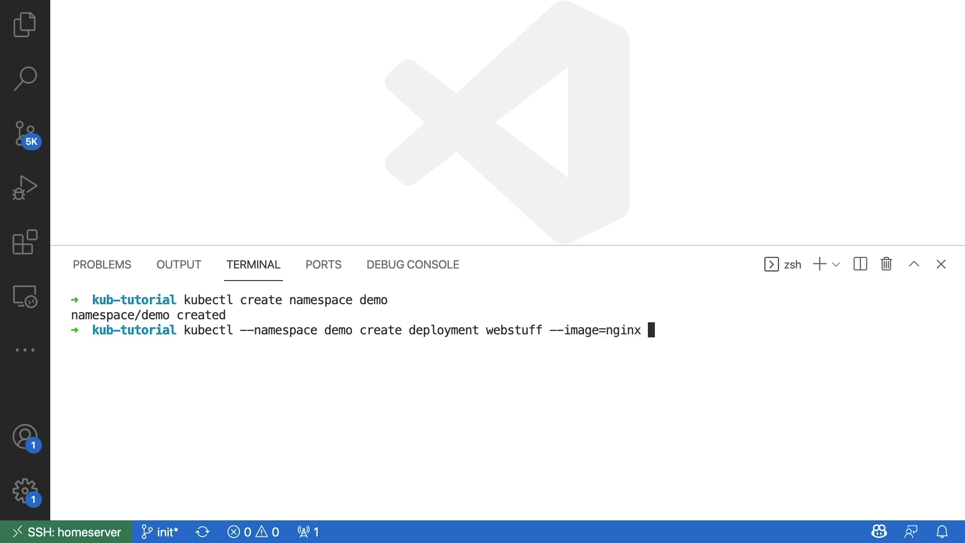
{"action": "type", "text": "--repl"}
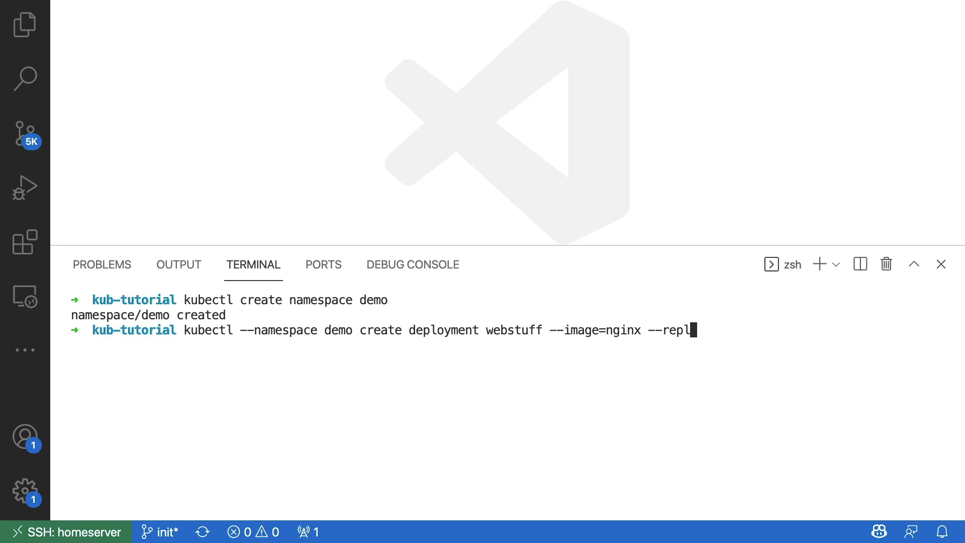
{"action": "type", "text": "icas"}
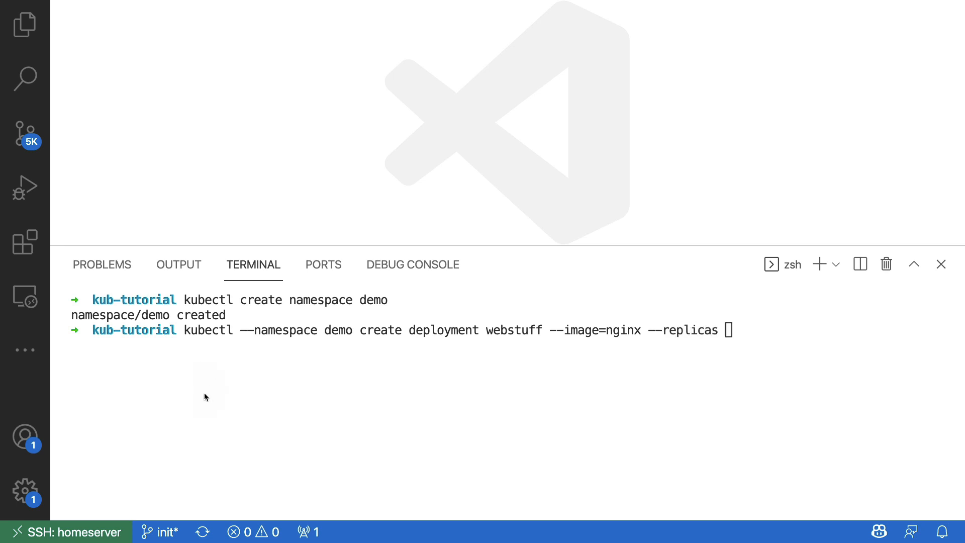
{"action": "mouse_move", "coordinate": [238, 343]}
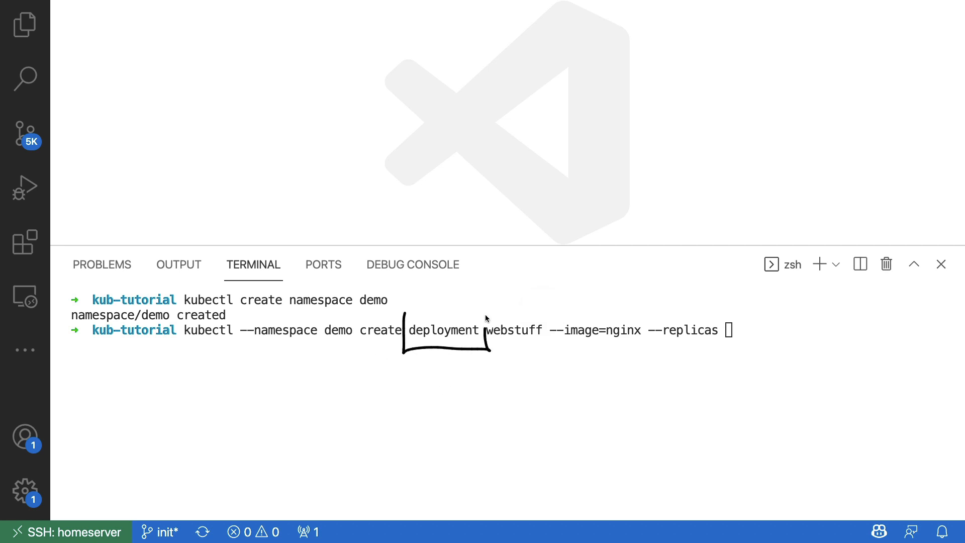
{"action": "mouse_move", "coordinate": [449, 307]}
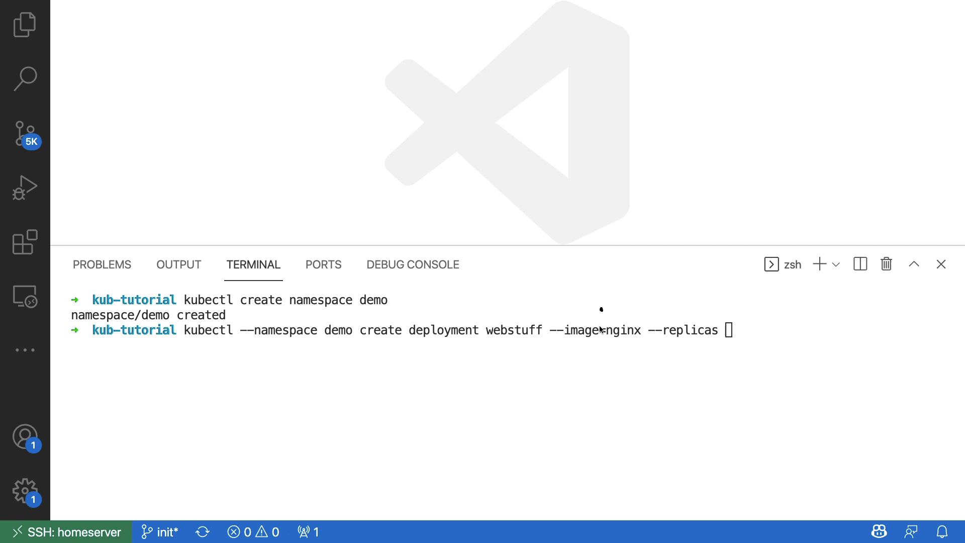
{"action": "mouse_move", "coordinate": [743, 288]}
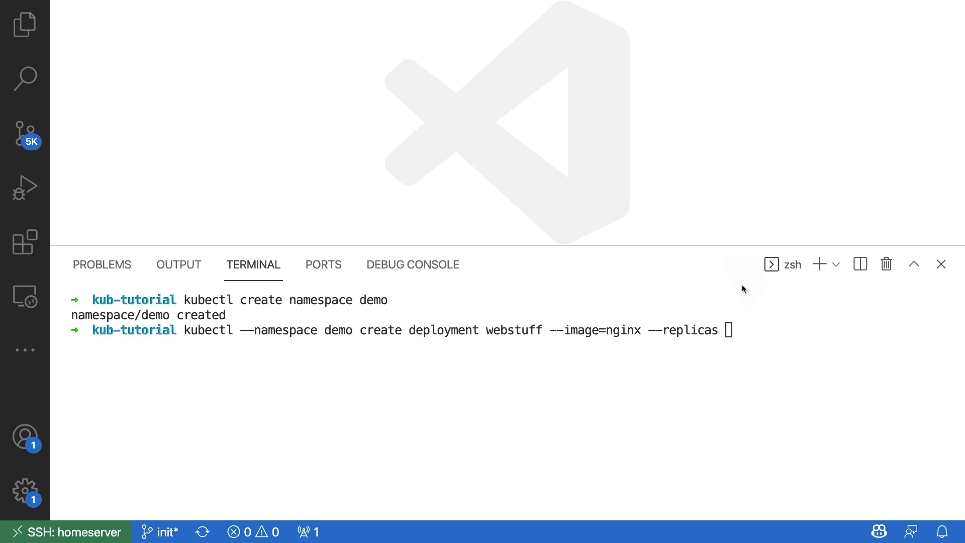
{"action": "mouse_move", "coordinate": [766, 324]}
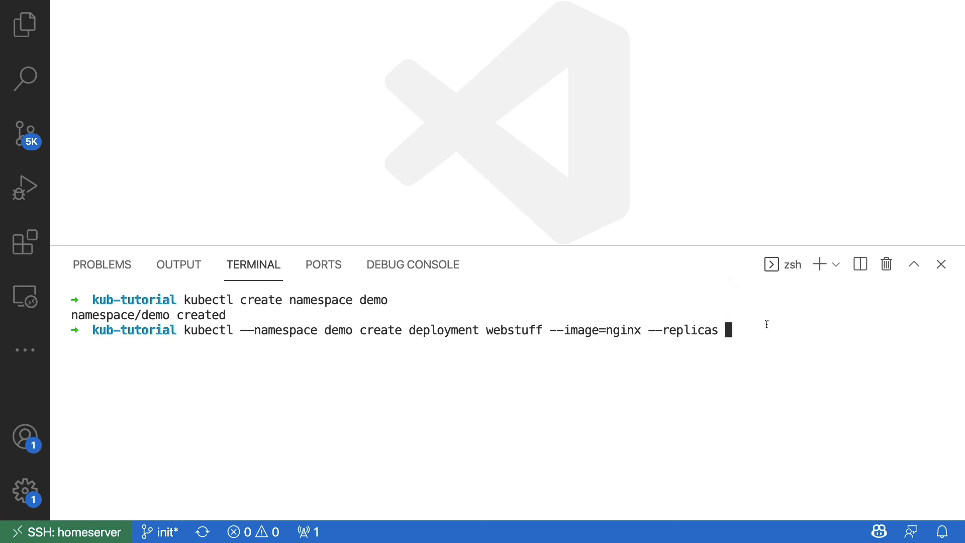
{"action": "type", "text": "3"}
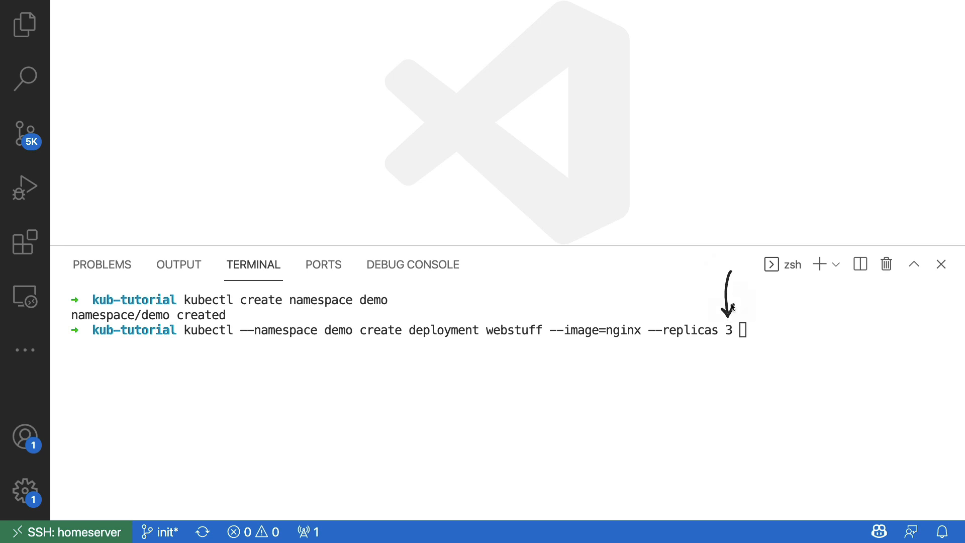
{"action": "mouse_move", "coordinate": [628, 306]}
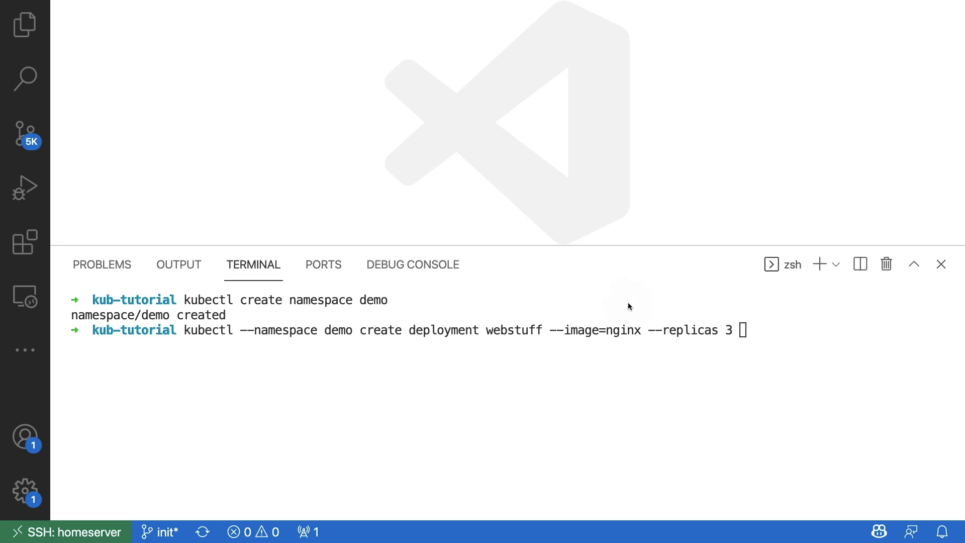
Create the webstuff deployment and run 'kubectl --namespace demo get pods' showing three pods.
{"action": "key", "text": "Return"}
{"action": "type", "text": "kubectl --namesp"}
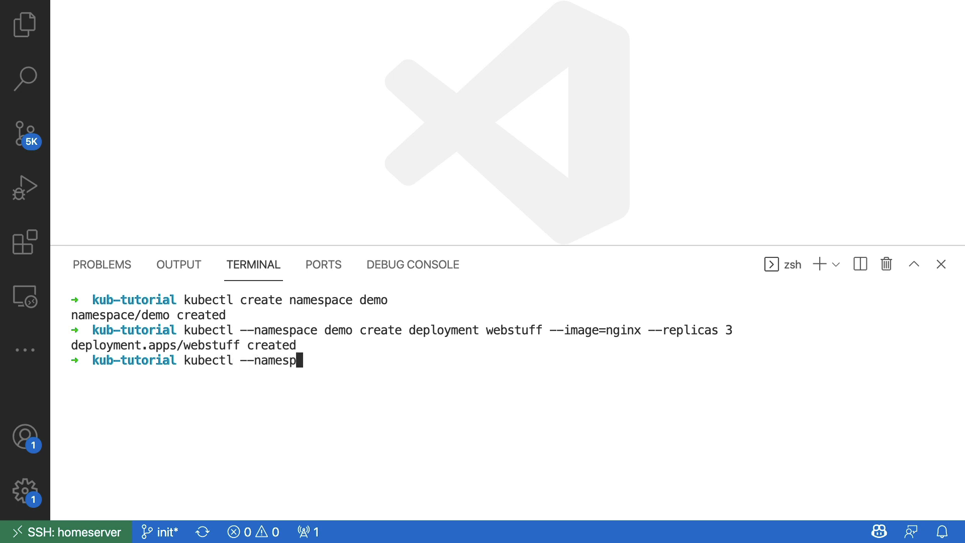
{"action": "type", "text": "ace demo"}
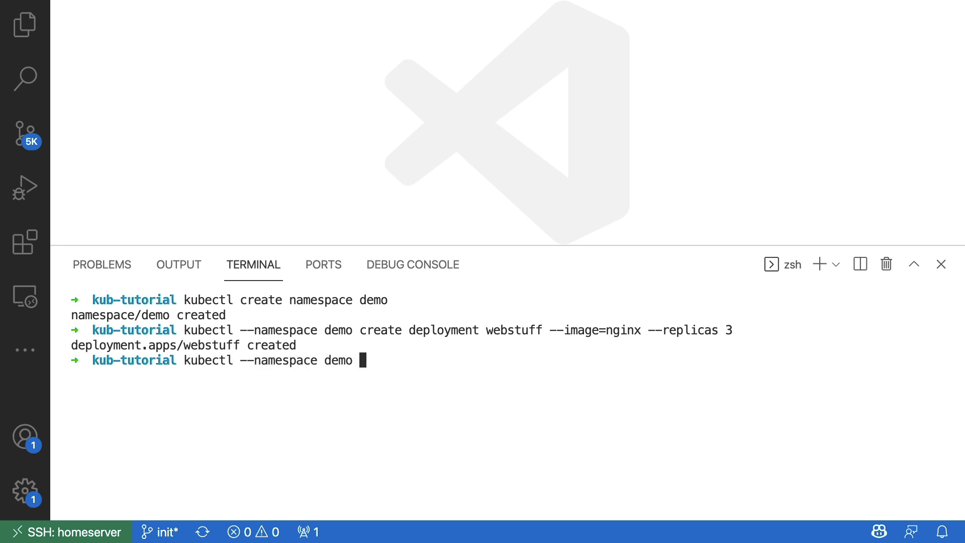
{"action": "type", "text": "get"}
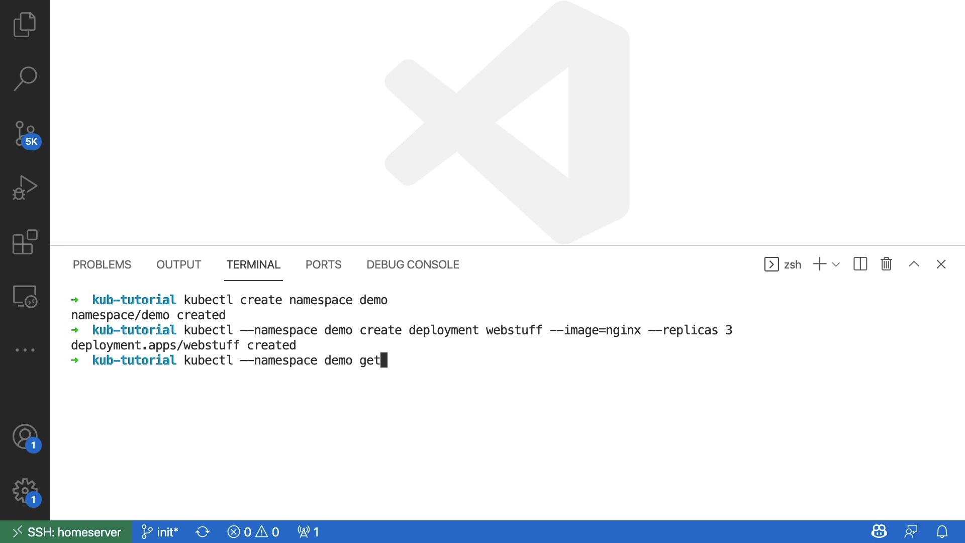
{"action": "type", "text": "pods"}
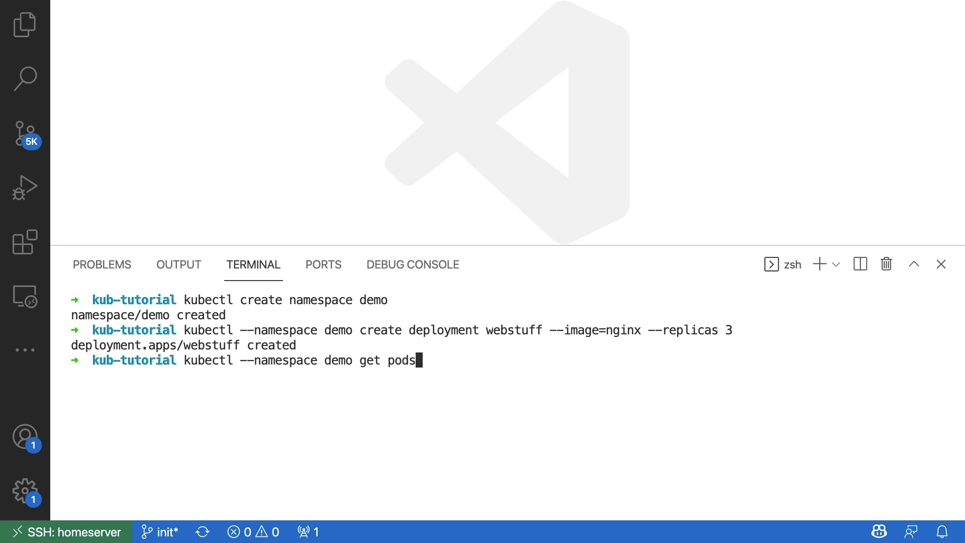
{"action": "key", "text": "Return"}
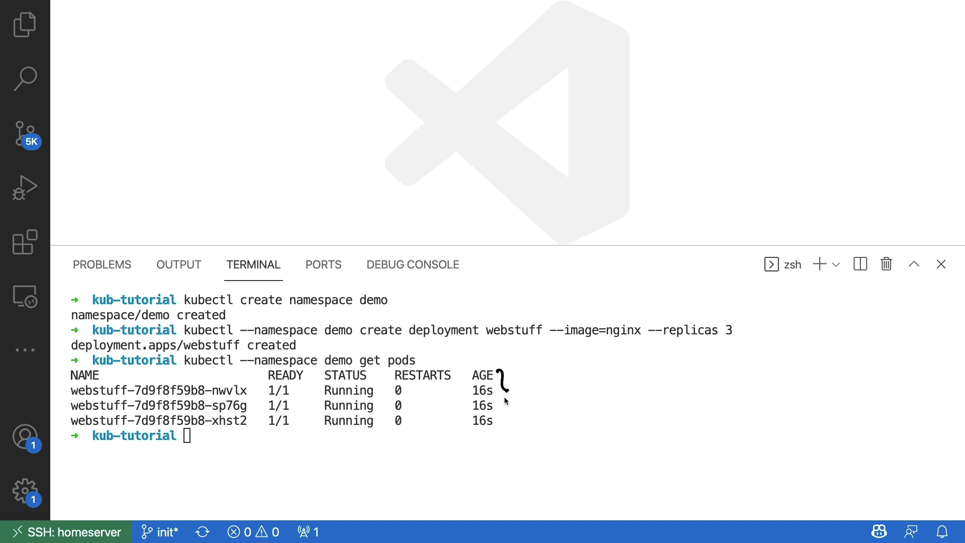
{"action": "mouse_move", "coordinate": [504, 429]}
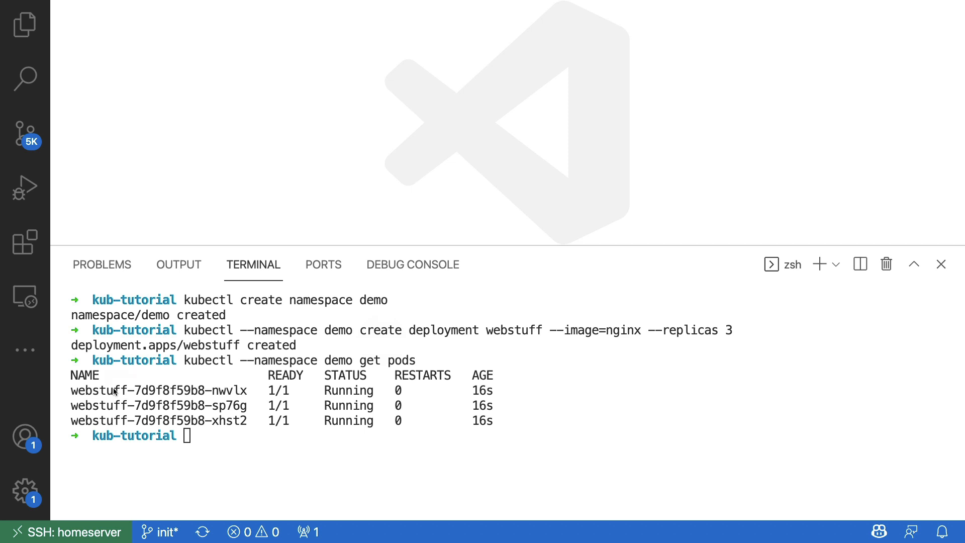
{"action": "mouse_move", "coordinate": [128, 392]}
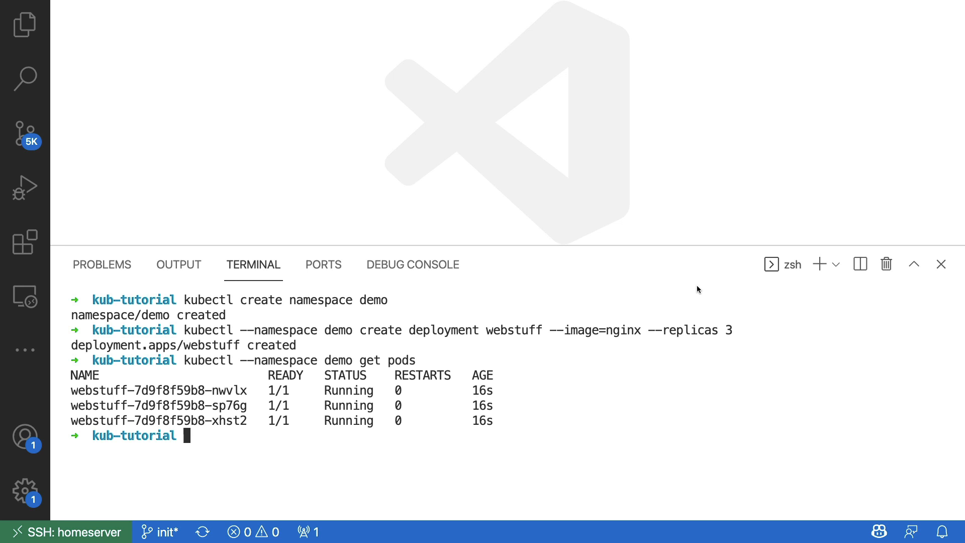
{"action": "mouse_move", "coordinate": [708, 225]}
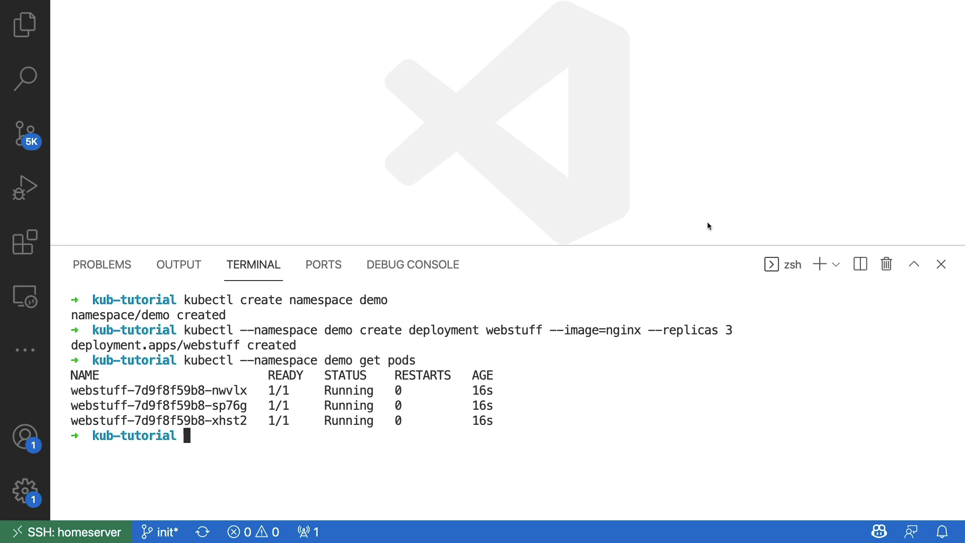
Scale webstuff to 5 replicas in namespace demo and list the five running pods.
{"action": "type", "text": "k"}
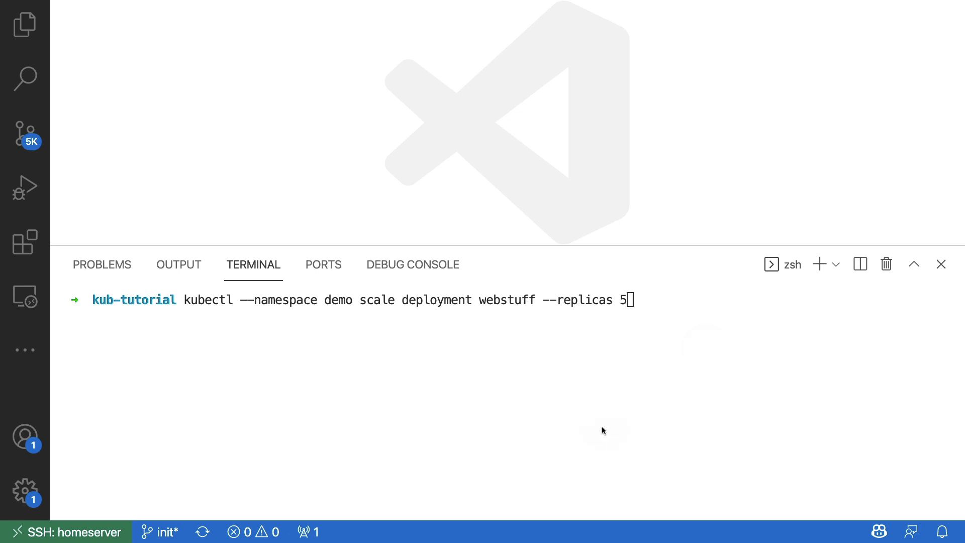
{"action": "mouse_move", "coordinate": [358, 296]}
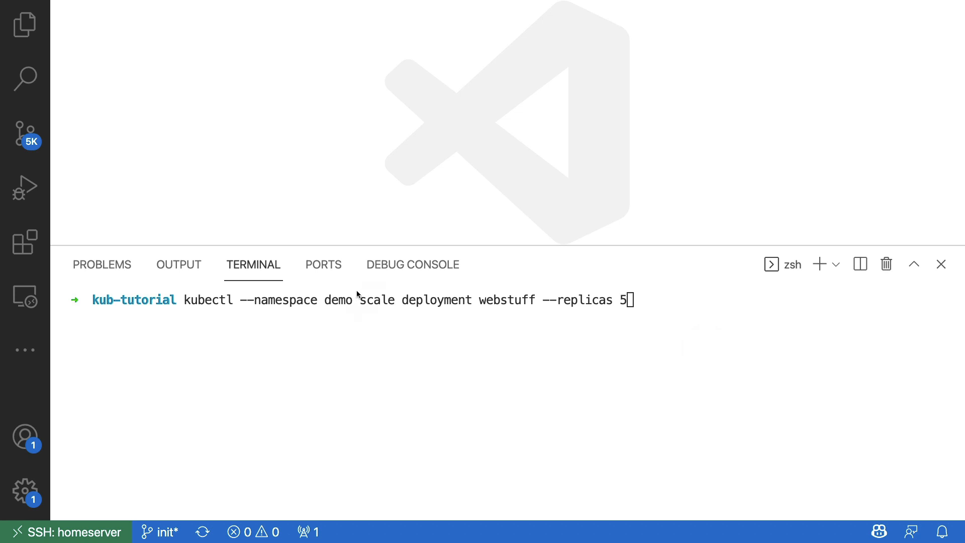
{"action": "mouse_move", "coordinate": [266, 297]}
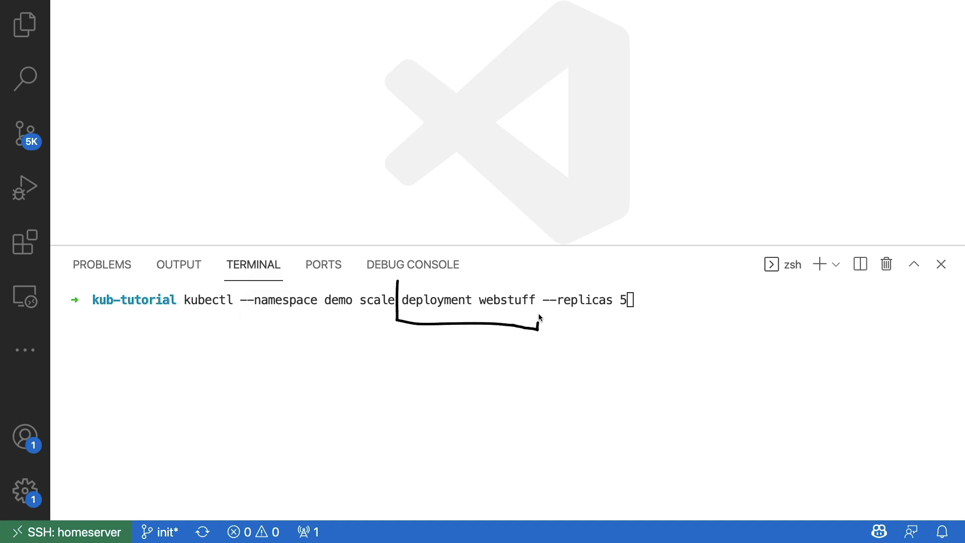
{"action": "mouse_move", "coordinate": [626, 261]}
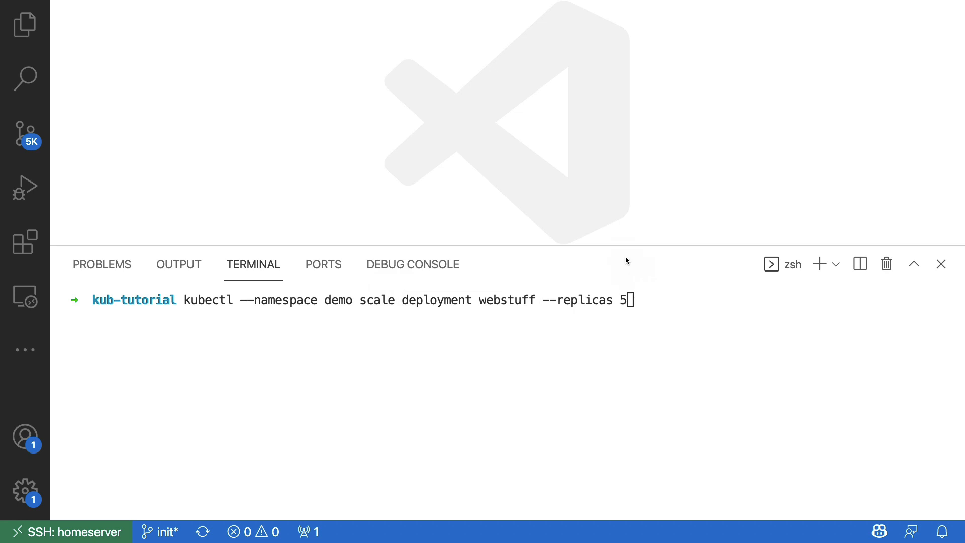
{"action": "mouse_move", "coordinate": [627, 276]}
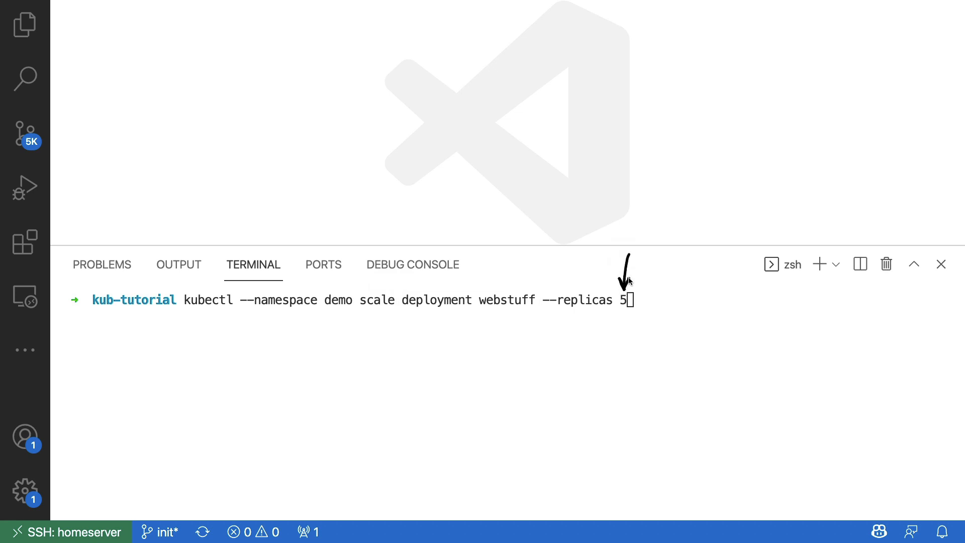
{"action": "mouse_move", "coordinate": [624, 285]}
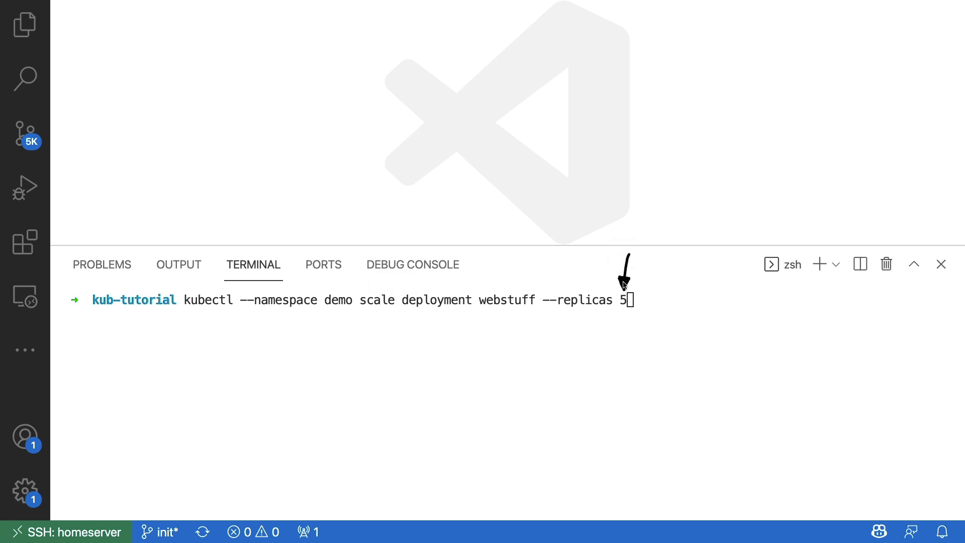
{"action": "mouse_move", "coordinate": [687, 317]}
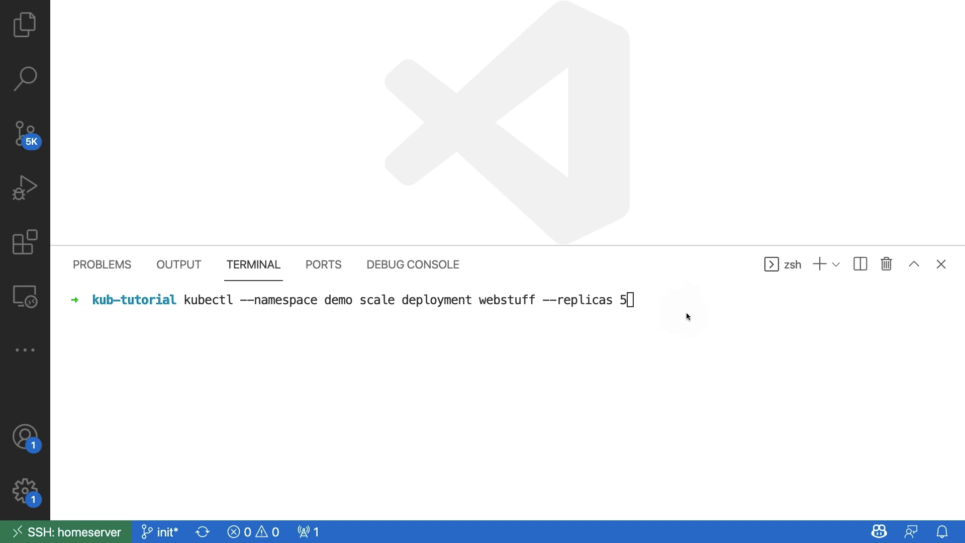
{"action": "key", "text": "Return"}
{"action": "type", "text": "kubectl --namespace demo get pods"}
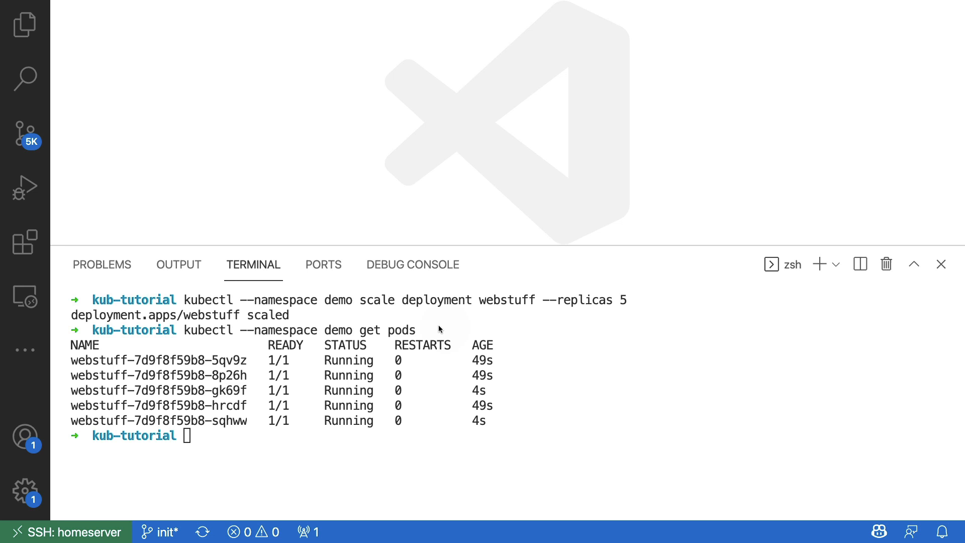
{"action": "mouse_move", "coordinate": [625, 357]}
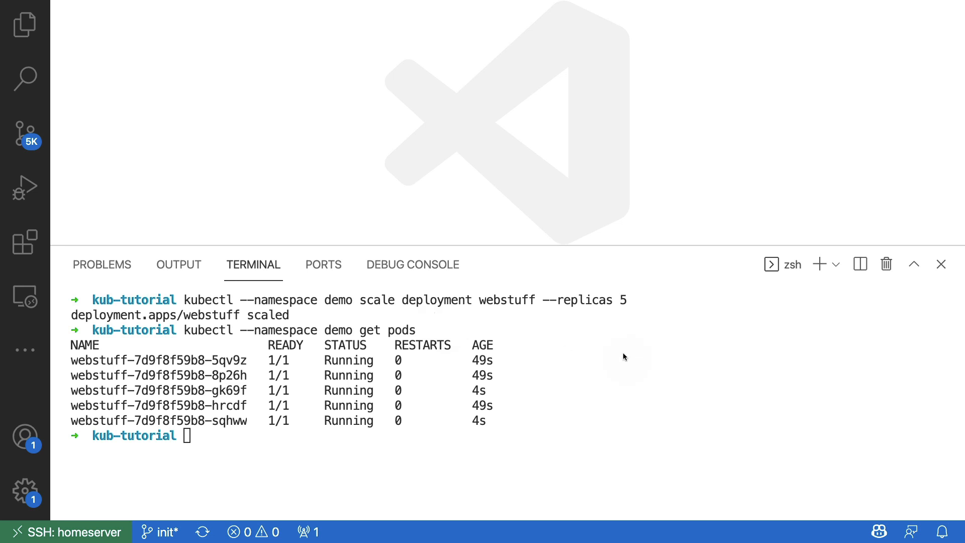
{"action": "mouse_move", "coordinate": [510, 356]}
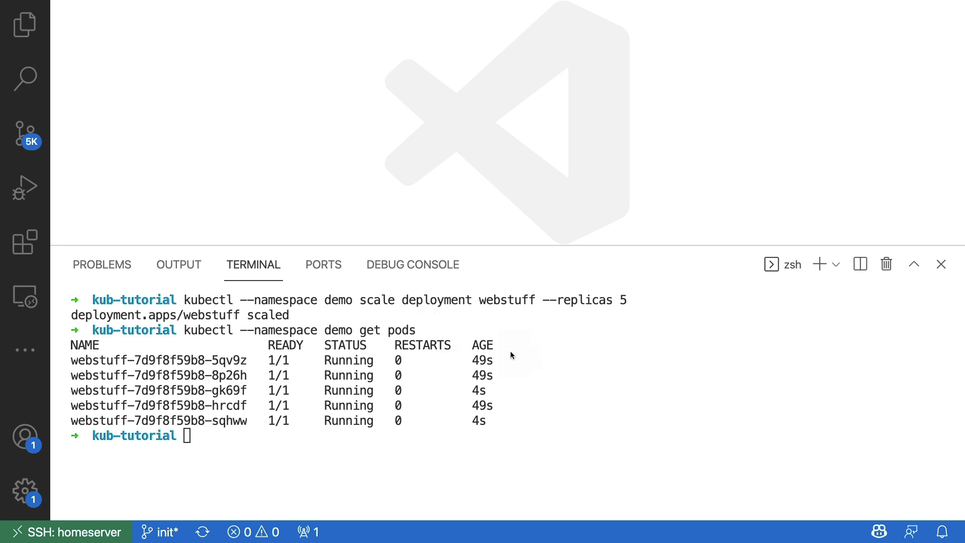
{"action": "mouse_move", "coordinate": [503, 403]}
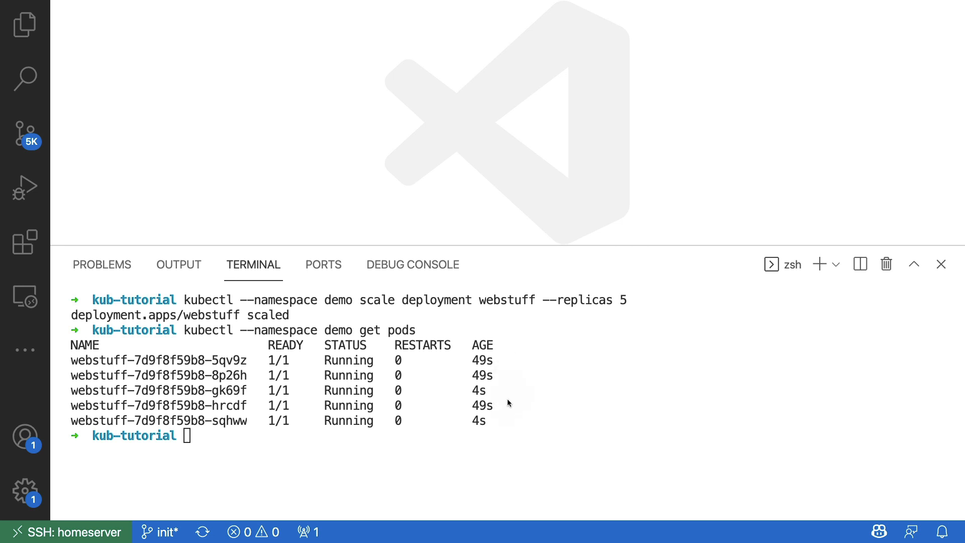
{"action": "mouse_move", "coordinate": [506, 430]}
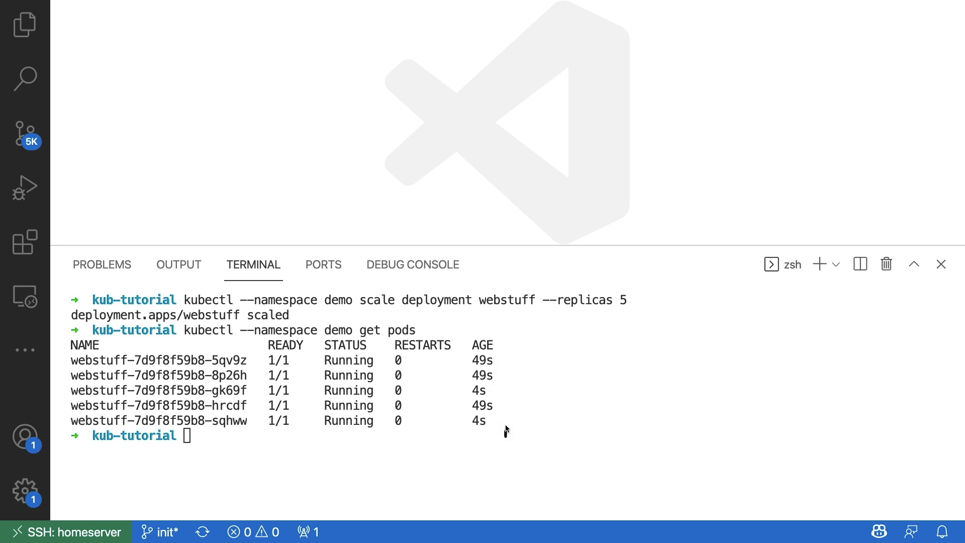
{"action": "mouse_move", "coordinate": [583, 351]}
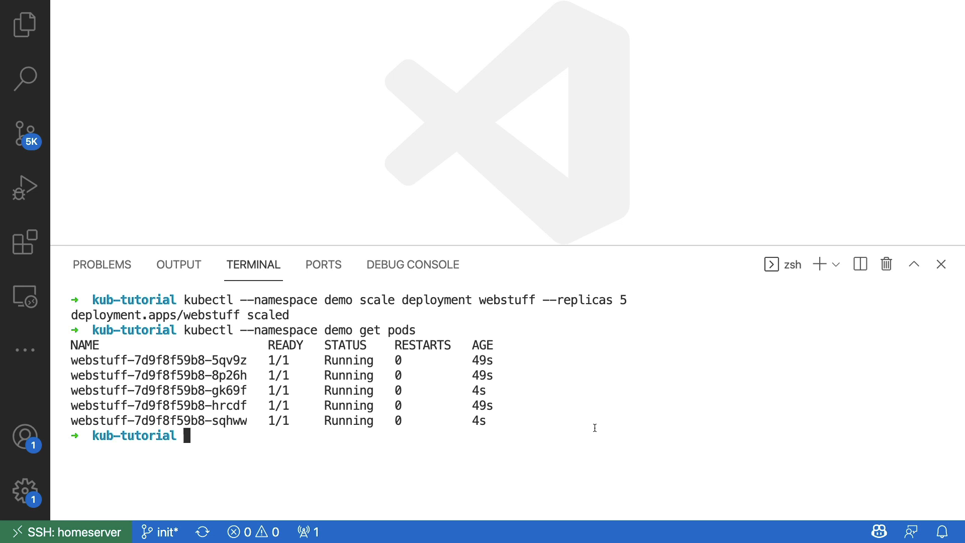
Recall the scale command and rerun it with --replicas 1 for webstuff.
{"action": "key", "text": "Up"}
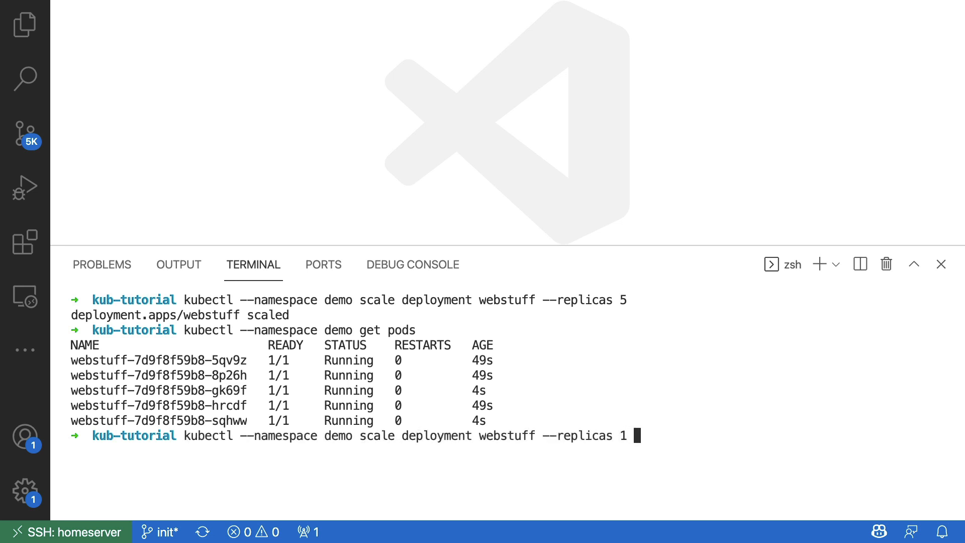
{"action": "key", "text": "Return"}
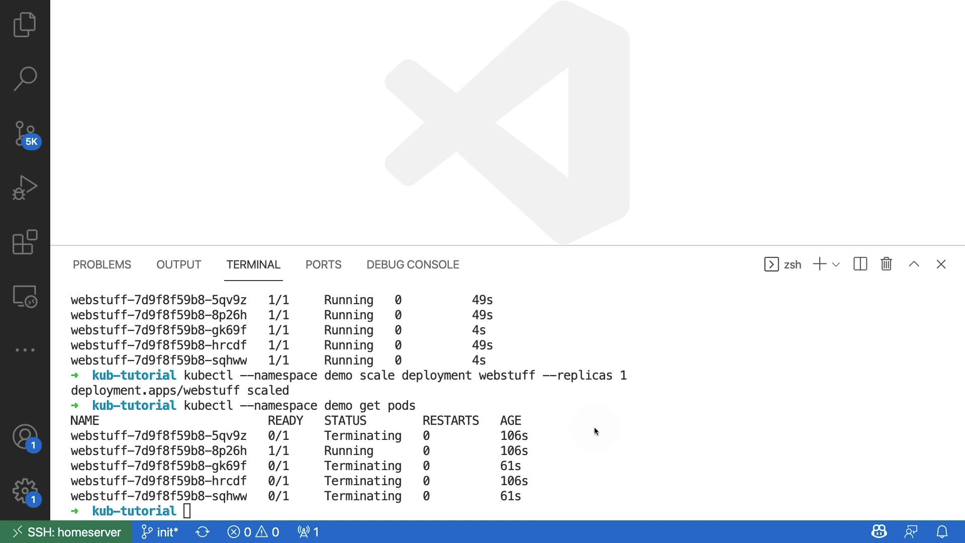
{"action": "mouse_move", "coordinate": [681, 421]}
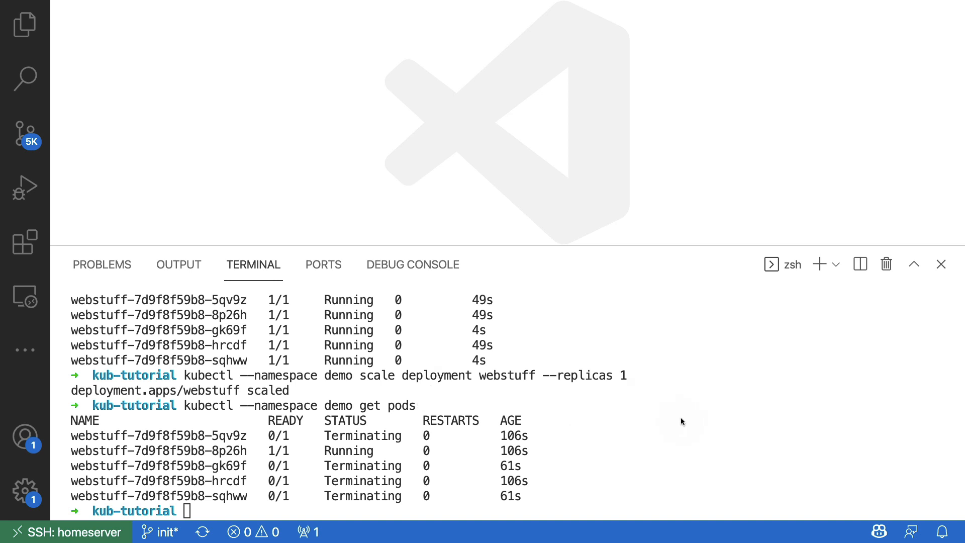
{"action": "mouse_move", "coordinate": [320, 438]}
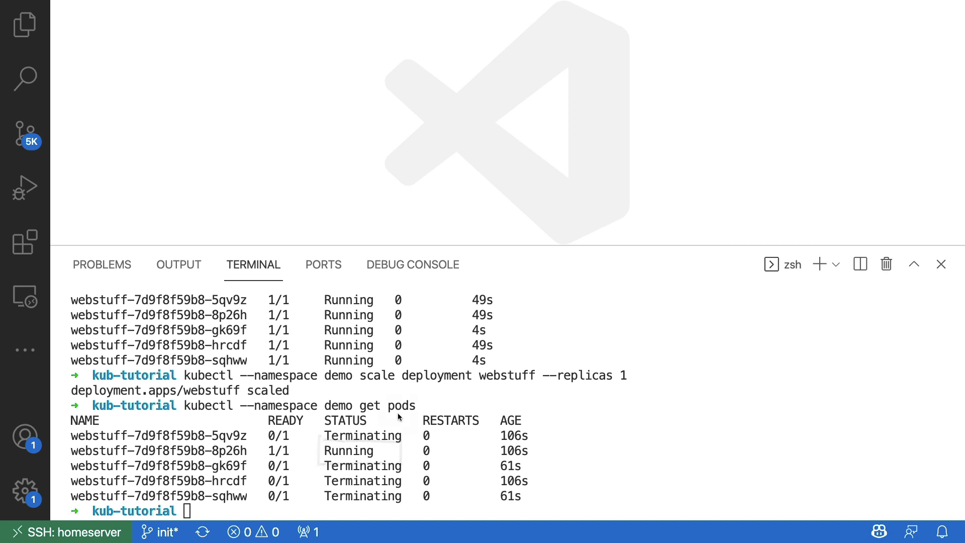
{"action": "mouse_move", "coordinate": [411, 480]}
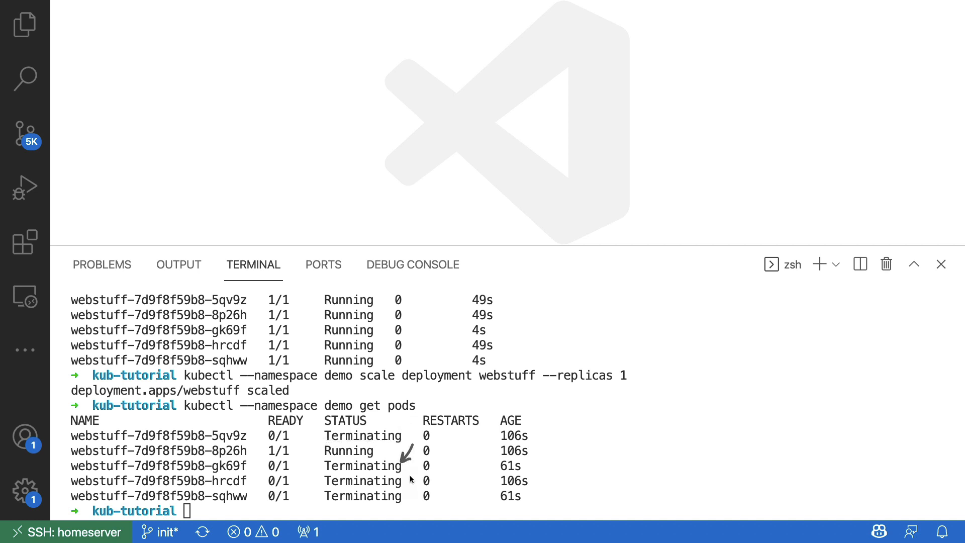
{"action": "mouse_move", "coordinate": [551, 485]}
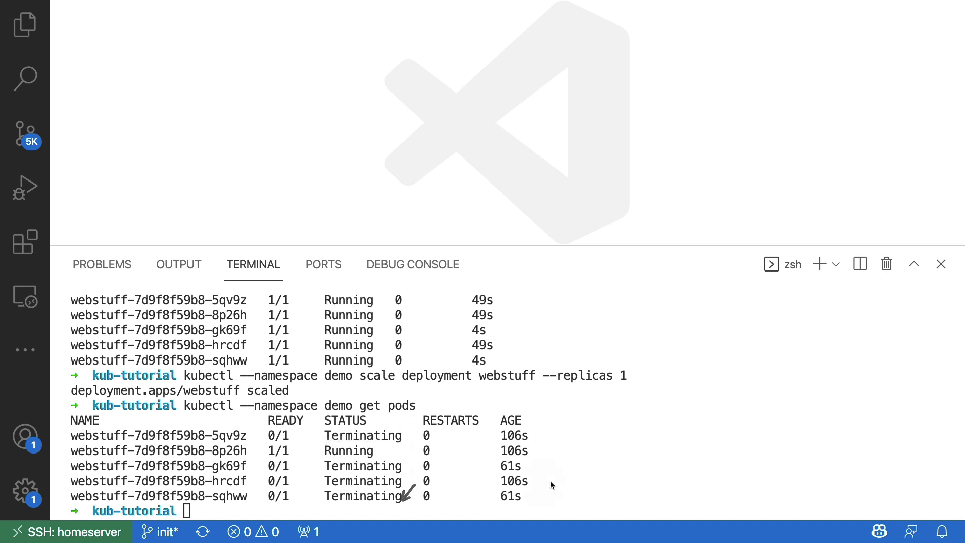
{"action": "mouse_move", "coordinate": [712, 453]}
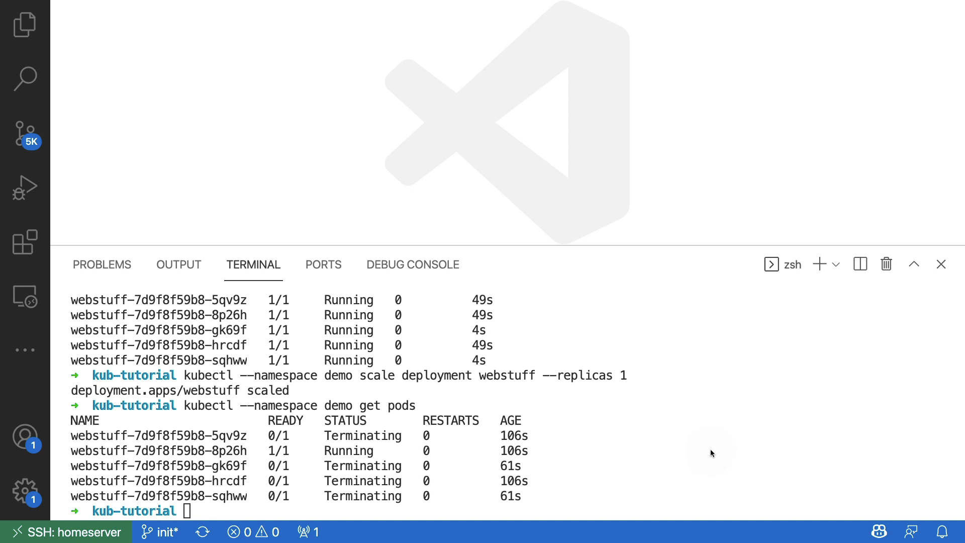
{"action": "mouse_move", "coordinate": [619, 424]}
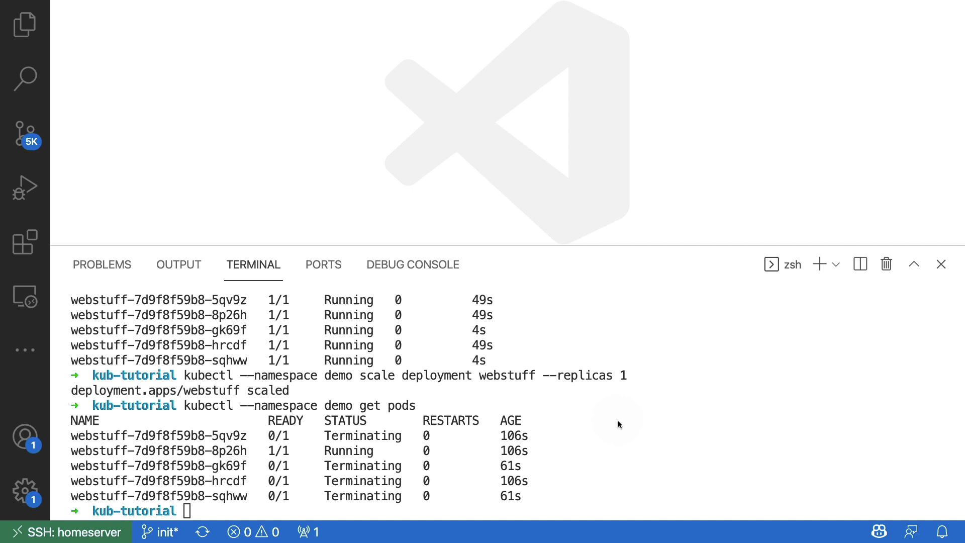
{"action": "mouse_move", "coordinate": [715, 438]}
{"action": "type", "text": "k"}
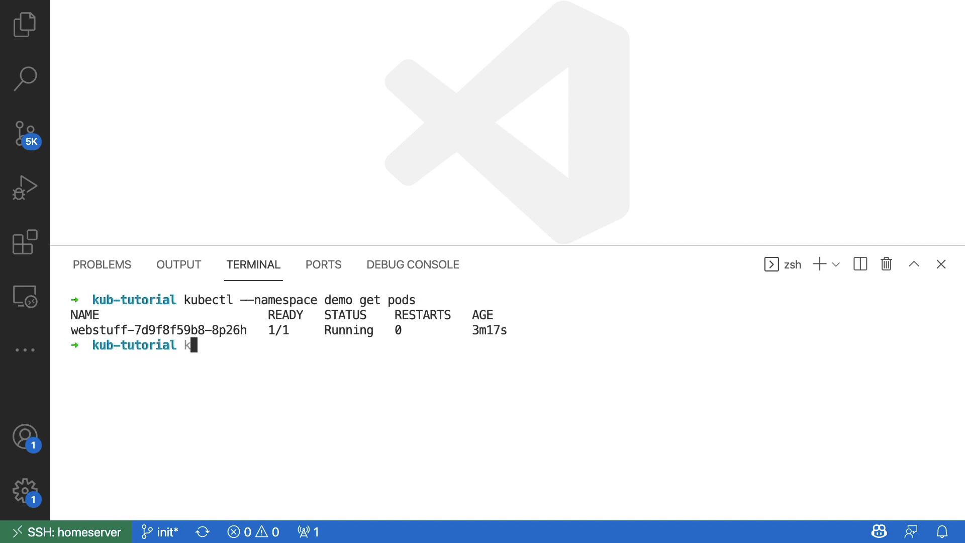
Run 'kubectl --namespace demo logs' on the copied webstuff pod name to show nginx logs.
{"action": "type", "text": "ube"}
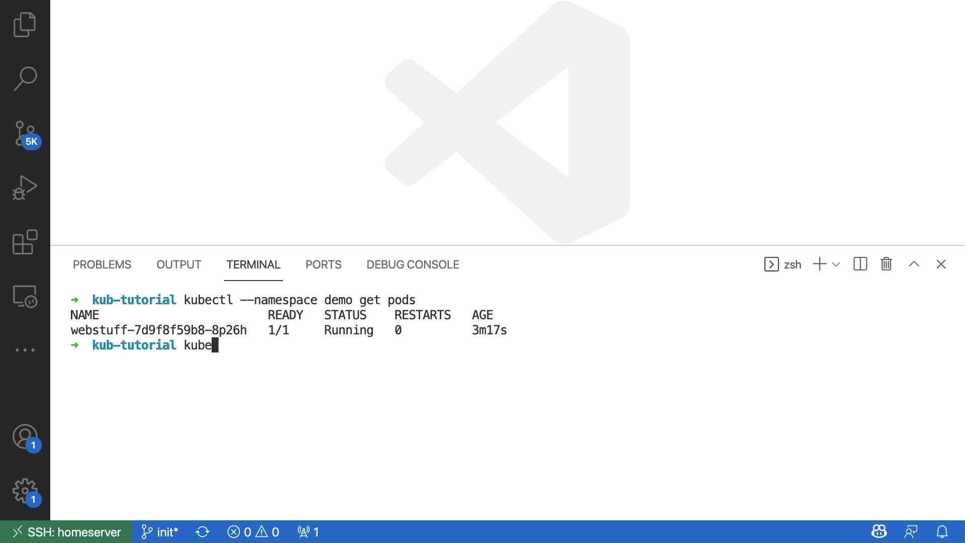
{"action": "type", "text": "ctl"}
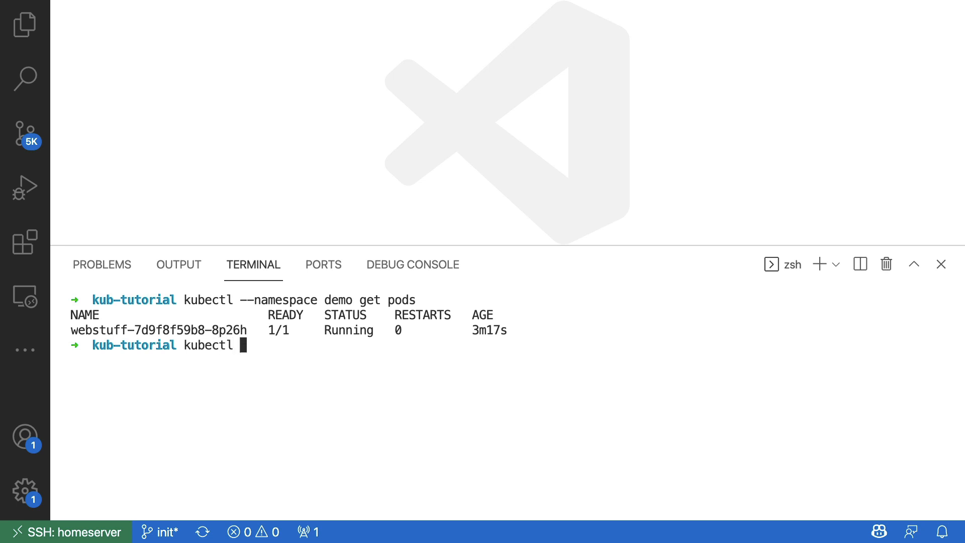
{"action": "type", "text": "--namespace demo"}
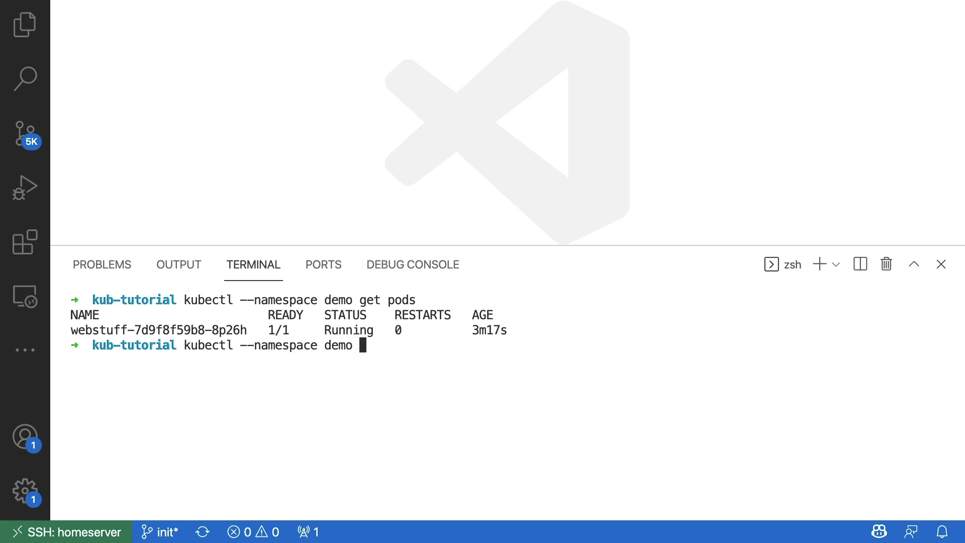
{"action": "type", "text": "logs"}
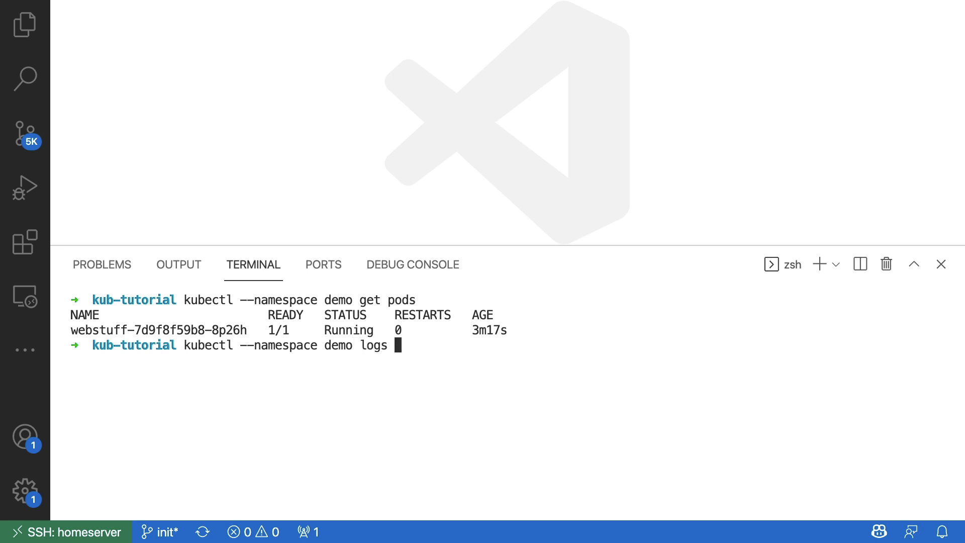
{"action": "double_click", "coordinate": [158, 330]}
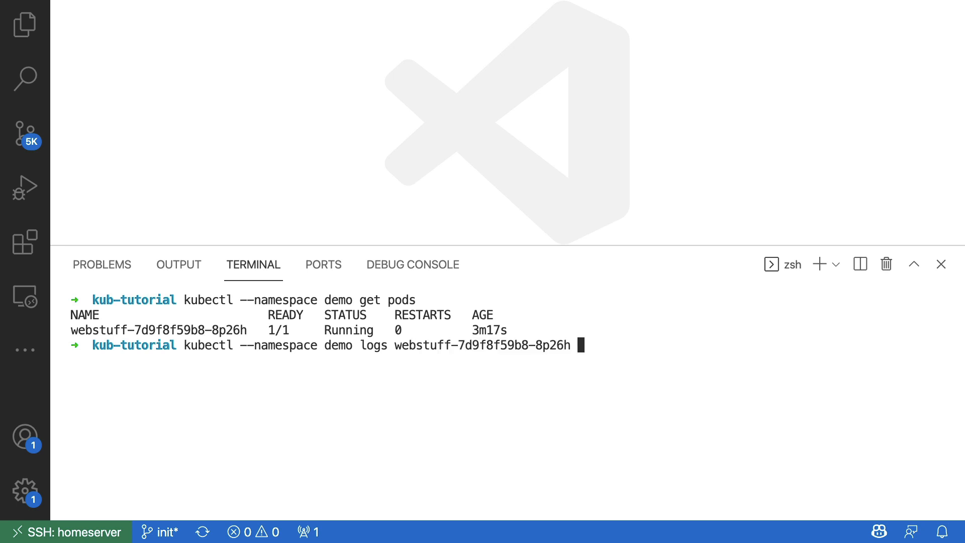
{"action": "key", "text": "Return"}
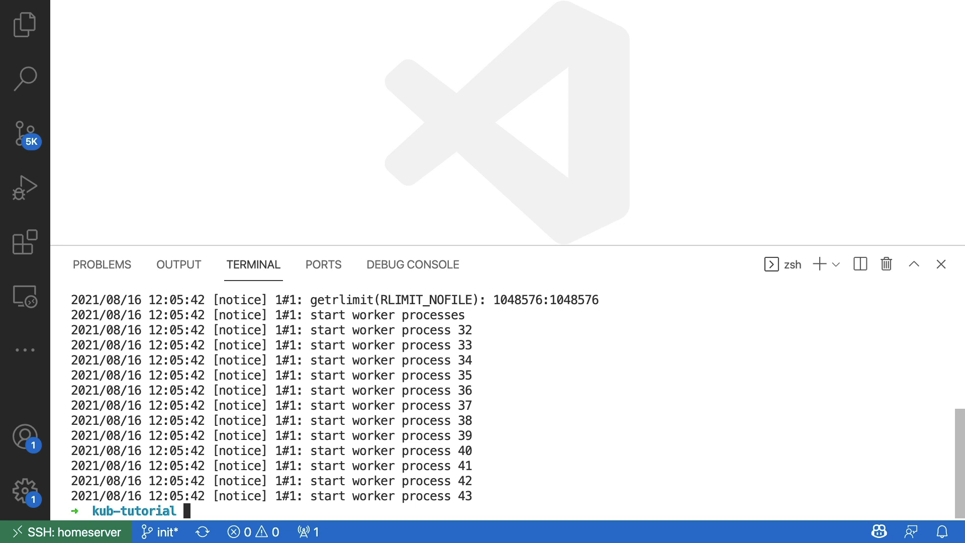
Rerun the logs command without --namespace demo, getting pod not found, then type kubectl get pods.
{"action": "type", "text": "kubectl --namespace demo logs webstuff-7d9f8f59b8-8p26h"}
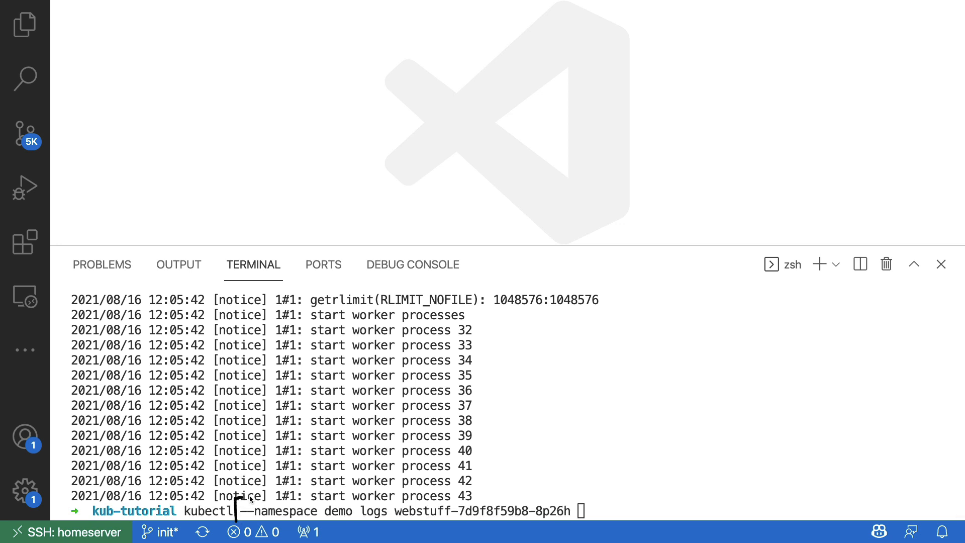
{"action": "double_click", "coordinate": [287, 510]}
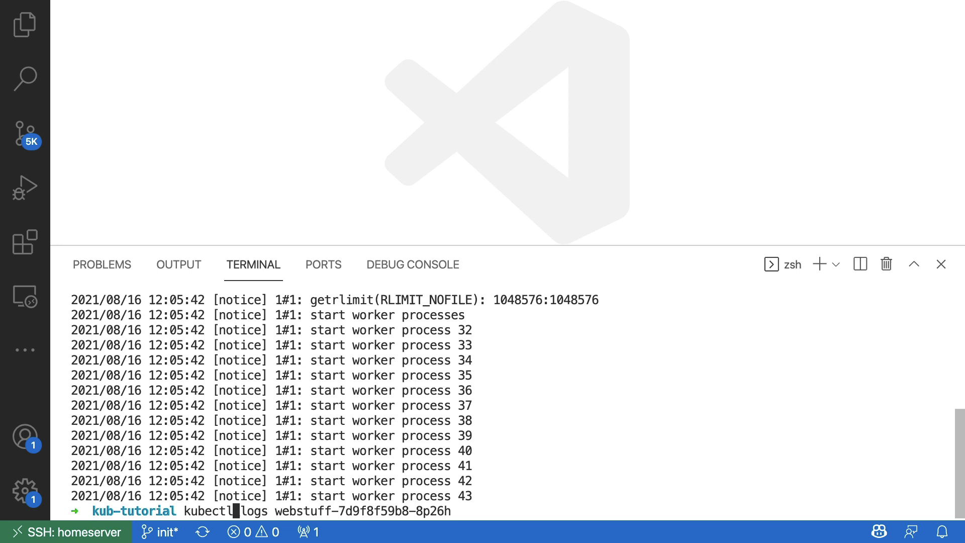
{"action": "key", "text": "Return"}
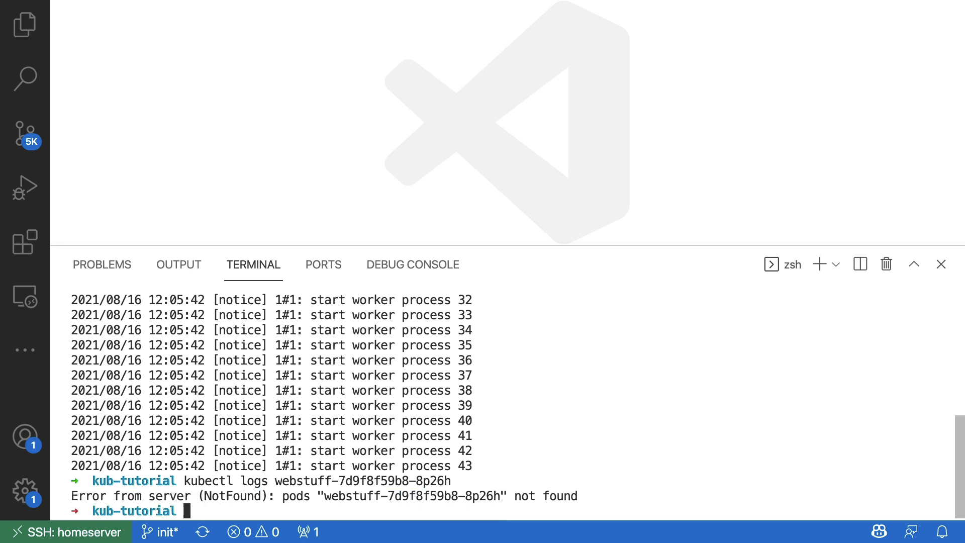
{"action": "type", "text": "kubectl get pods"}
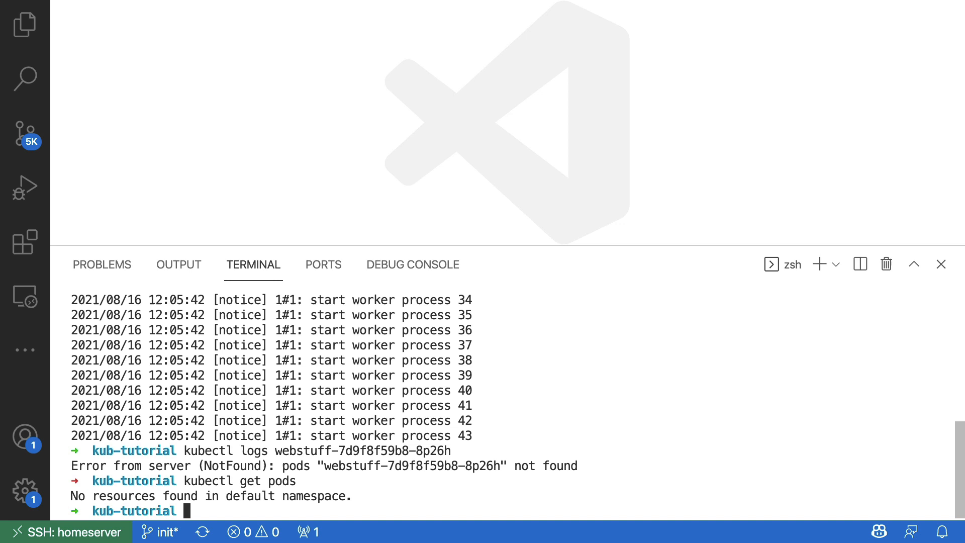
List the pods in the demo namespace with kubectl get pods --namespace demo.
{"action": "type", "text": "kubectl get pods"}
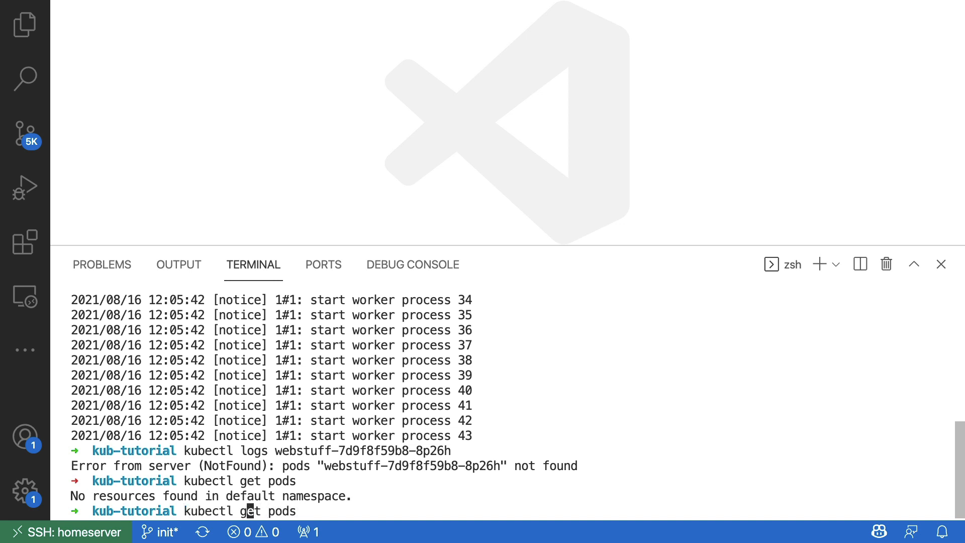
{"action": "type", "text": "--namespace"}
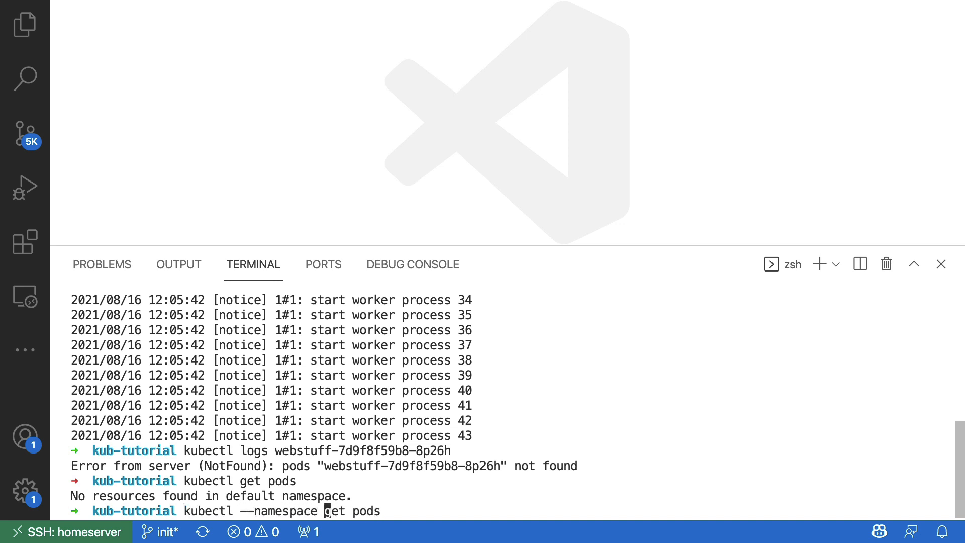
{"action": "type", "text": "demo"}
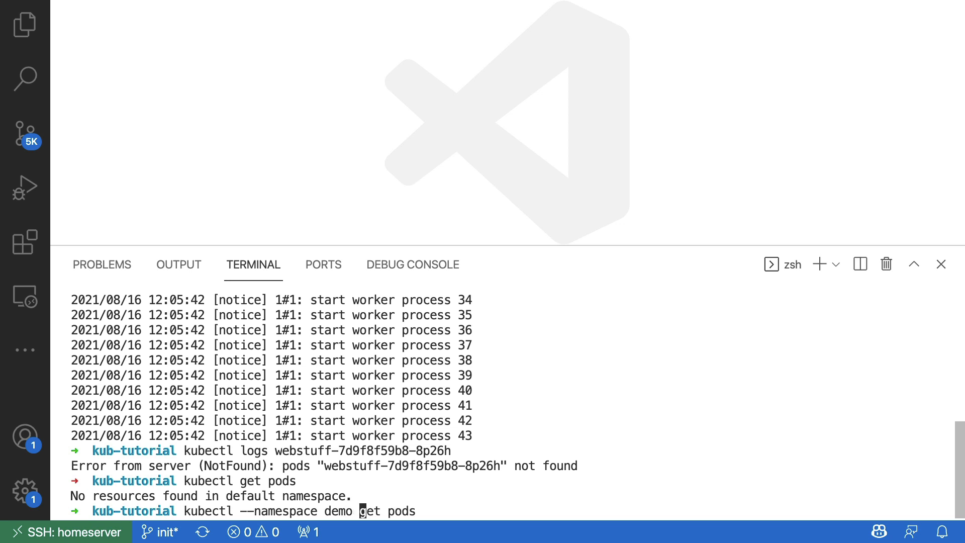
{"action": "key", "text": "Return"}
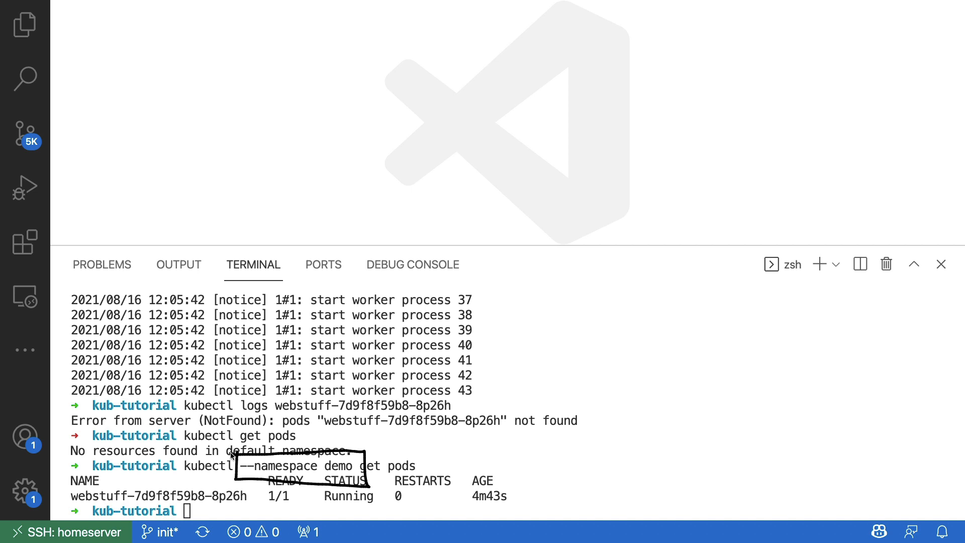
{"action": "type", "text": "kubectl get namespace"}
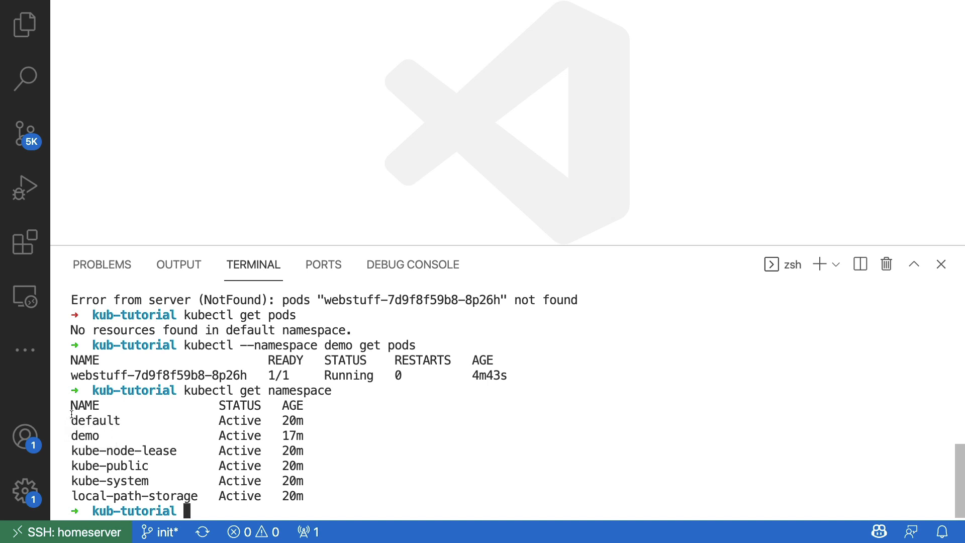
Create the new namespace rasa with kubectl create namespace rasa.
{"action": "type", "text": "kubectl"}
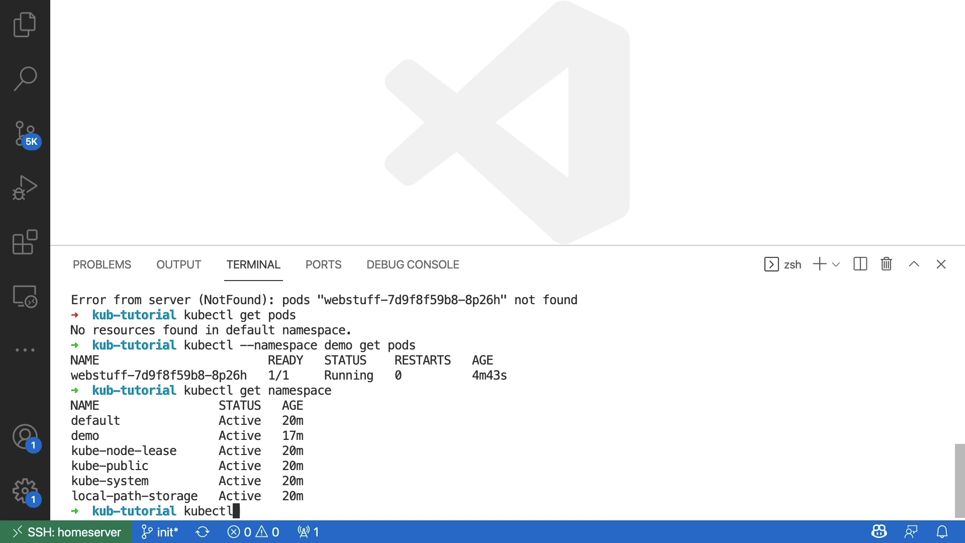
{"action": "type", "text": "create namespace ras"}
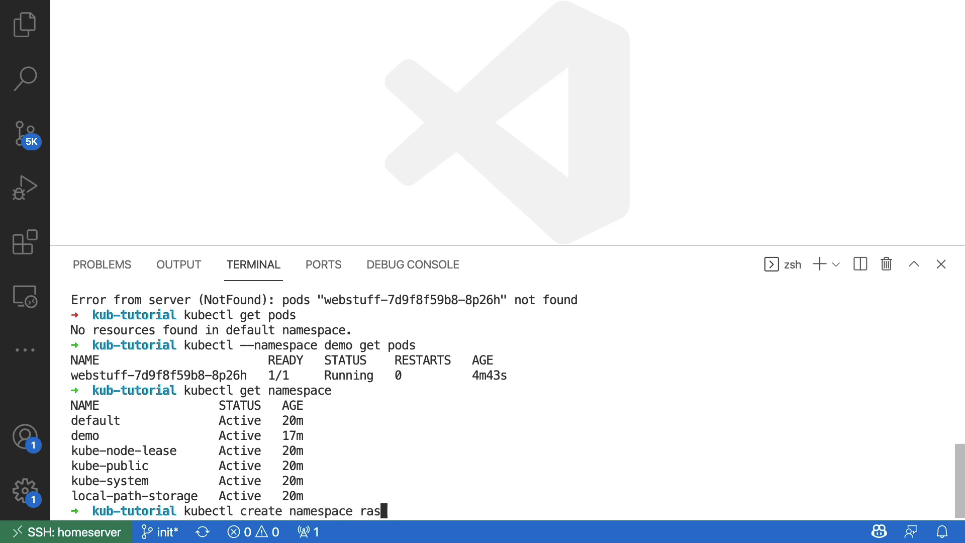
{"action": "type", "text": "a"}
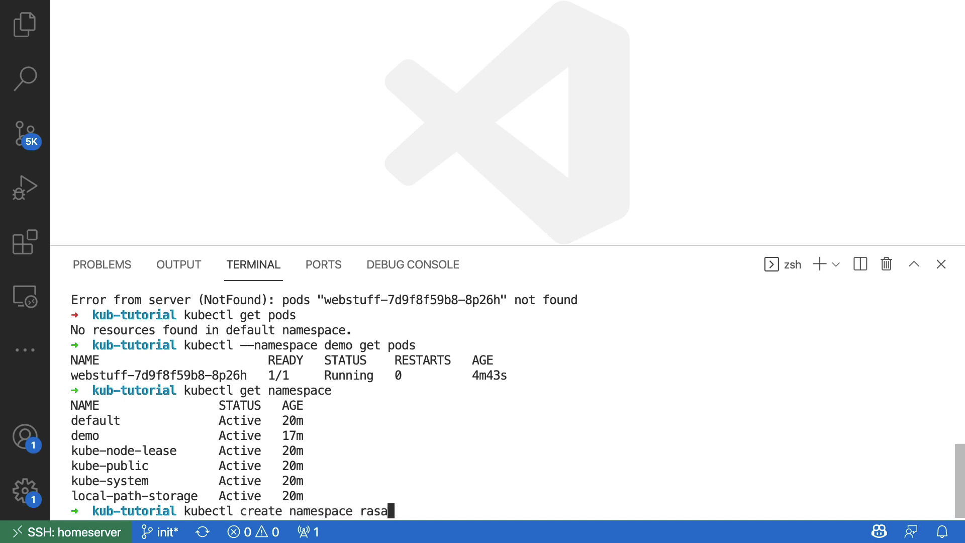
{"action": "key", "text": "Return"}
{"action": "type", "text": "kubectl get namespace"}
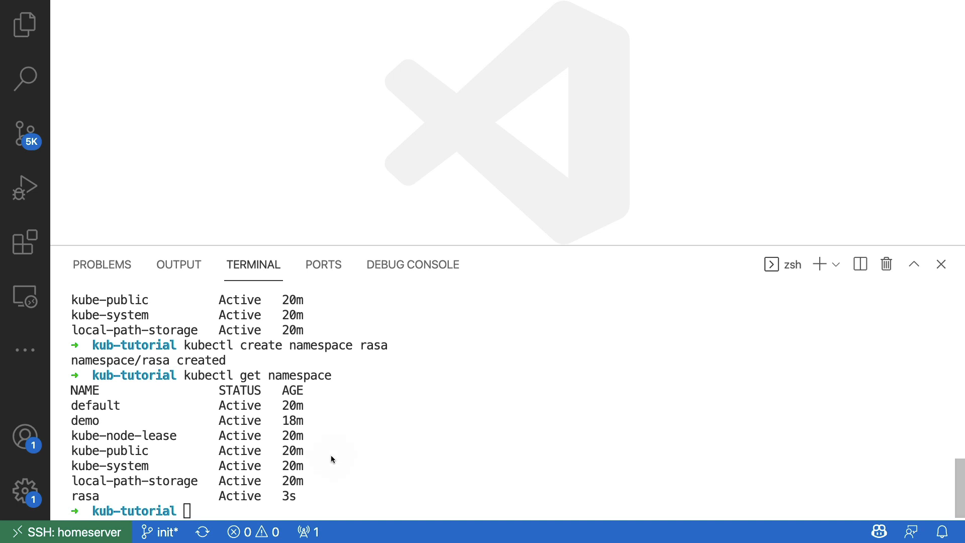
{"action": "mouse_move", "coordinate": [311, 490]}
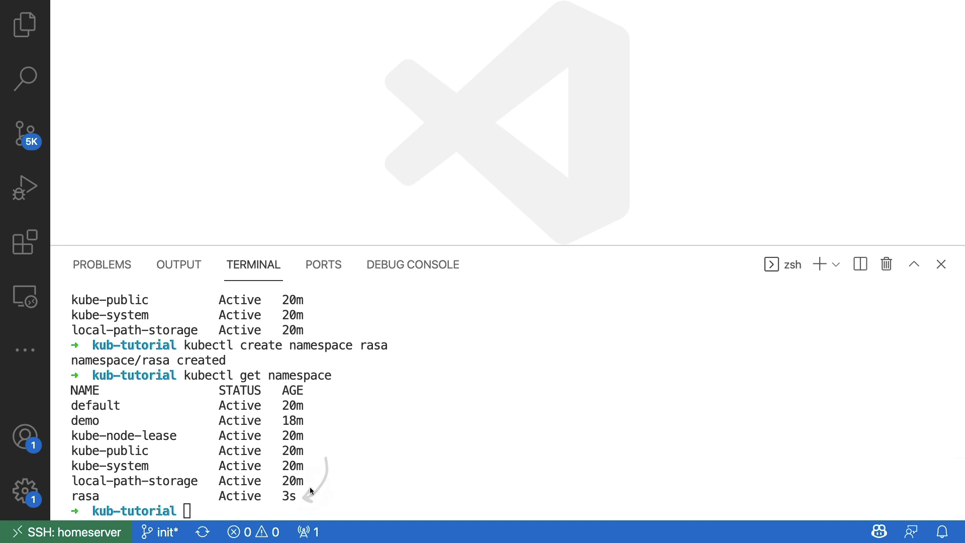
Remove the demo namespace with kubectl delete namespace demo.
{"action": "type", "text": "kubectl"}
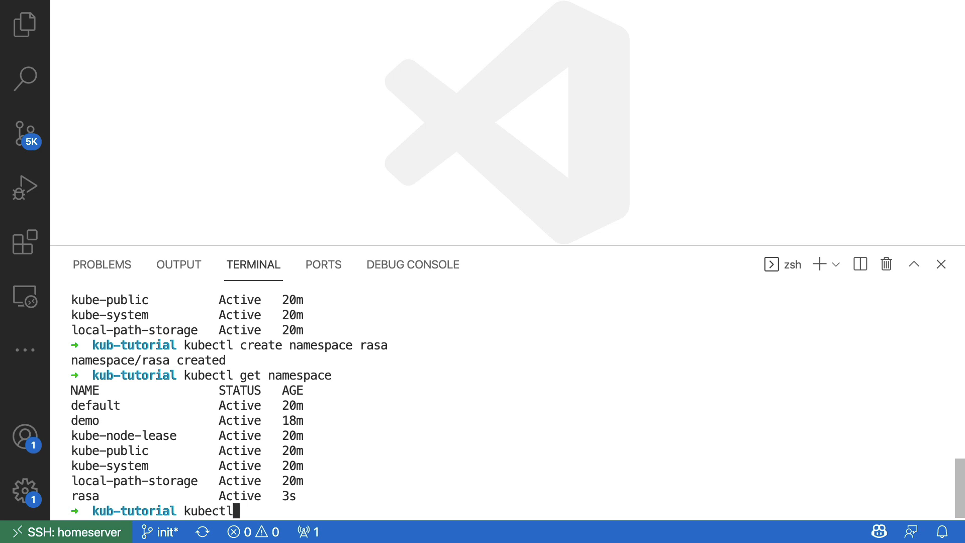
{"action": "type", "text": "dele"}
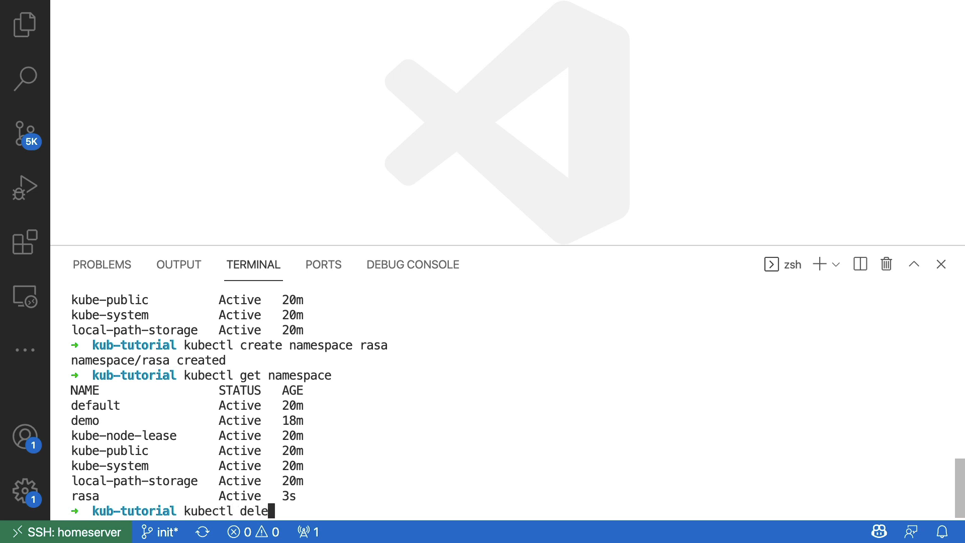
{"action": "type", "text": "te namespace"}
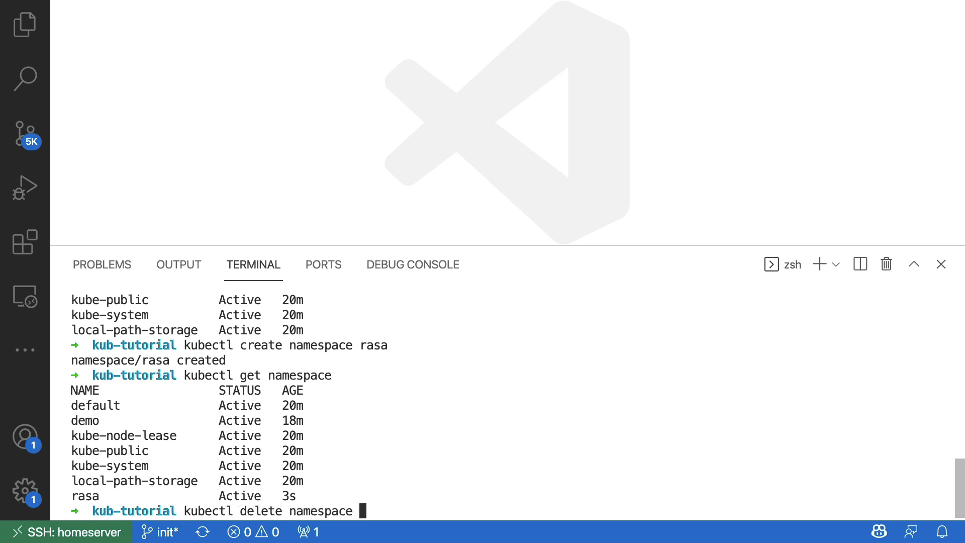
{"action": "type", "text": "demo"}
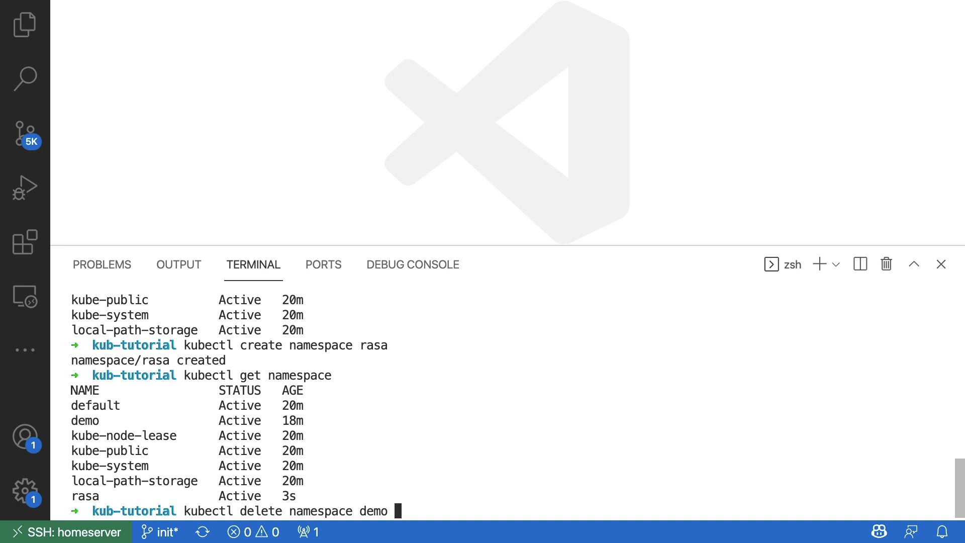
{"action": "key", "text": "Return"}
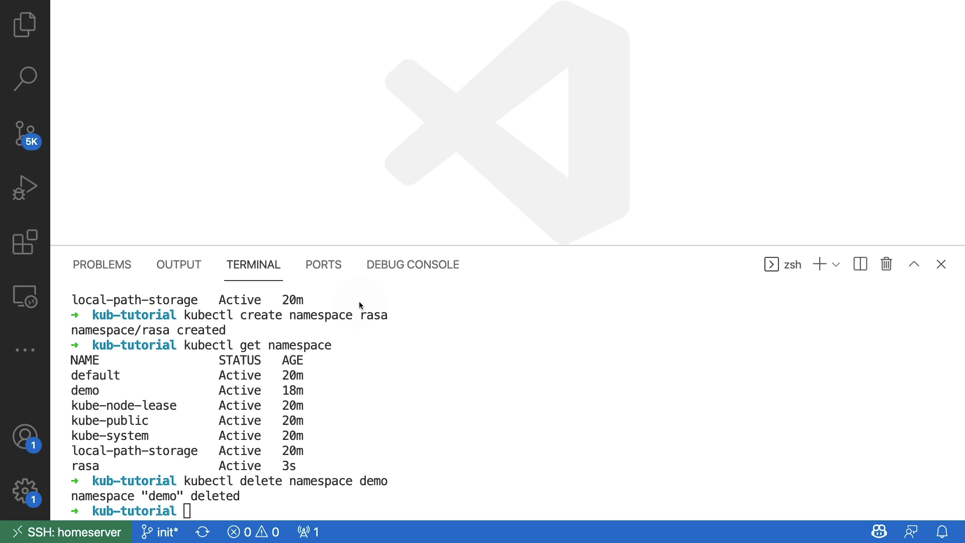
{"action": "mouse_move", "coordinate": [351, 302]}
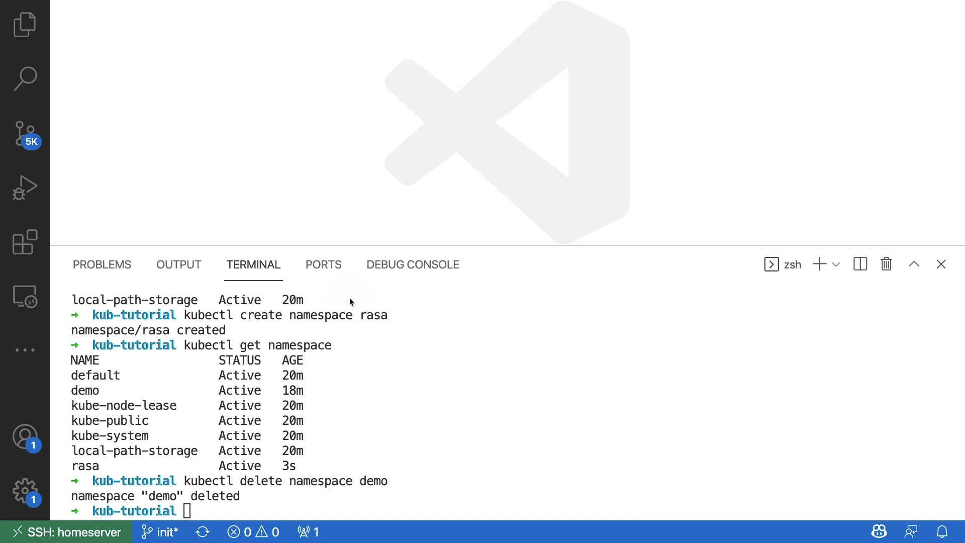
{"action": "mouse_move", "coordinate": [362, 204]}
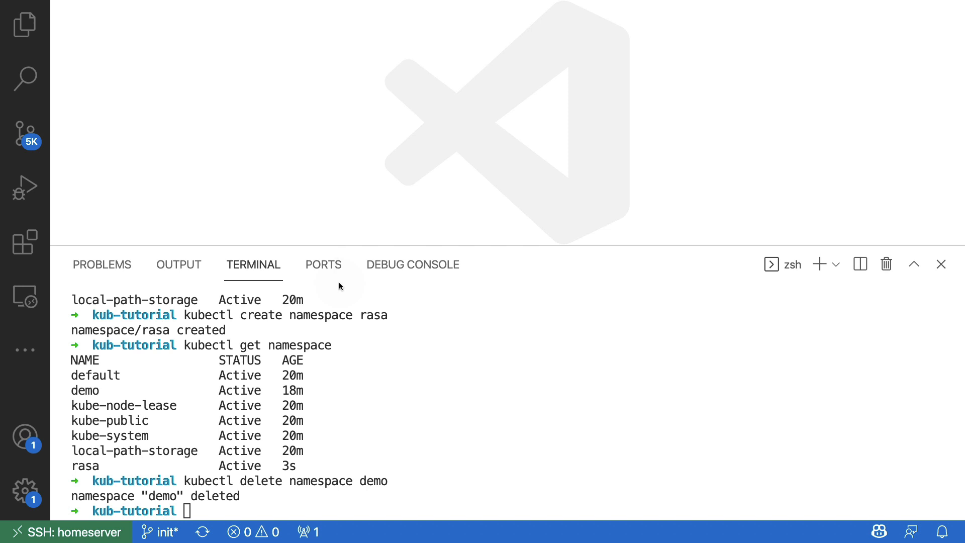
{"action": "mouse_move", "coordinate": [536, 367]}
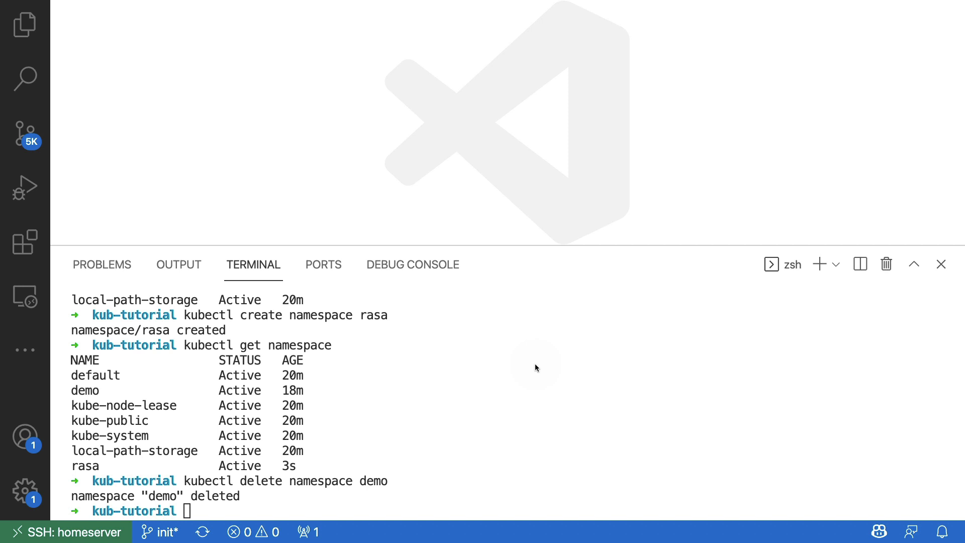
{"action": "mouse_move", "coordinate": [485, 319]}
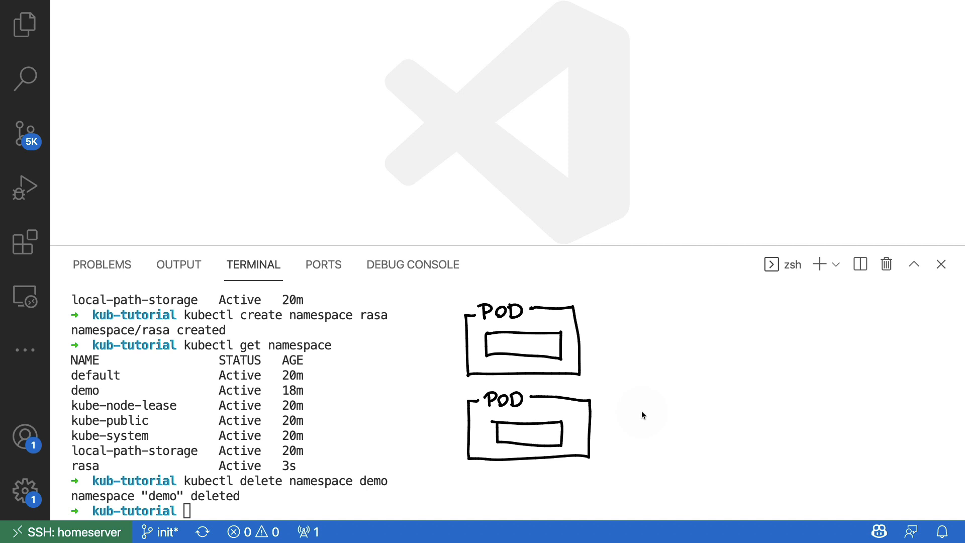
{"action": "mouse_move", "coordinate": [578, 334]}
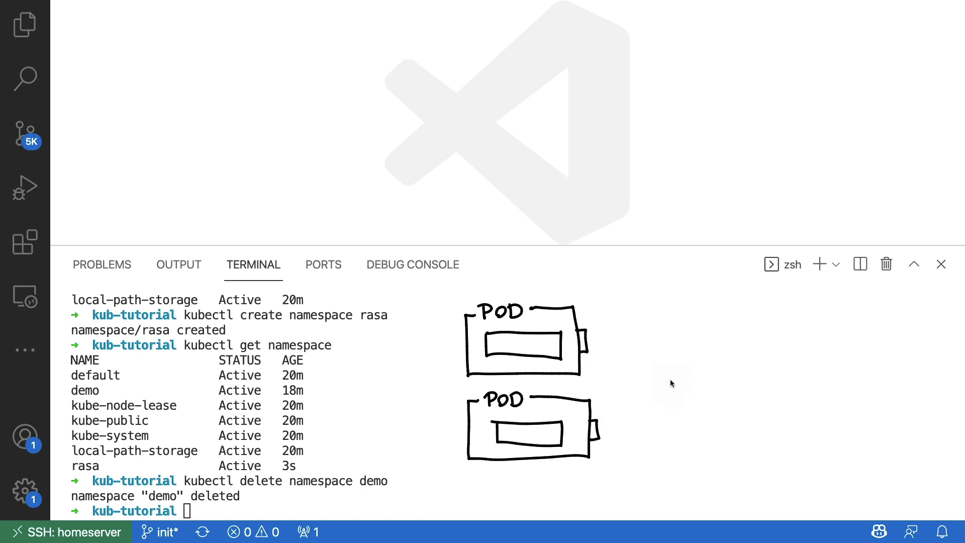
Find and open manifest.yaml containing the rasa-custom-model Deployment.
{"action": "type", "text": "sr"}
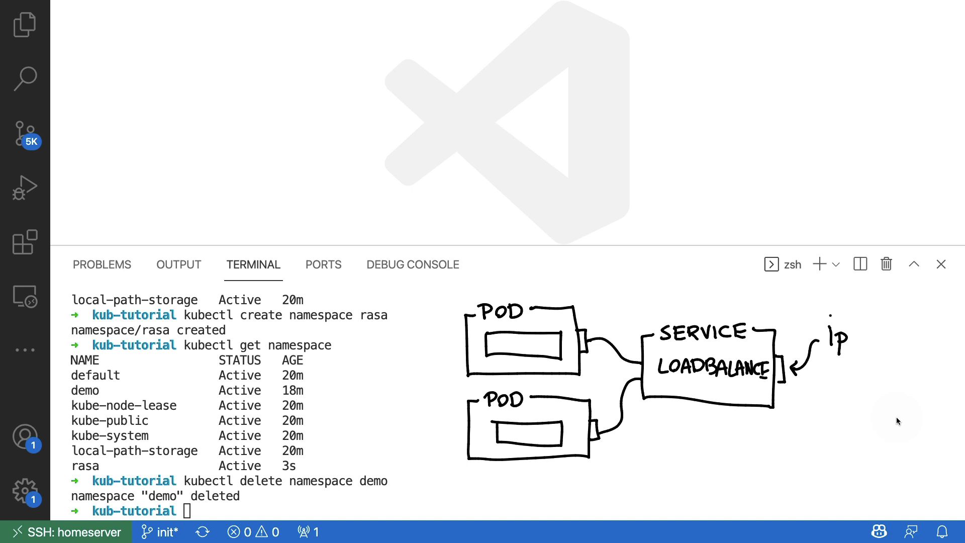
{"action": "mouse_move", "coordinate": [448, 314]}
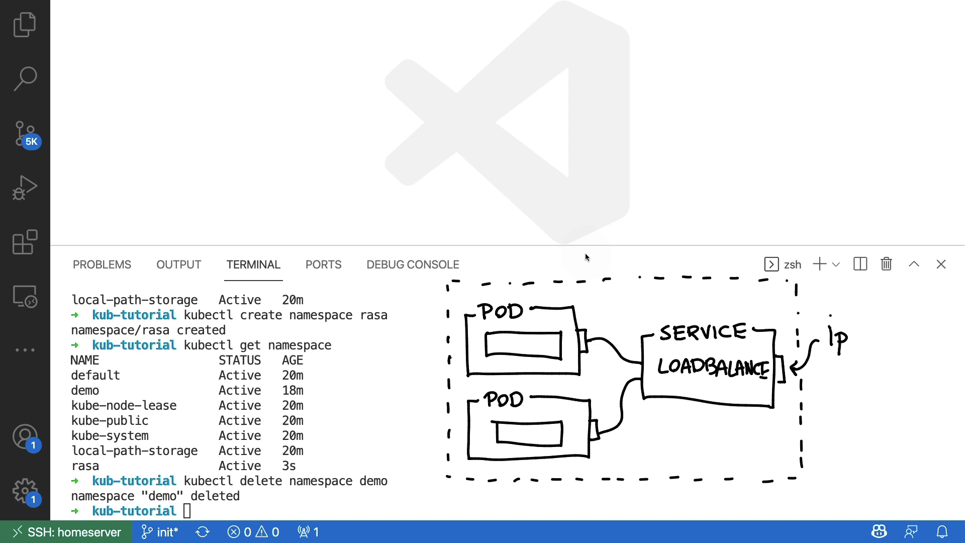
{"action": "type", "text": ".yam"}
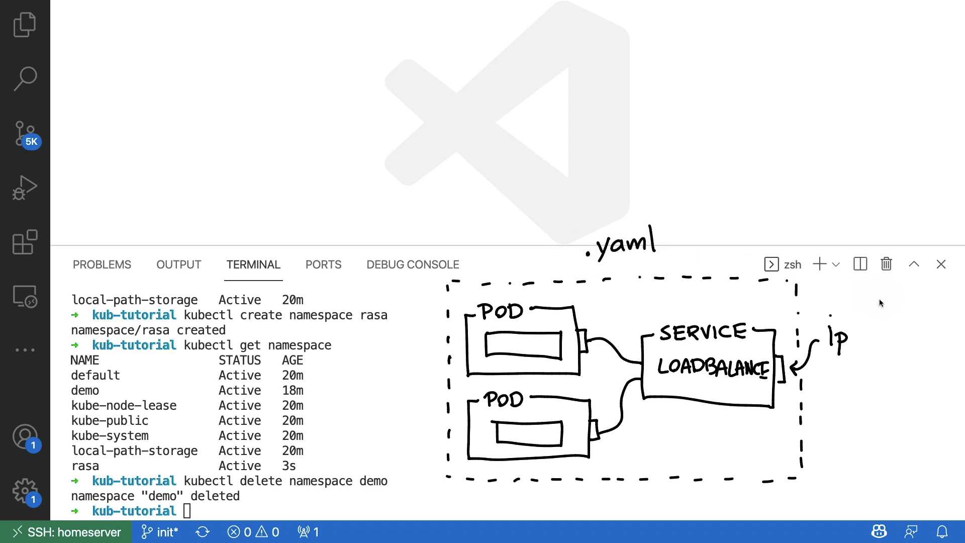
{"action": "mouse_move", "coordinate": [476, 259]}
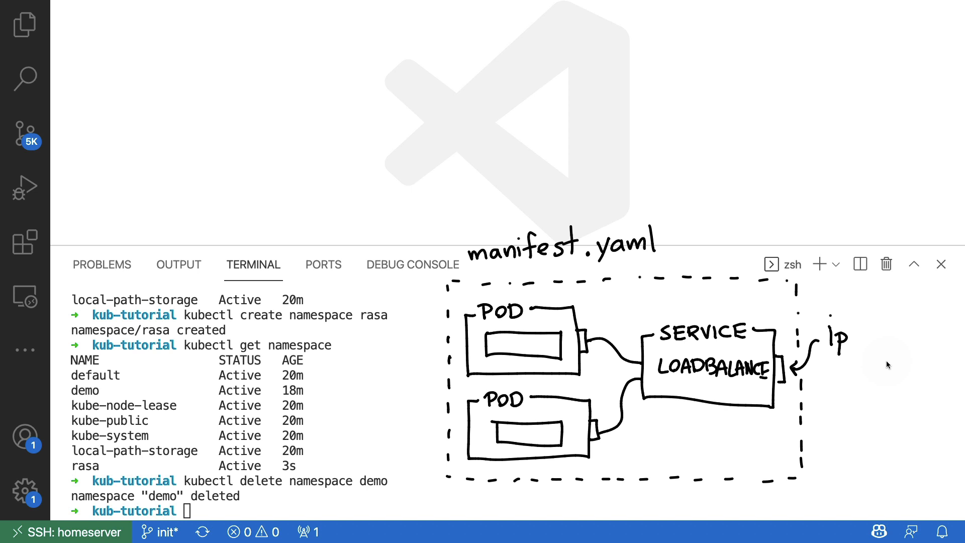
{"action": "mouse_move", "coordinate": [431, 480]}
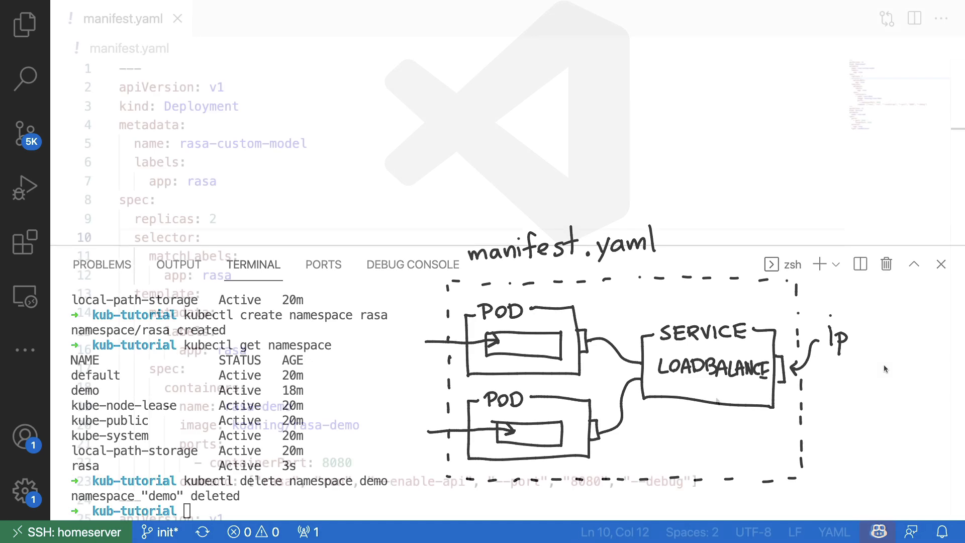
Scroll manifest.yaml down to the rasa-web LoadBalancer Service on port 8080.
{"action": "left_click", "coordinate": [942, 264]}
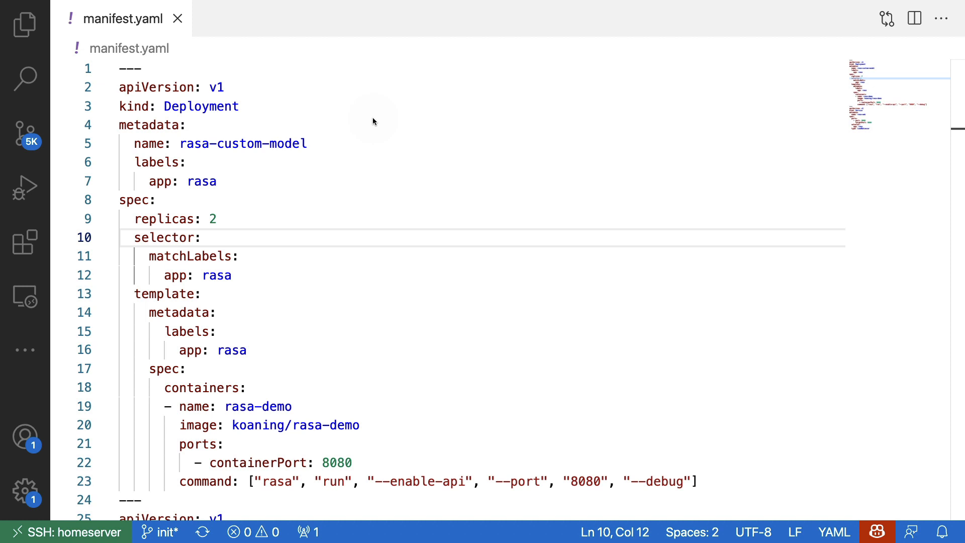
{"action": "mouse_move", "coordinate": [242, 83]}
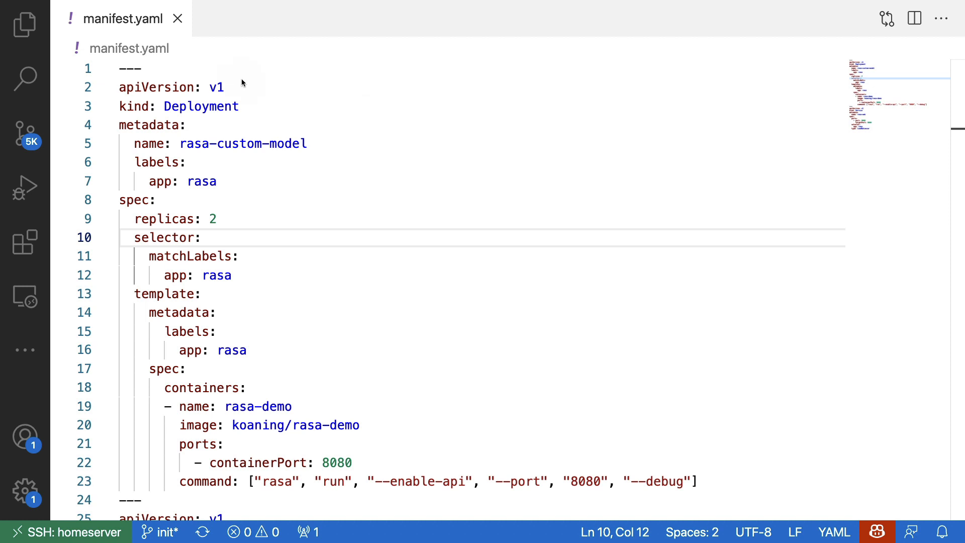
{"action": "mouse_move", "coordinate": [176, 69]}
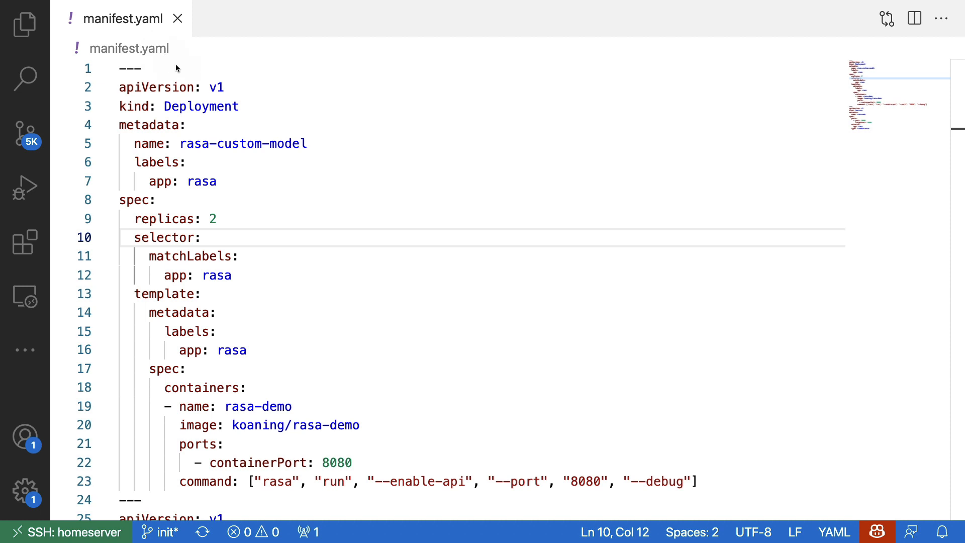
{"action": "mouse_move", "coordinate": [370, 233]}
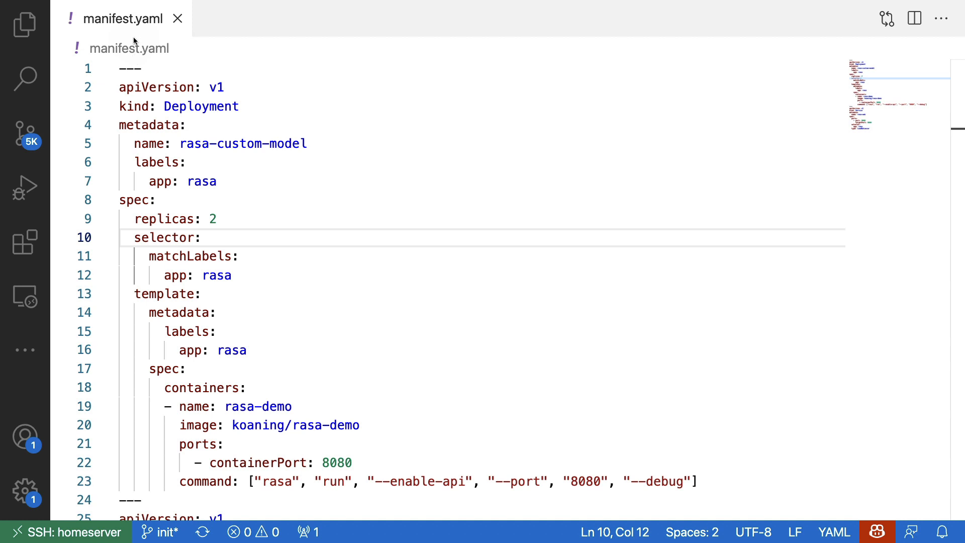
{"action": "mouse_move", "coordinate": [703, 493]}
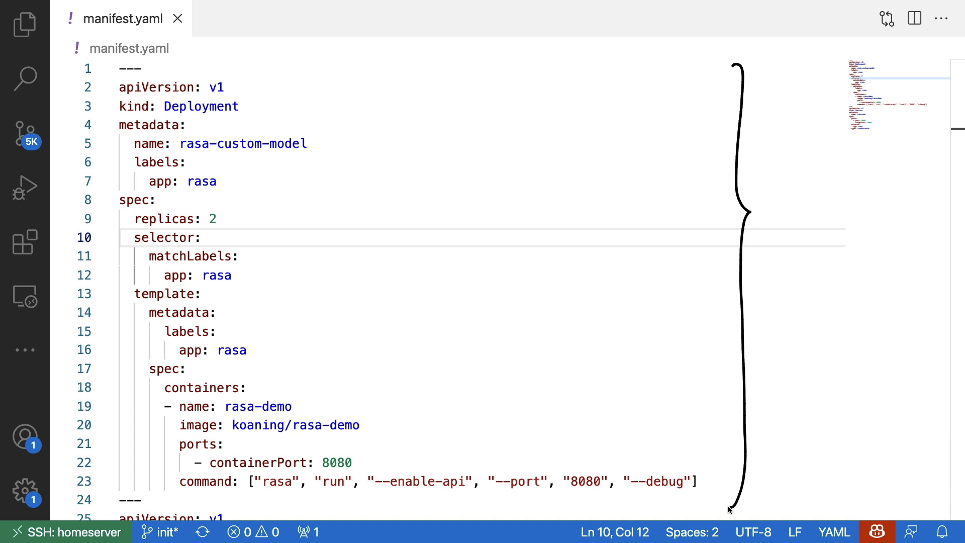
{"action": "mouse_move", "coordinate": [728, 509]}
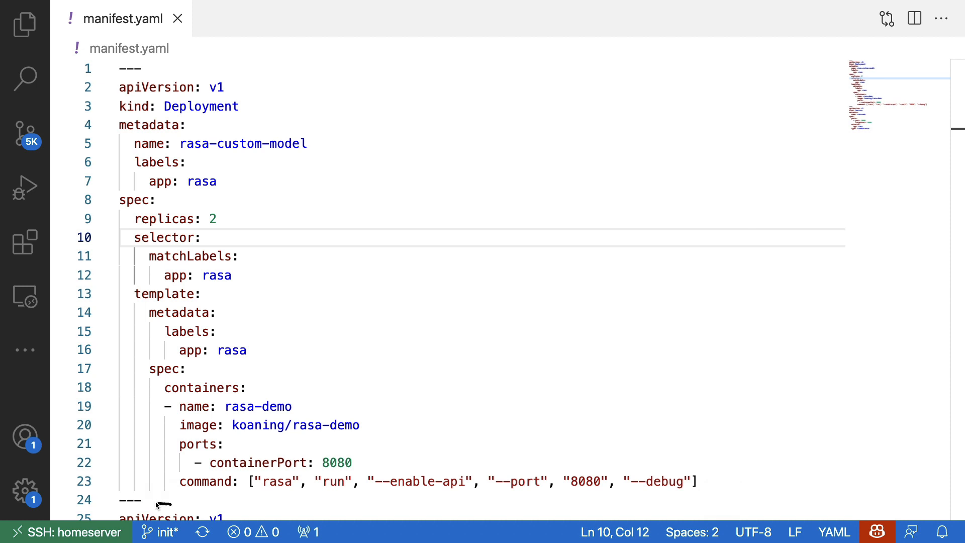
{"action": "mouse_move", "coordinate": [155, 504]}
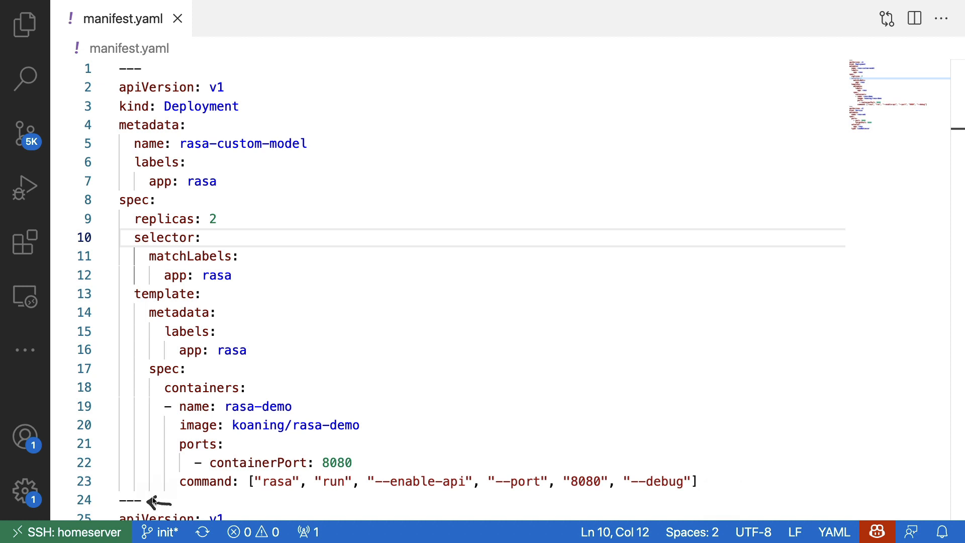
{"action": "mouse_move", "coordinate": [153, 500]}
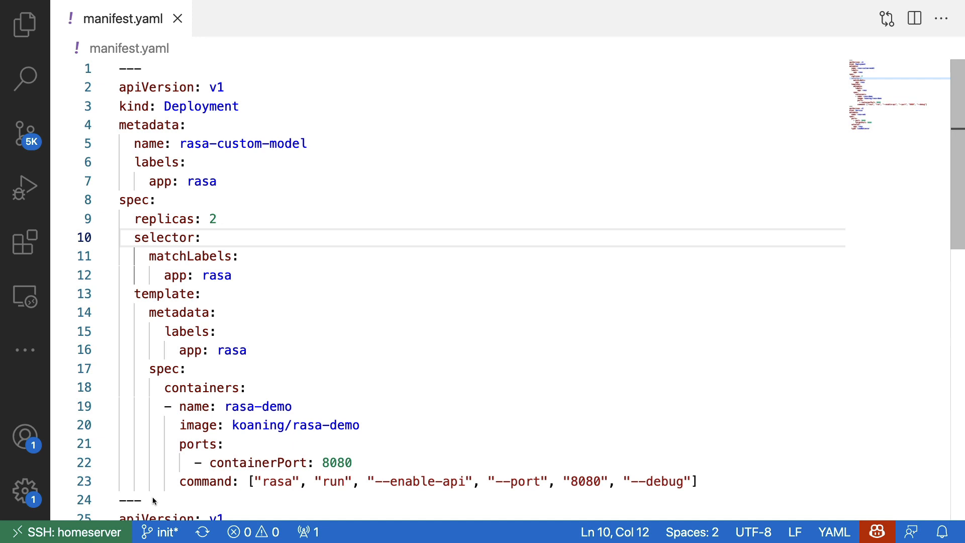
{"action": "scroll", "scroll_direction": "down", "scroll_amount": 3}
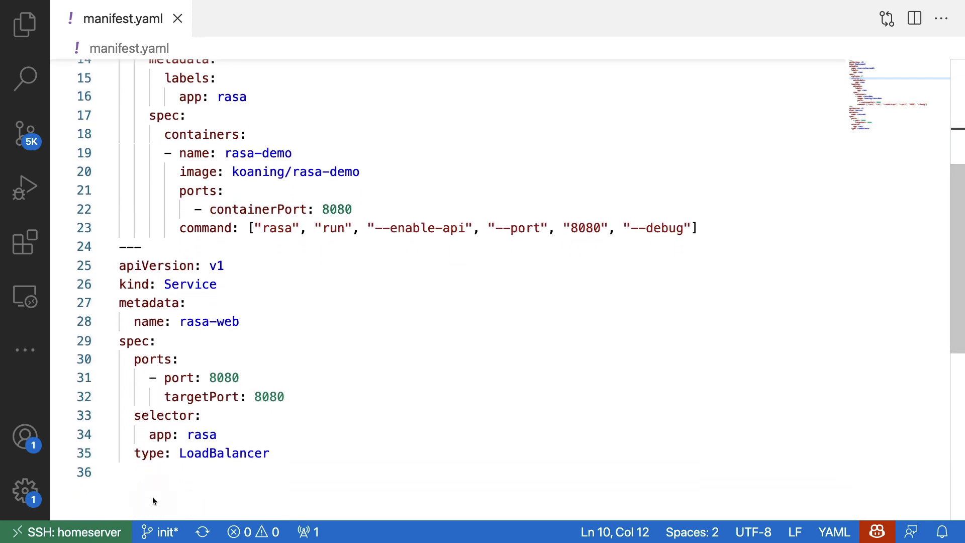
{"action": "mouse_move", "coordinate": [320, 295]}
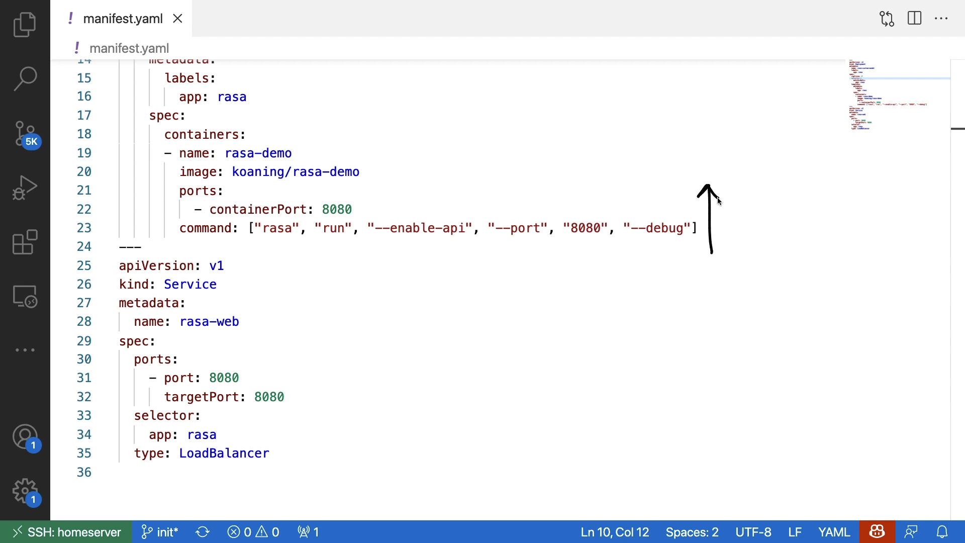
{"action": "mouse_move", "coordinate": [345, 253]}
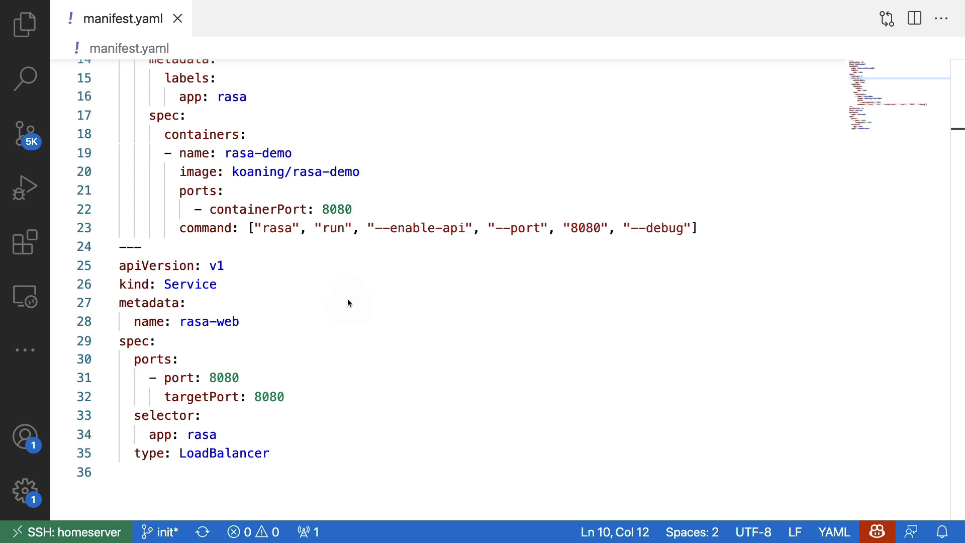
{"action": "mouse_move", "coordinate": [424, 177]}
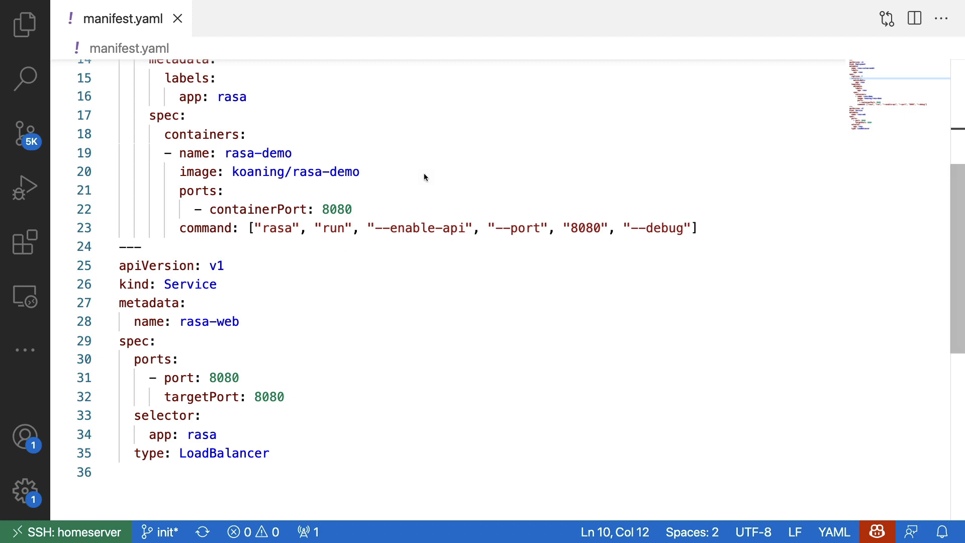
Scroll manifest.yaml back to line 1 and the two-replica rasa-custom-model Deployment.
{"action": "scroll", "scroll_direction": "up", "scroll_amount": 3}
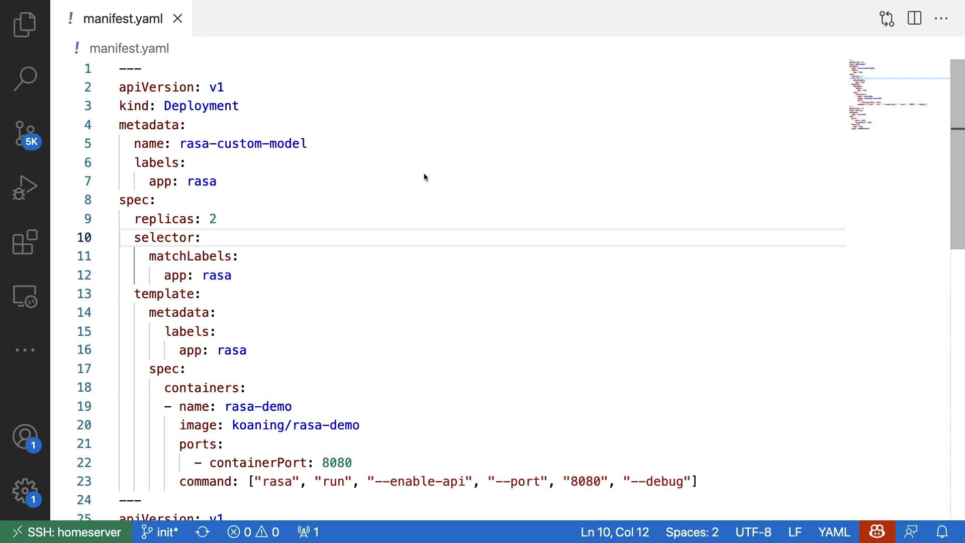
{"action": "mouse_move", "coordinate": [244, 94]}
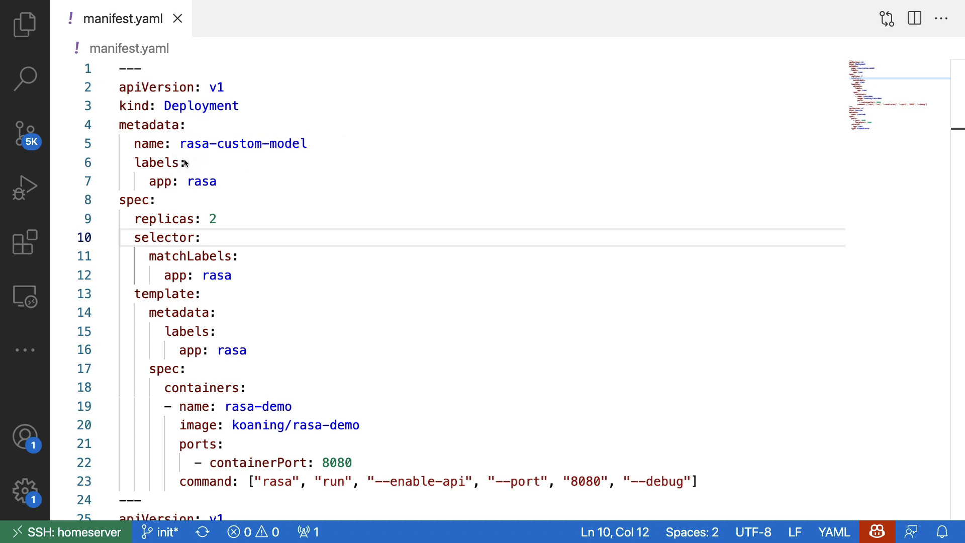
{"action": "mouse_move", "coordinate": [198, 170]}
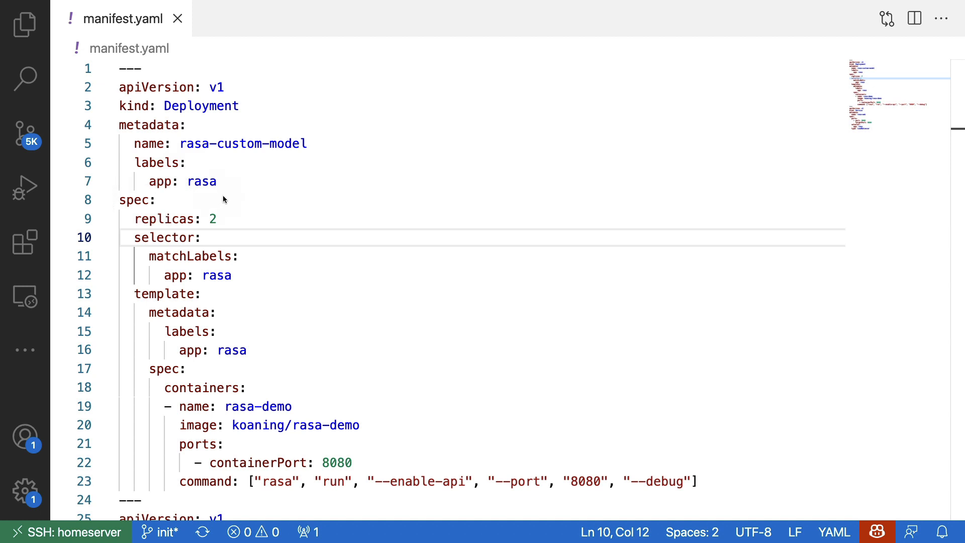
{"action": "mouse_move", "coordinate": [242, 208]}
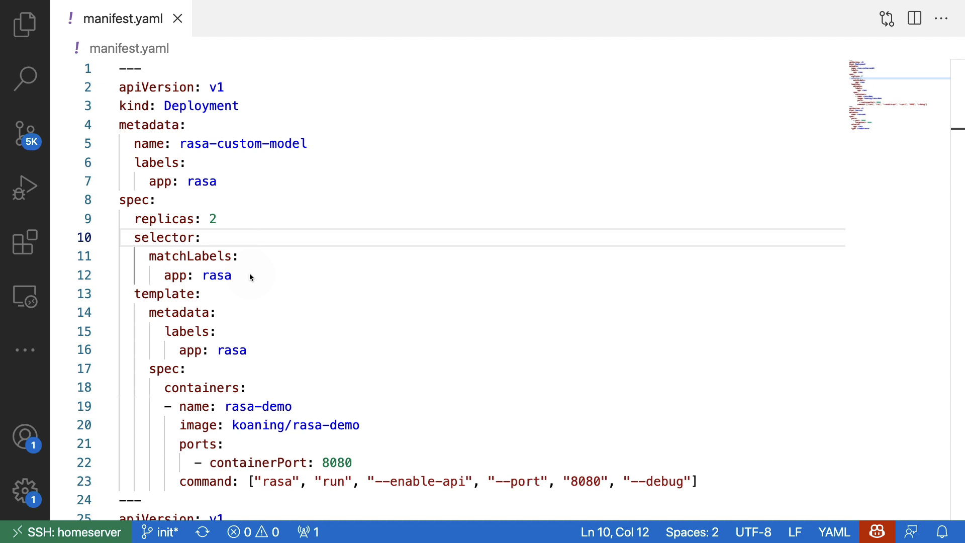
{"action": "mouse_move", "coordinate": [162, 495]}
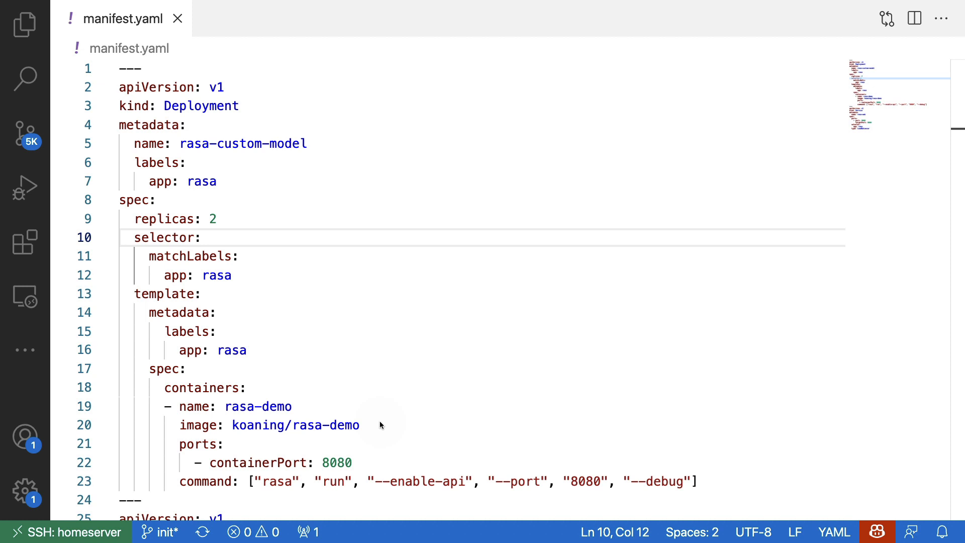
{"action": "mouse_move", "coordinate": [366, 463]}
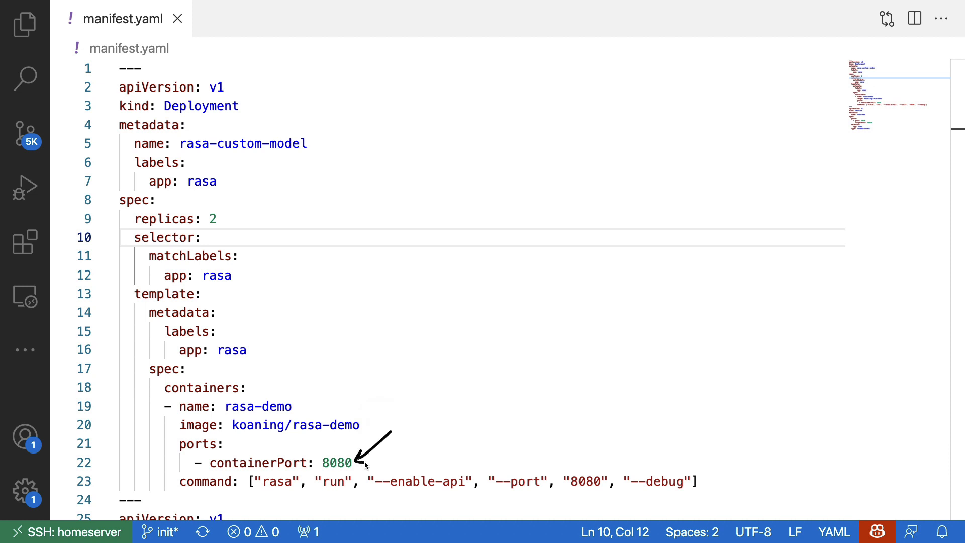
{"action": "mouse_move", "coordinate": [240, 471]}
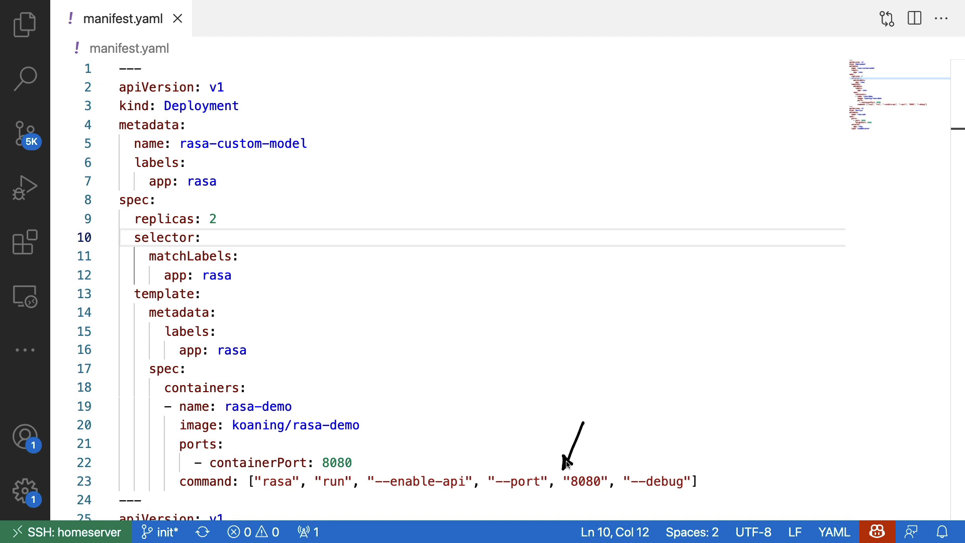
{"action": "mouse_move", "coordinate": [566, 462]}
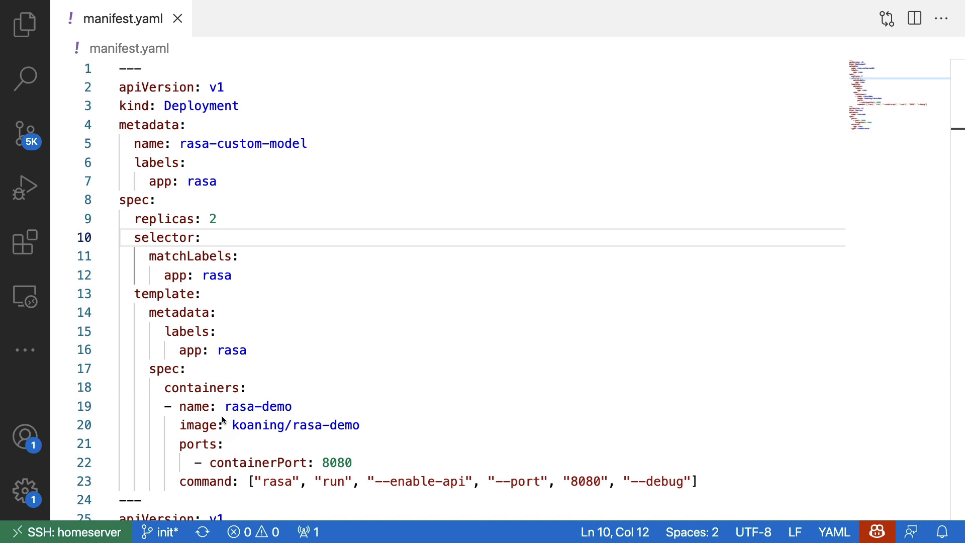
{"action": "mouse_move", "coordinate": [450, 286]}
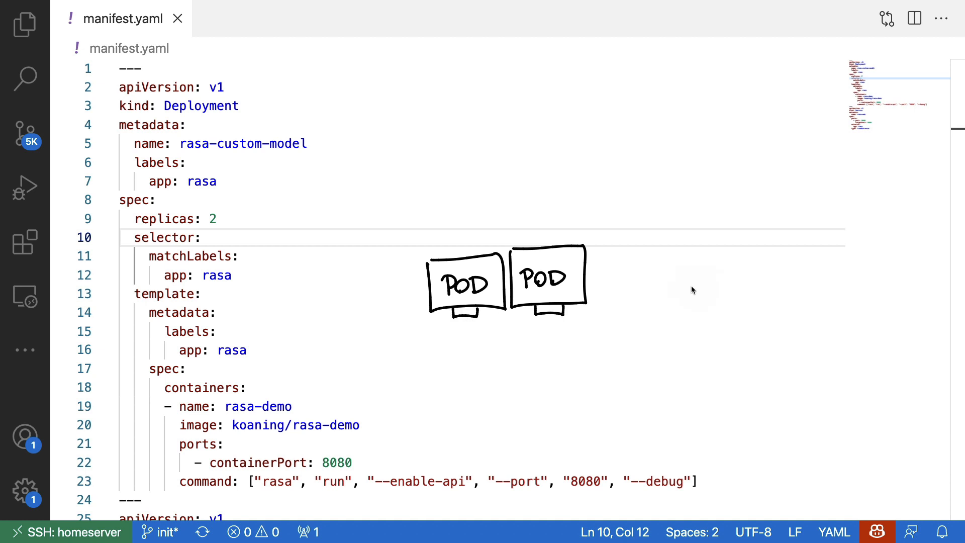
{"action": "mouse_move", "coordinate": [580, 375]}
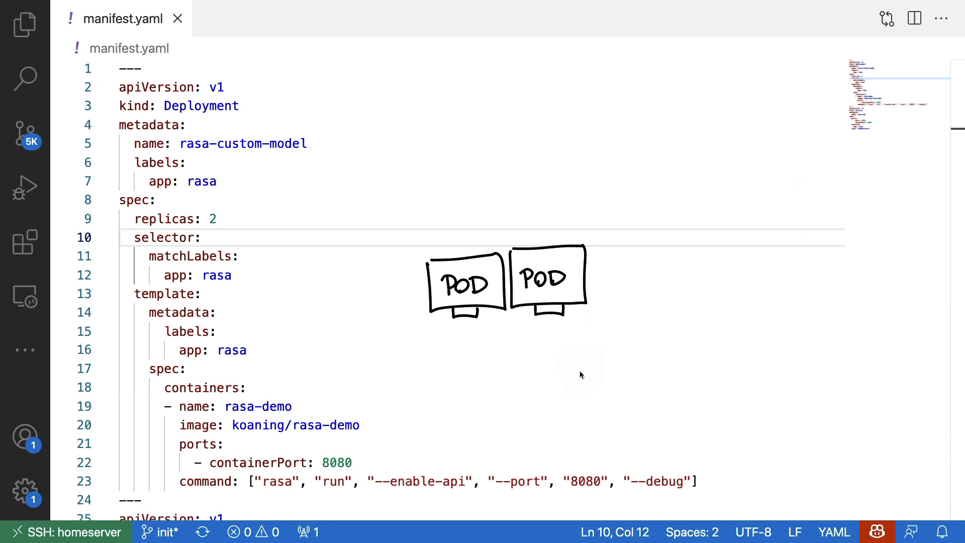
{"action": "mouse_move", "coordinate": [494, 375]}
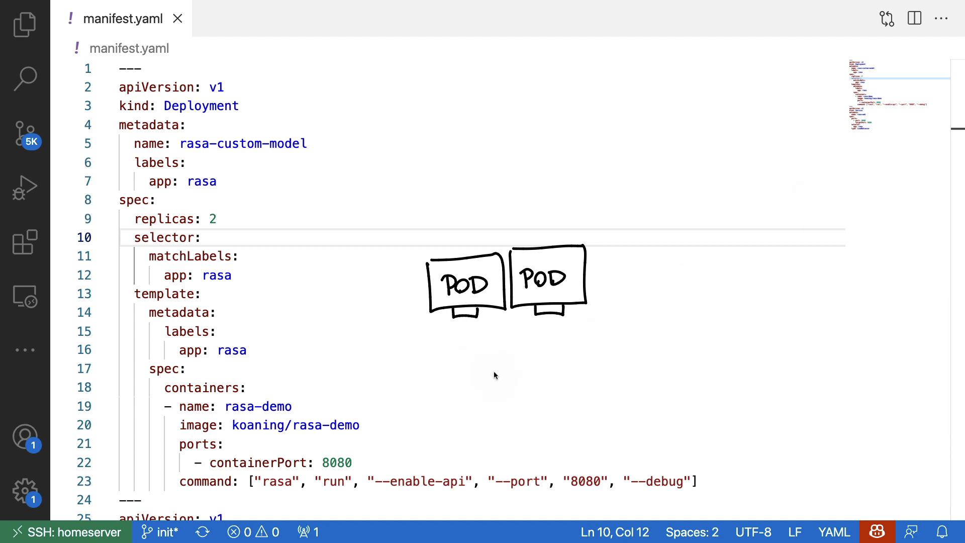
{"action": "mouse_move", "coordinate": [482, 366]}
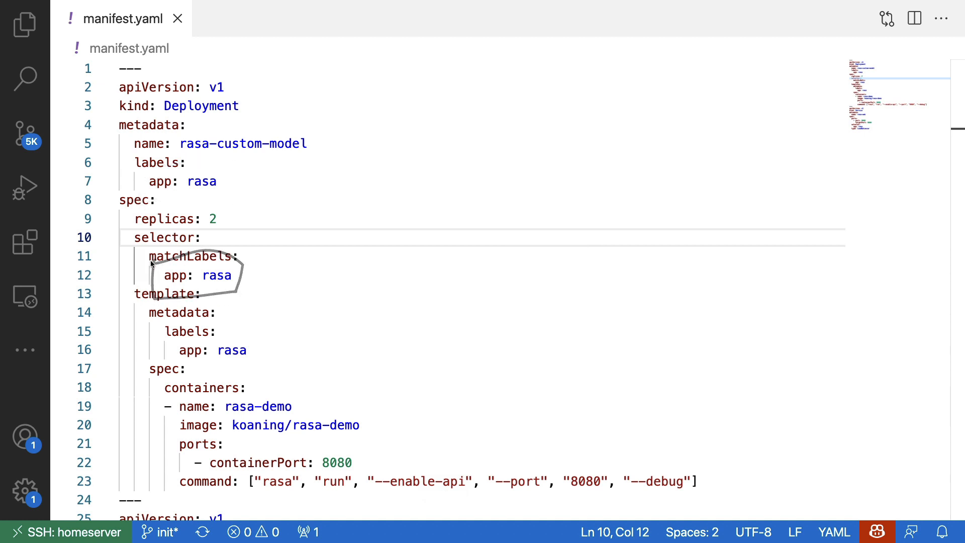
{"action": "scroll", "scroll_direction": "down", "scroll_amount": 3}
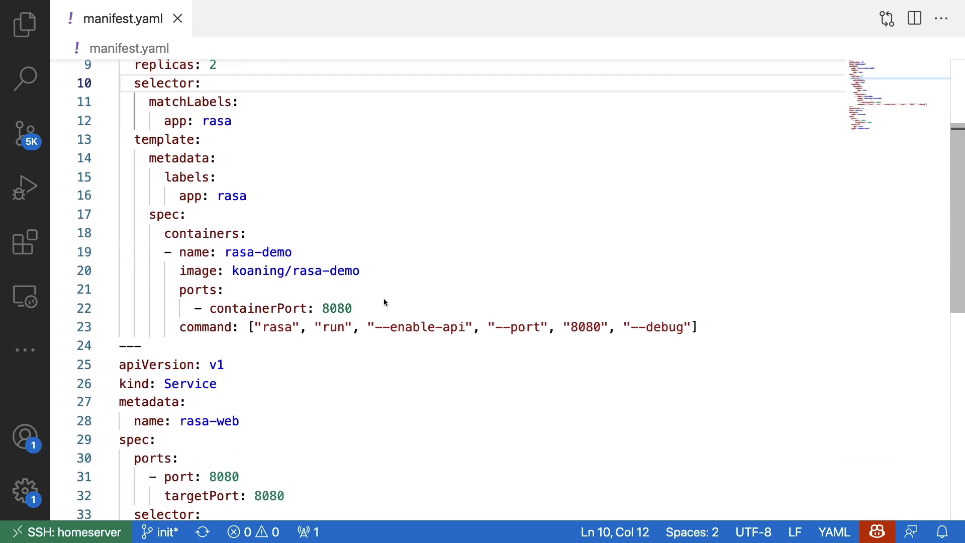
{"action": "scroll", "scroll_direction": "down", "scroll_amount": 3}
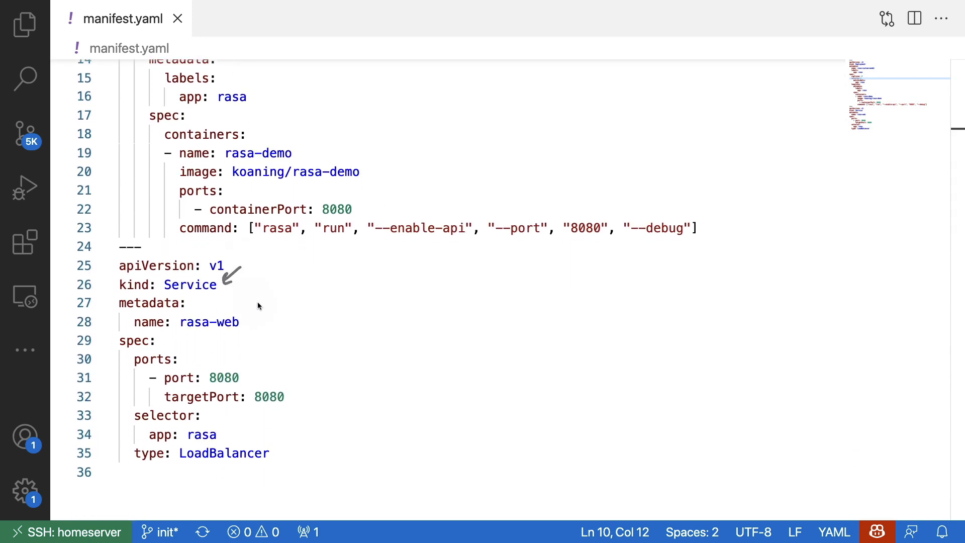
{"action": "mouse_move", "coordinate": [115, 413]}
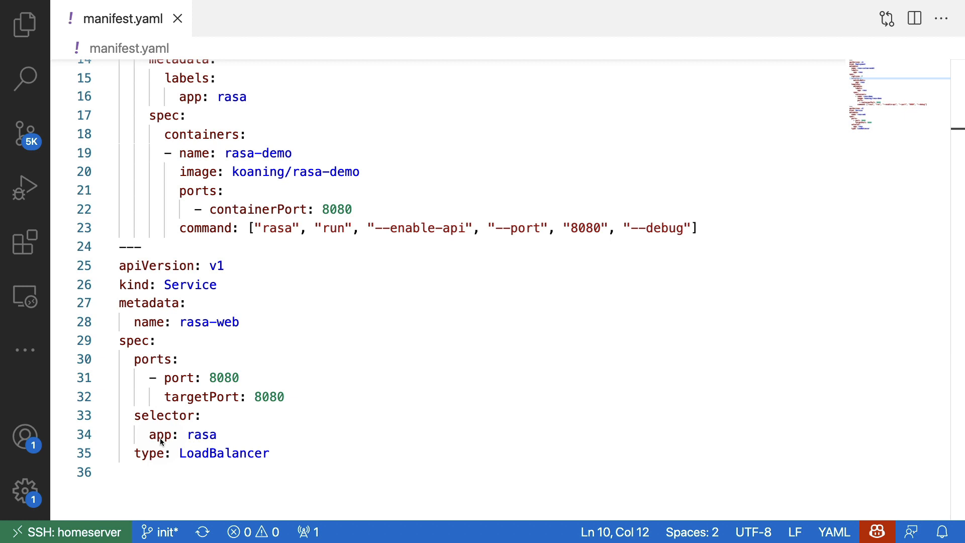
{"action": "scroll", "scroll_direction": "up", "scroll_amount": 3}
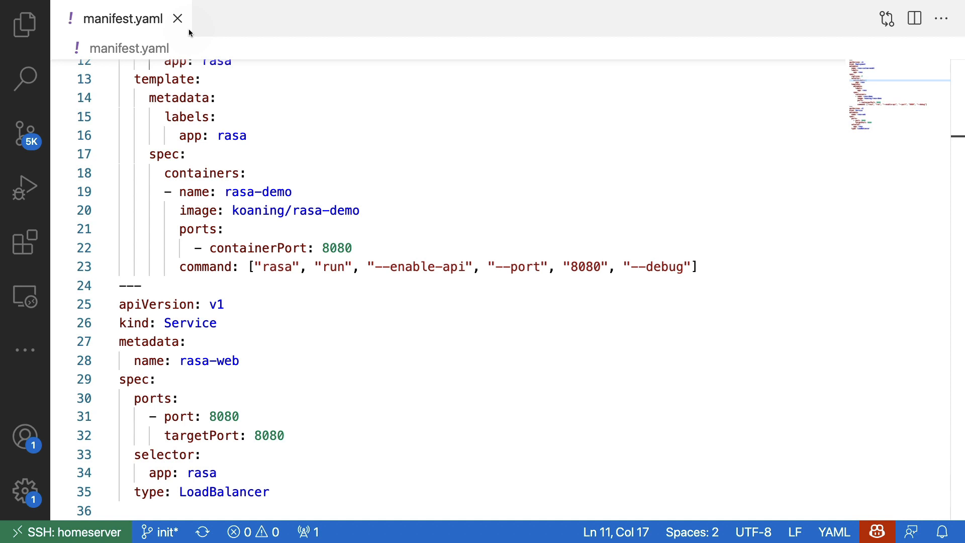
{"action": "mouse_move", "coordinate": [326, 154]}
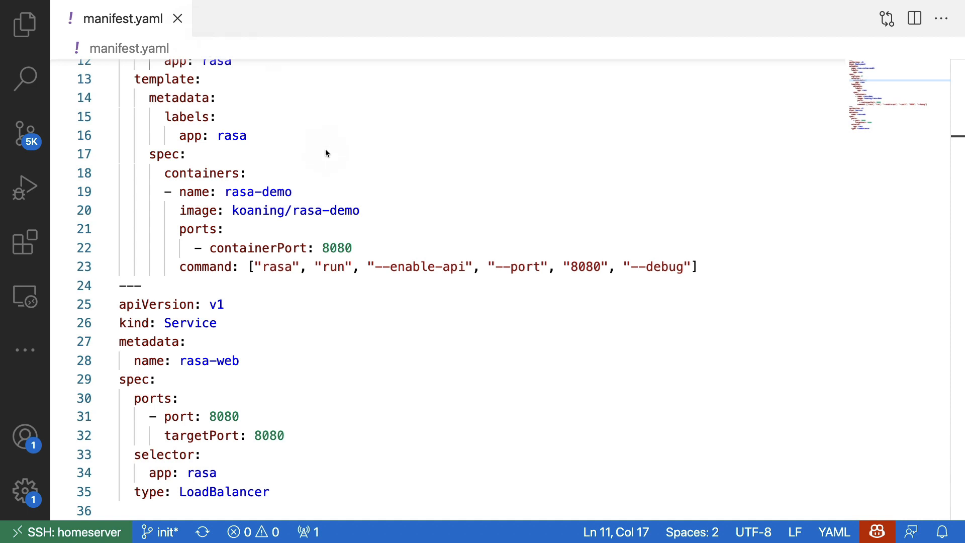
{"action": "mouse_move", "coordinate": [200, 56]}
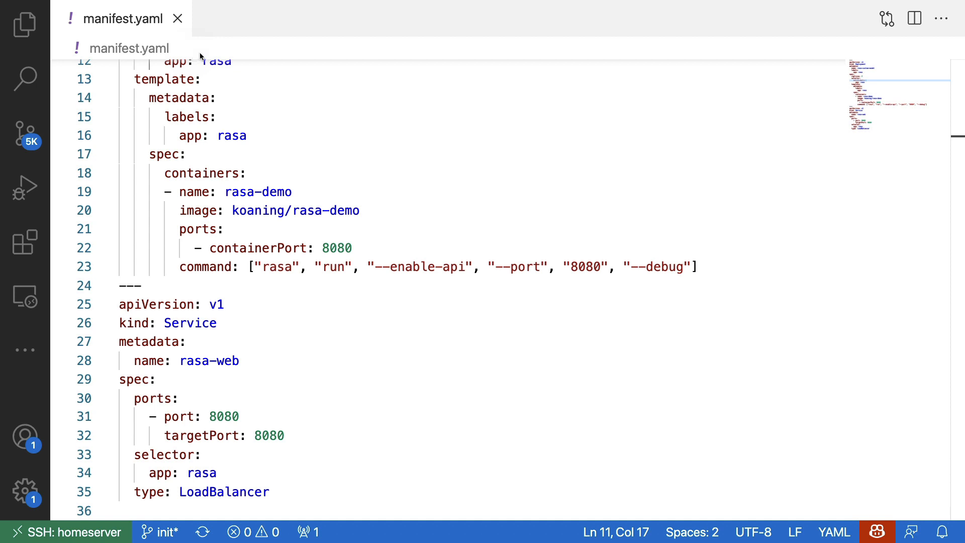
{"action": "mouse_move", "coordinate": [333, 131]}
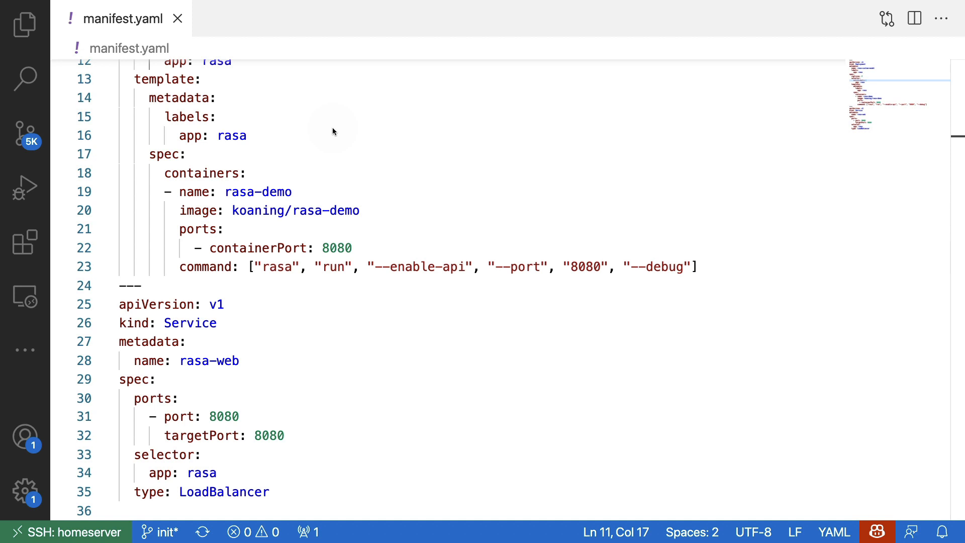
{"action": "mouse_move", "coordinate": [223, 34]}
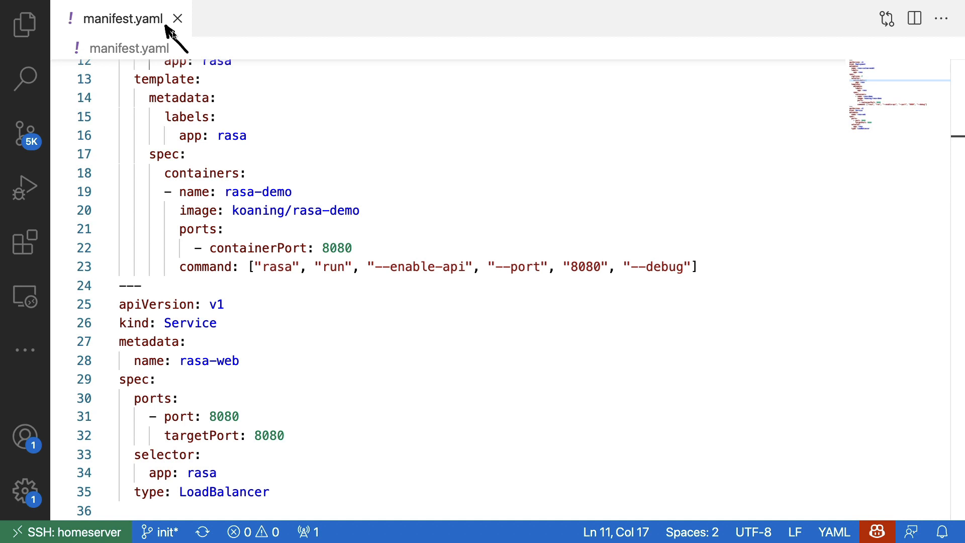
{"action": "mouse_move", "coordinate": [172, 33]}
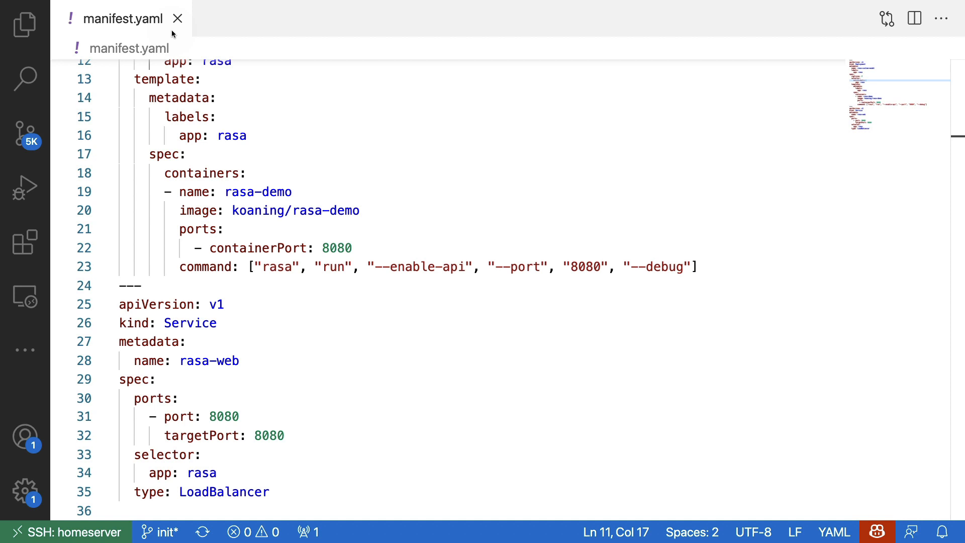
{"action": "mouse_move", "coordinate": [474, 201]}
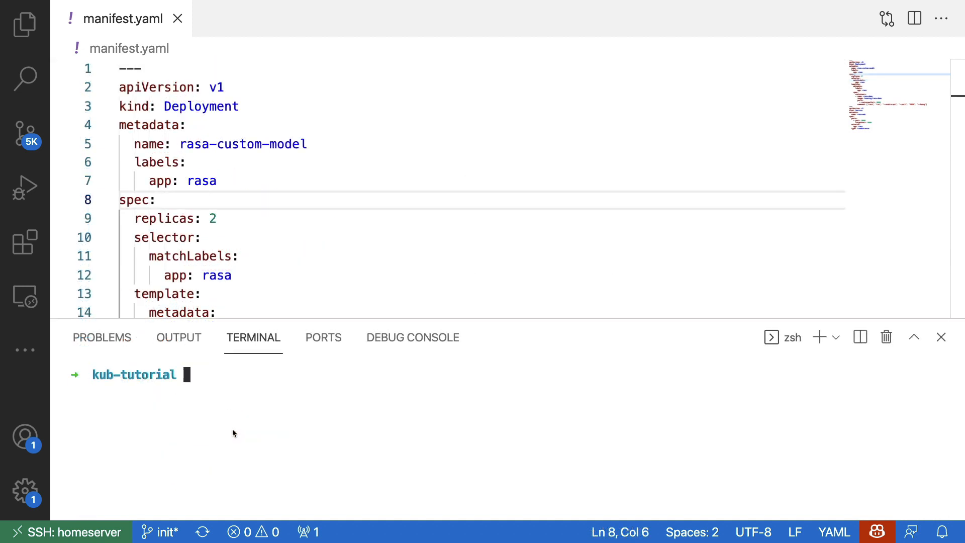
Apply manifest.yaml in the rasa namespace with kubectl --namespace rasa apply -f manifest.yaml.
{"action": "type", "text": "kubectl"}
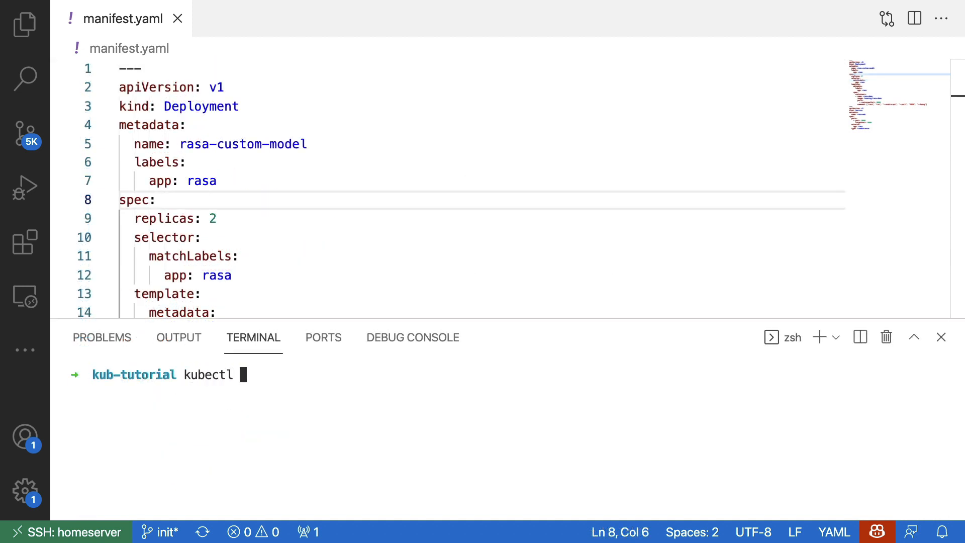
{"action": "type", "text": "--name"}
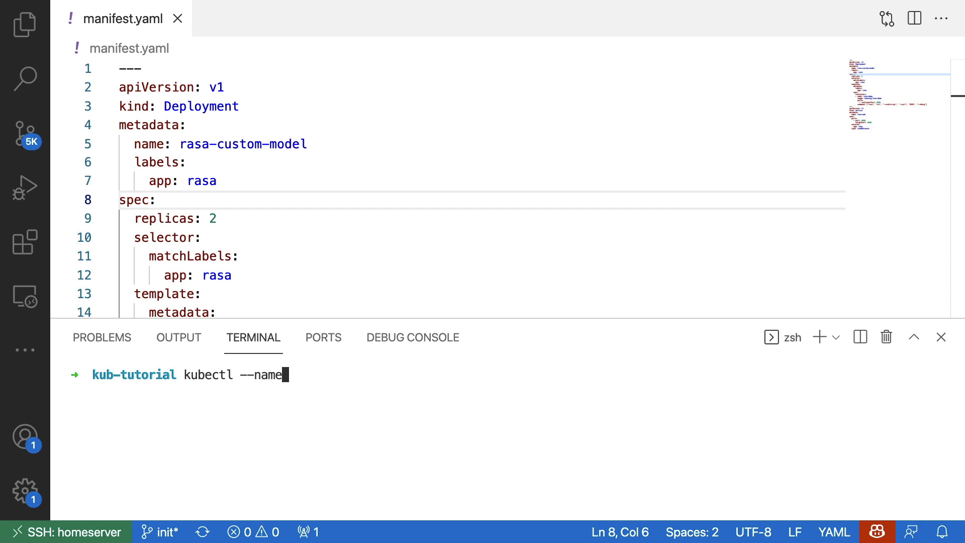
{"action": "type", "text": "spa"}
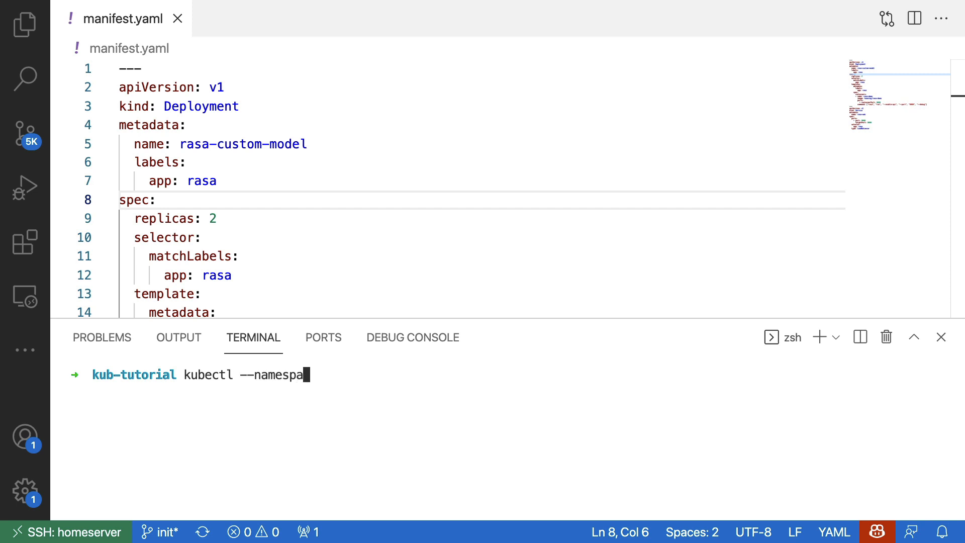
{"action": "type", "text": "ce rasa"}
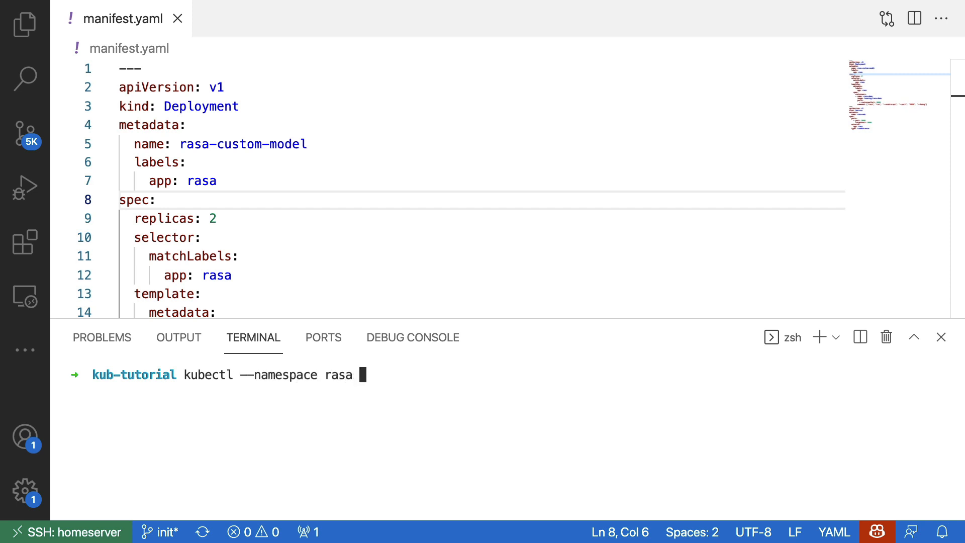
{"action": "type", "text": "apply -f"}
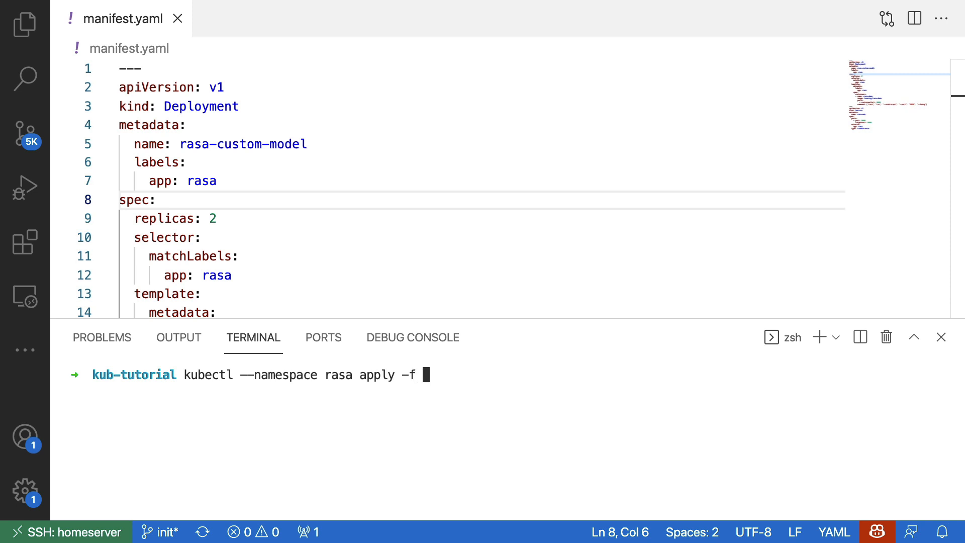
{"action": "type", "text": "manifest.yaml"}
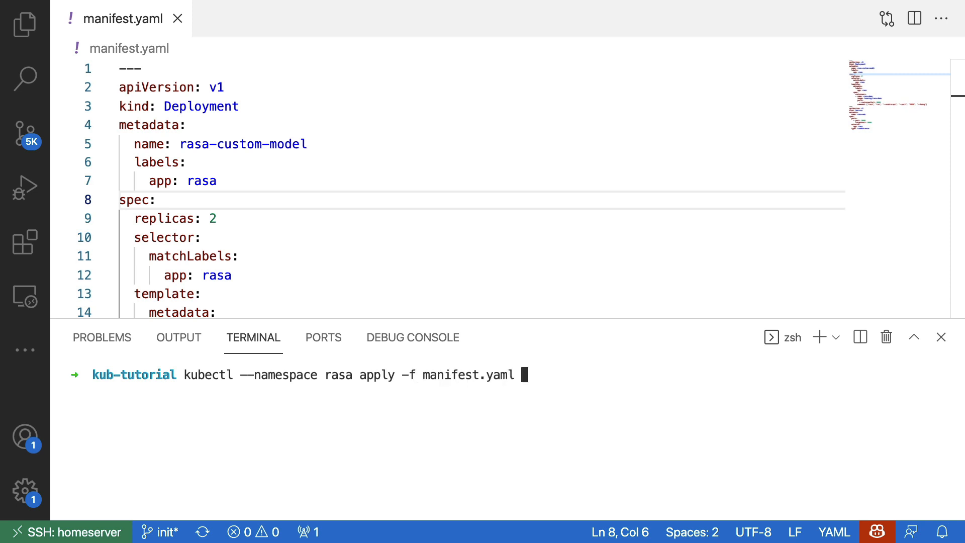
{"action": "mouse_move", "coordinate": [458, 396]}
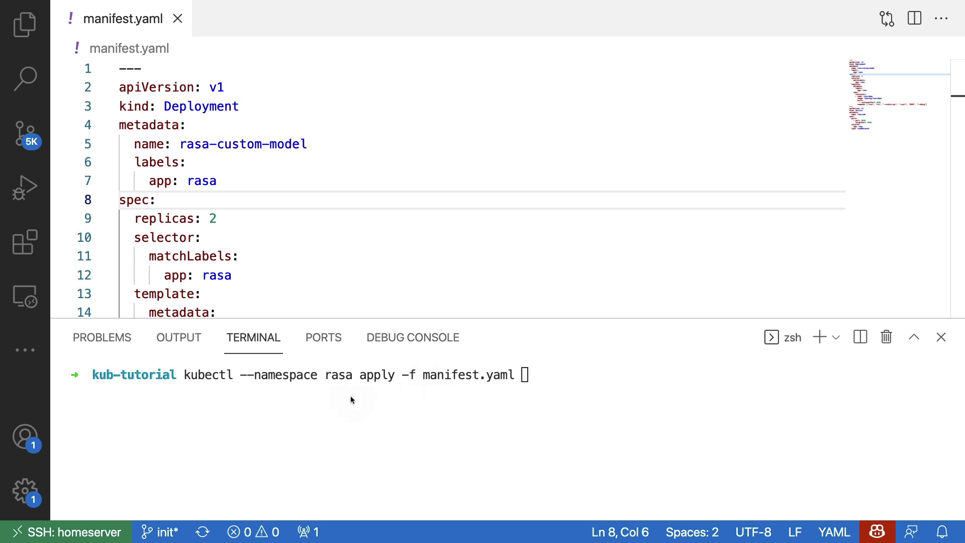
{"action": "key", "text": "Return"}
{"action": "type", "text": "kubectl --namespace rasa get pods"}
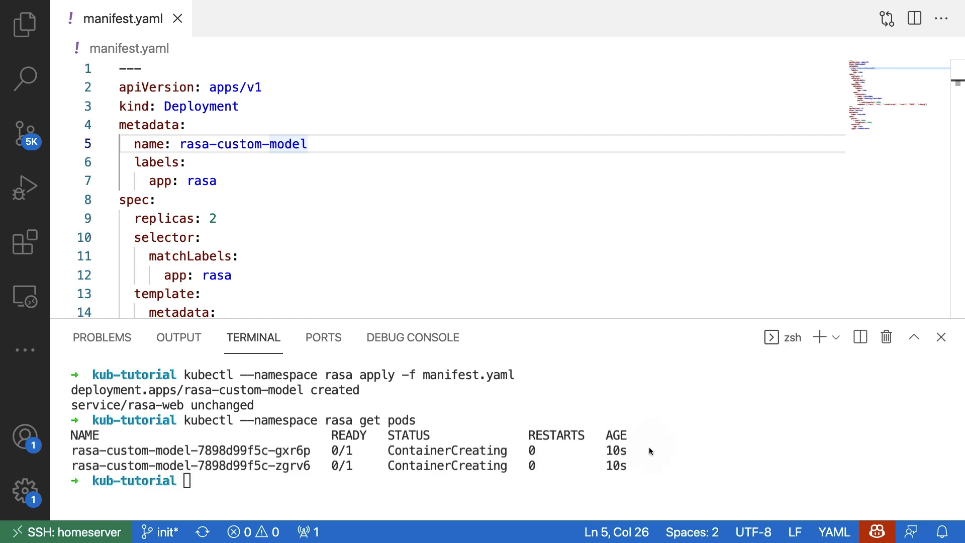
{"action": "mouse_move", "coordinate": [640, 453]}
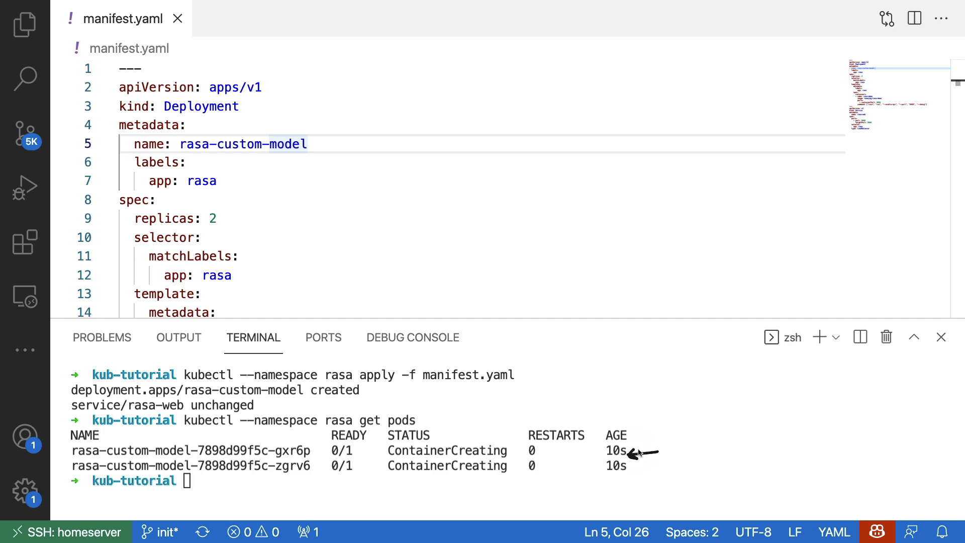
{"action": "mouse_move", "coordinate": [754, 488]}
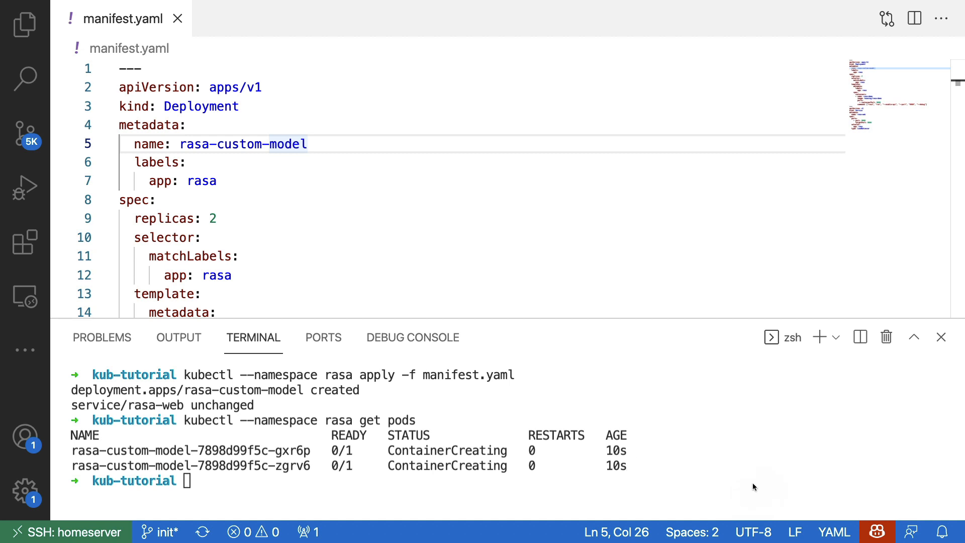
{"action": "mouse_move", "coordinate": [308, 489]}
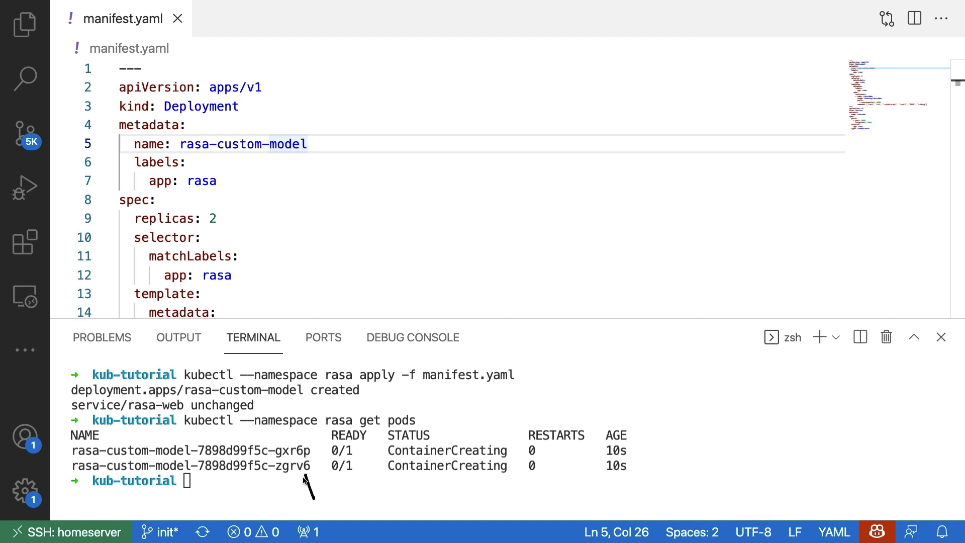
{"action": "mouse_move", "coordinate": [666, 362]}
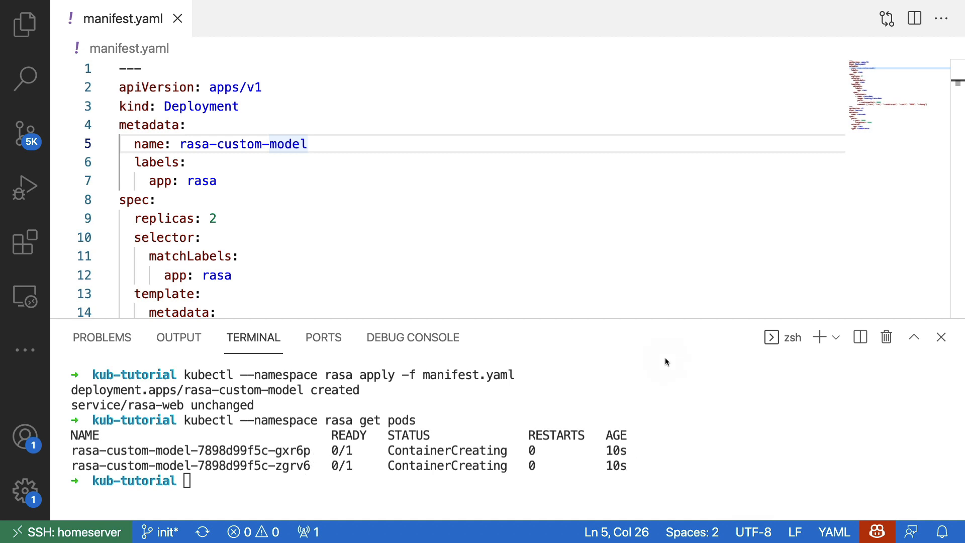
{"action": "mouse_move", "coordinate": [425, 470]}
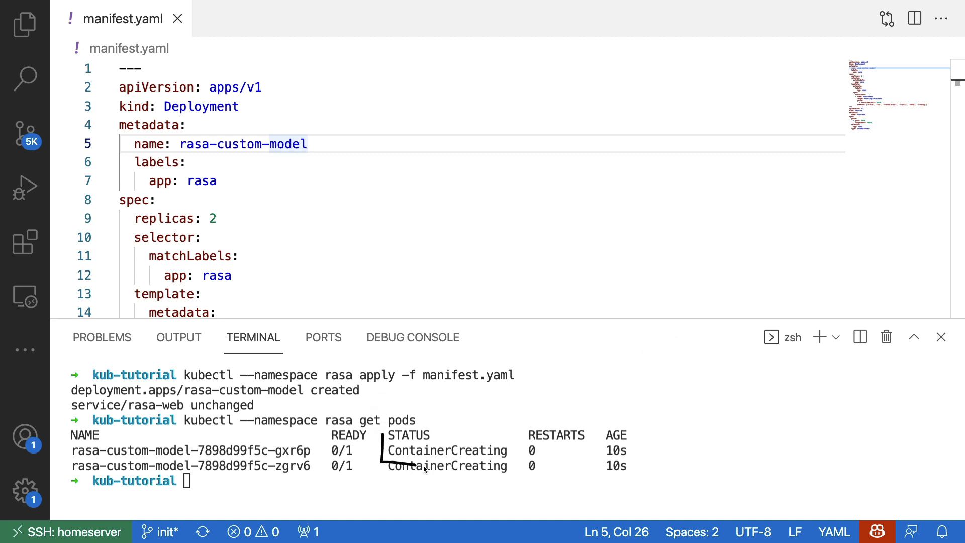
{"action": "mouse_move", "coordinate": [386, 441]}
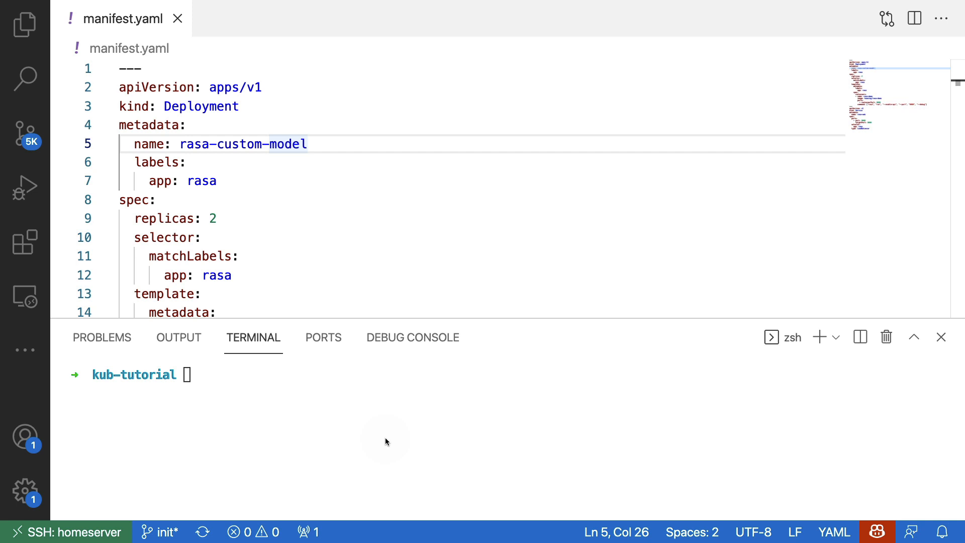
{"action": "mouse_move", "coordinate": [277, 184]}
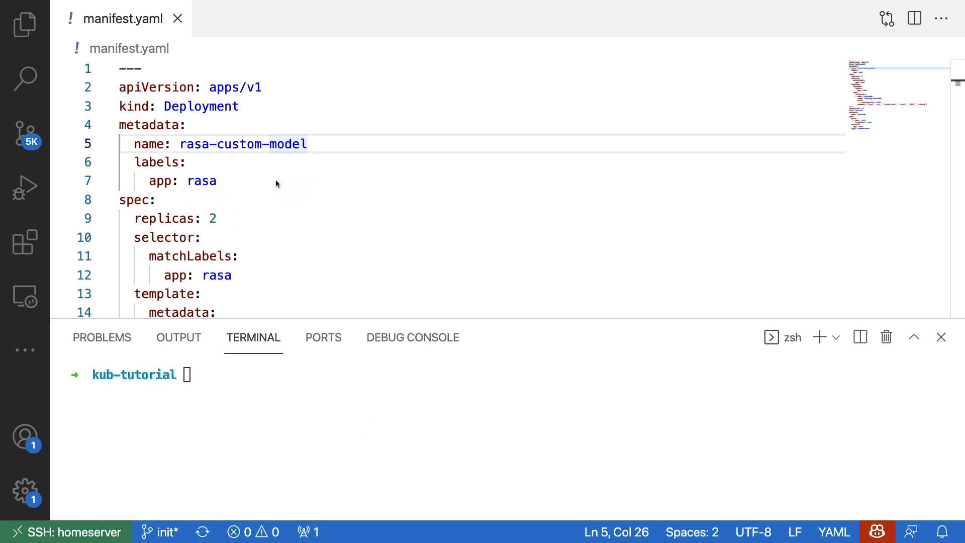
{"action": "mouse_move", "coordinate": [236, 212]}
{"action": "type", "text": "3"}
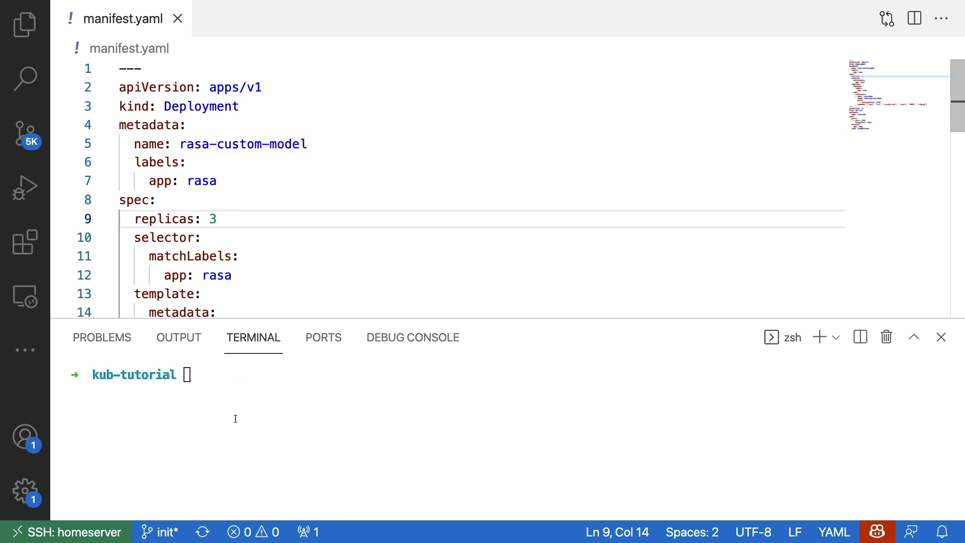
Reapply manifest.yaml in the rasa namespace with replicas set to 3.
{"action": "type", "text": "kubectl --namespace rasa apply -f manifest.yaml"}
{"action": "type", "text": "kubectl --namespace rasa get pods"}
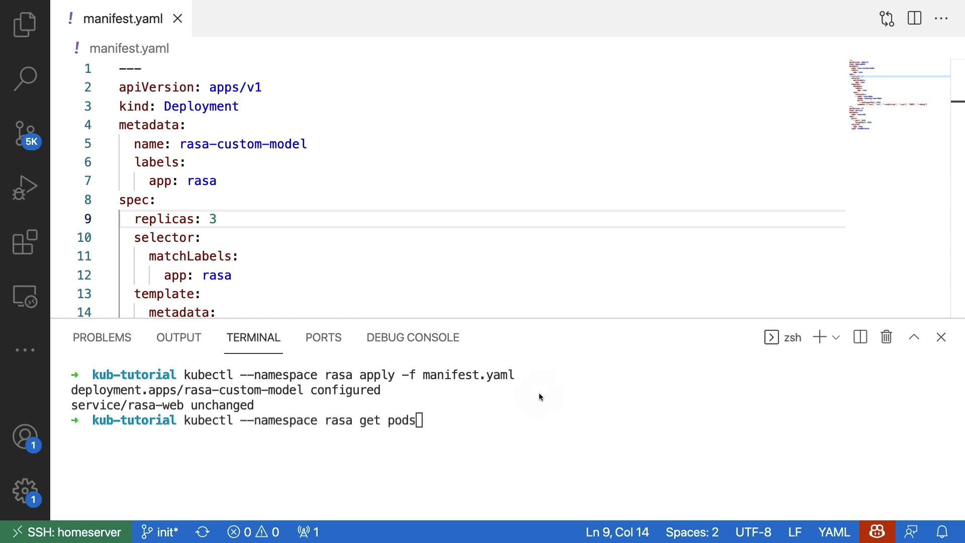
{"action": "mouse_move", "coordinate": [540, 395]}
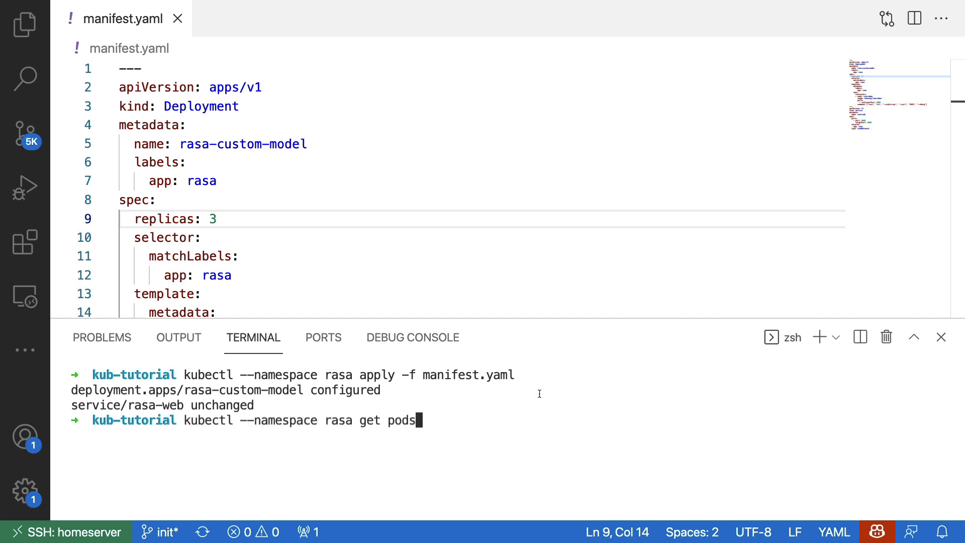
{"action": "key", "text": "Return"}
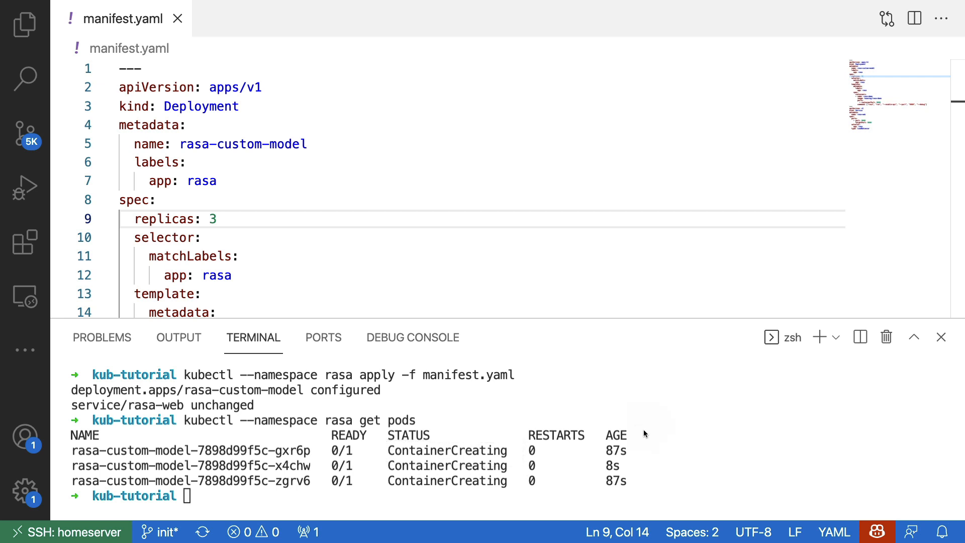
{"action": "mouse_move", "coordinate": [623, 463]}
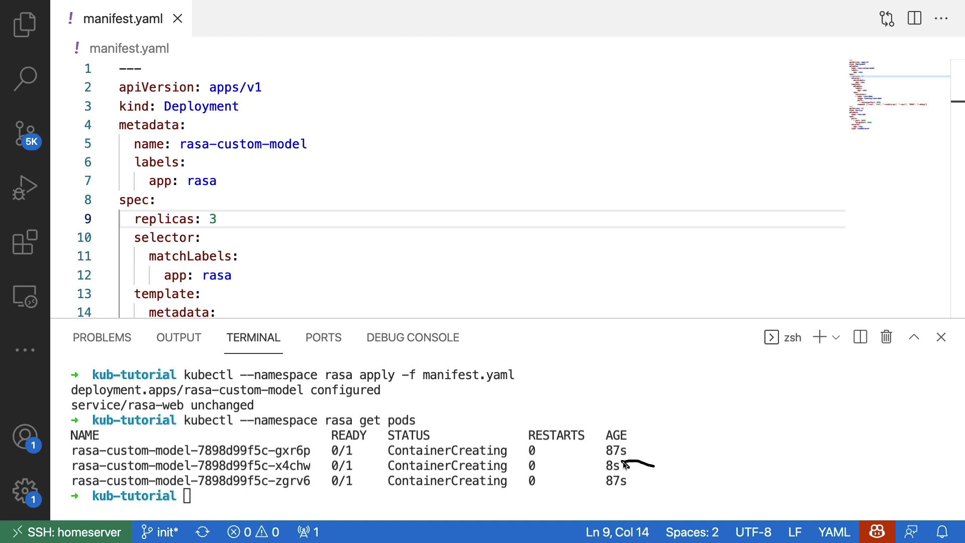
{"action": "mouse_move", "coordinate": [225, 197]}
{"action": "type", "text": "2"}
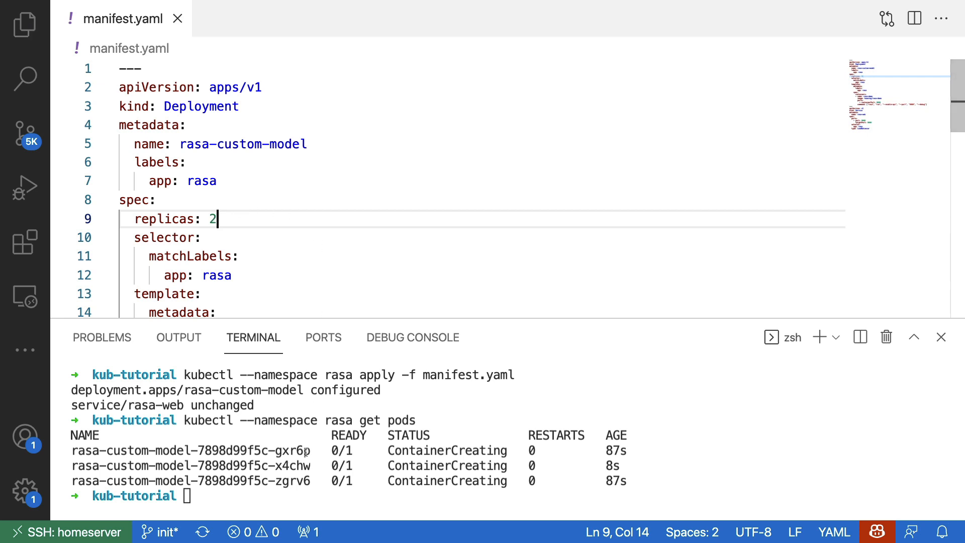
Reapply manifest.yaml with 2 replicas and recheck the rasa namespace pods.
{"action": "type", "text": "kubectl --namespace rasa apply -f manifest.yaml"}
{"action": "type", "text": "kubectl --namespace rasa get pods"}
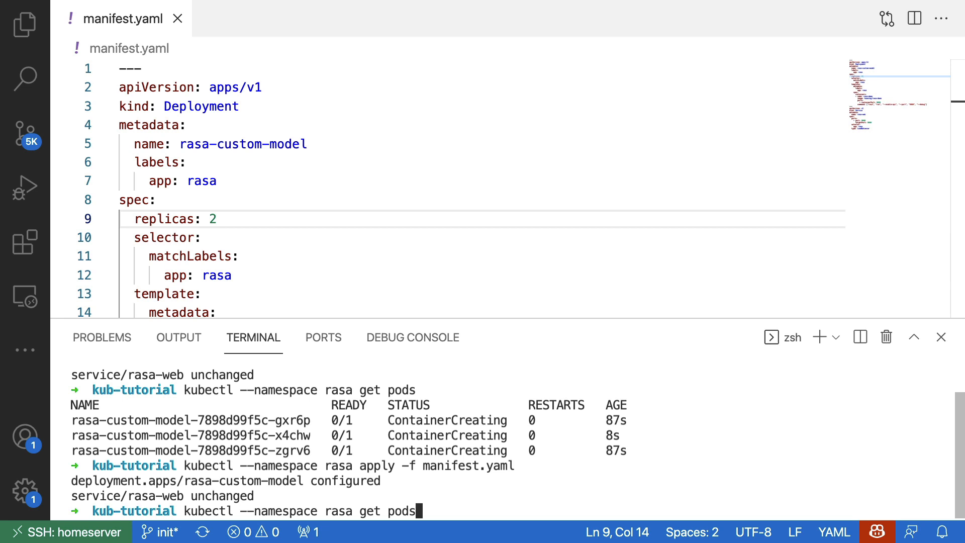
{"action": "key", "text": "Return"}
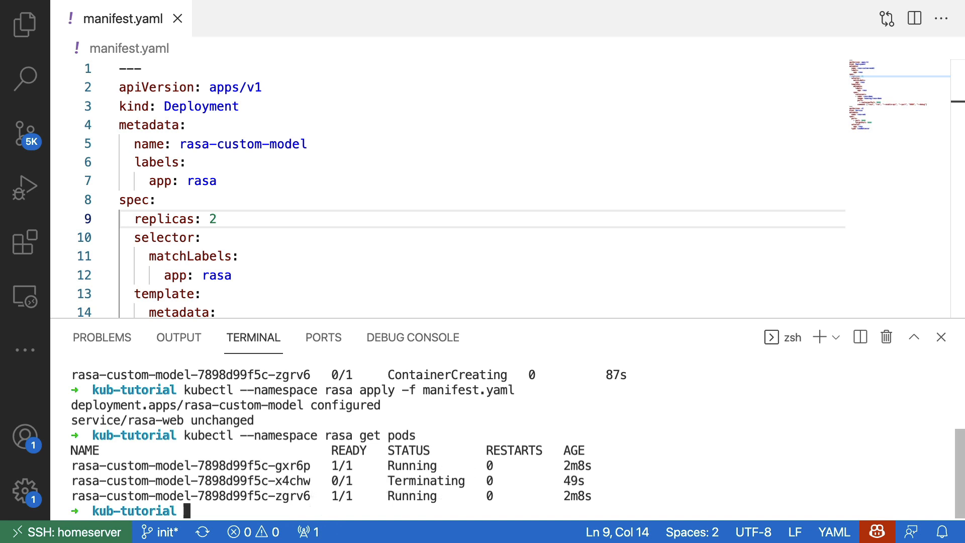
{"action": "type", "text": "kubectl --namespace rasa get pods"}
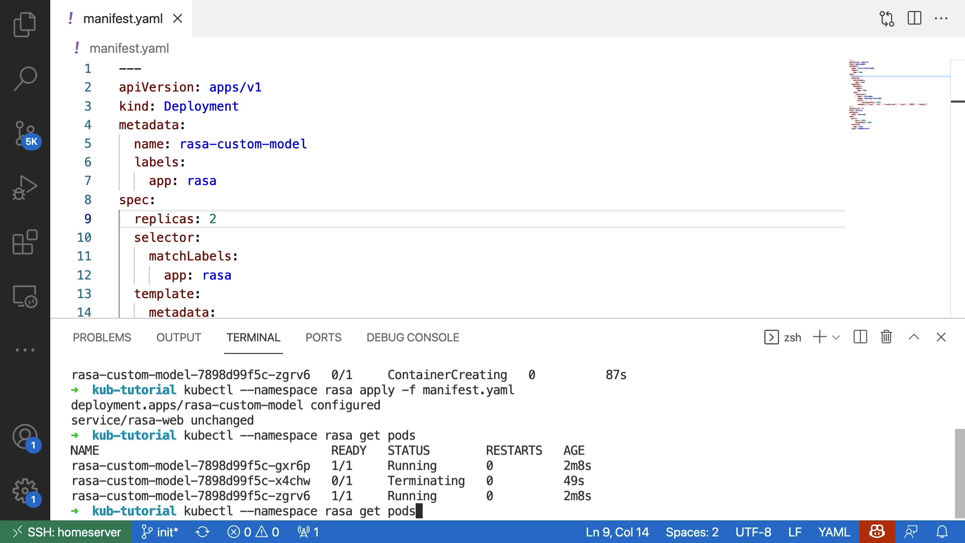
{"action": "key", "text": "Return"}
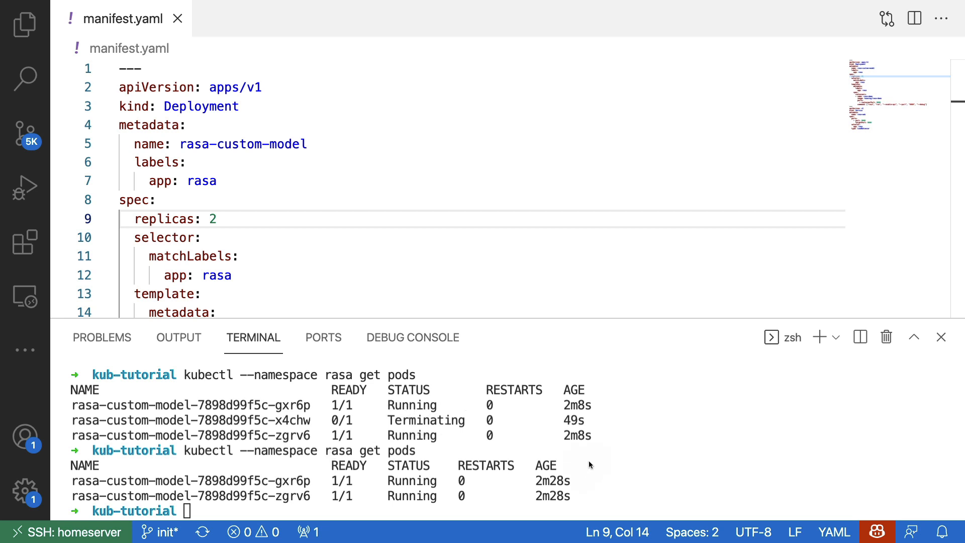
{"action": "mouse_move", "coordinate": [581, 496]}
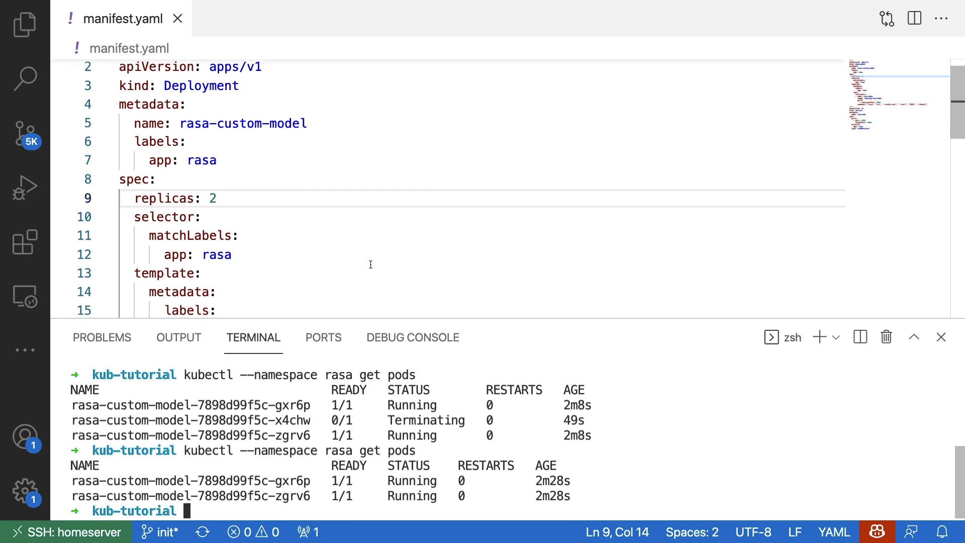
Show and scroll the logs of pod rasa-custom-model-7898d99f5c-gxr6p in namespace rasa.
{"action": "scroll", "scroll_direction": "down", "scroll_amount": 3}
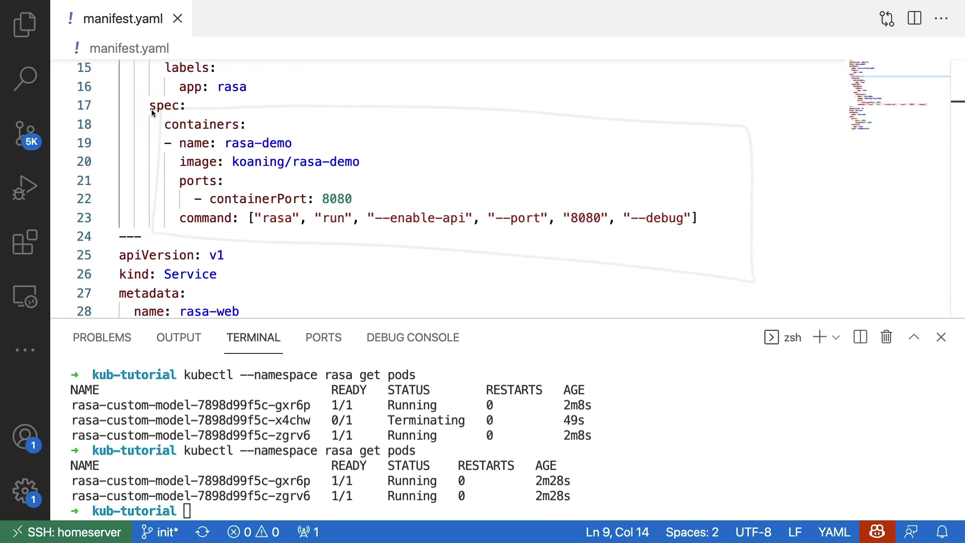
{"action": "type", "text": "kubectl"}
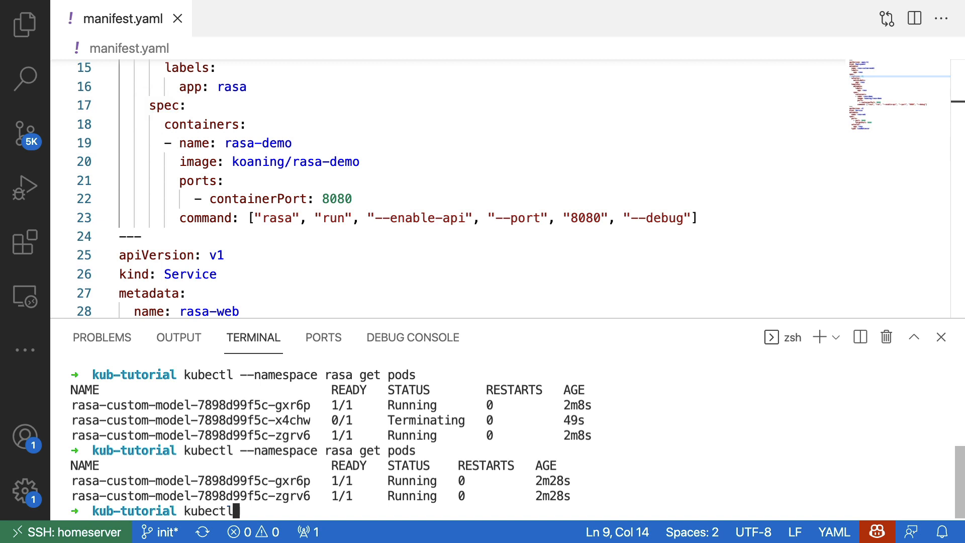
{"action": "type", "text": "--namespa"}
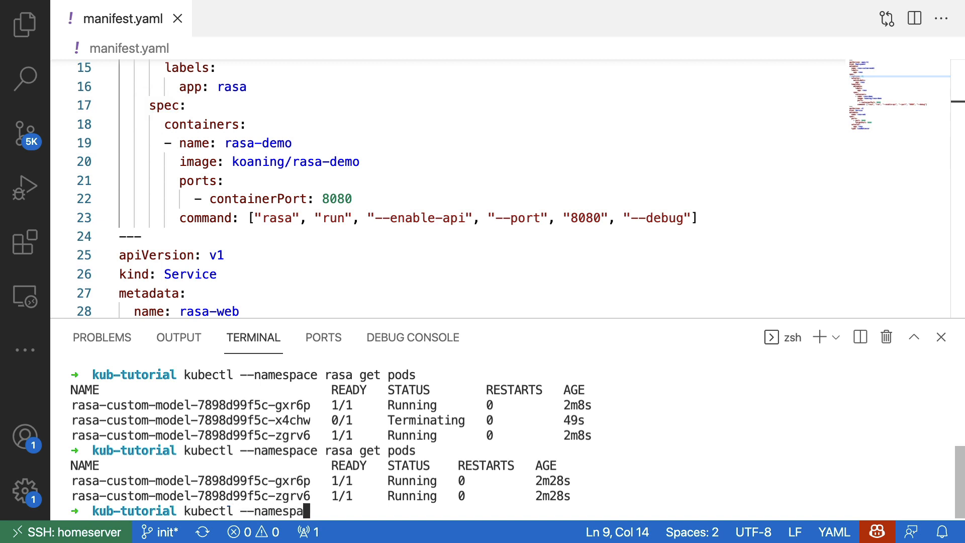
{"action": "type", "text": "rasa logs"}
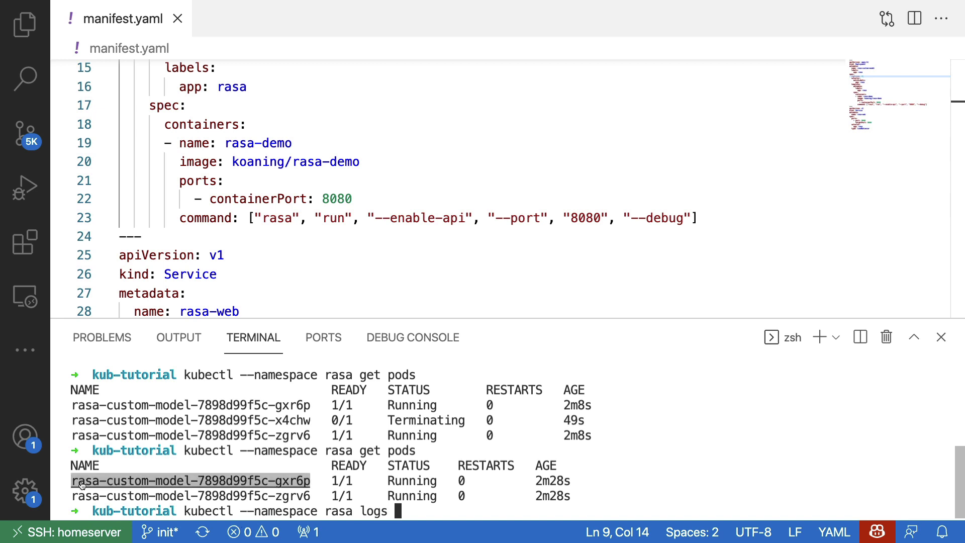
{"action": "type", "text": "rasa-custom-model-7898d99f5c-gxr6p"}
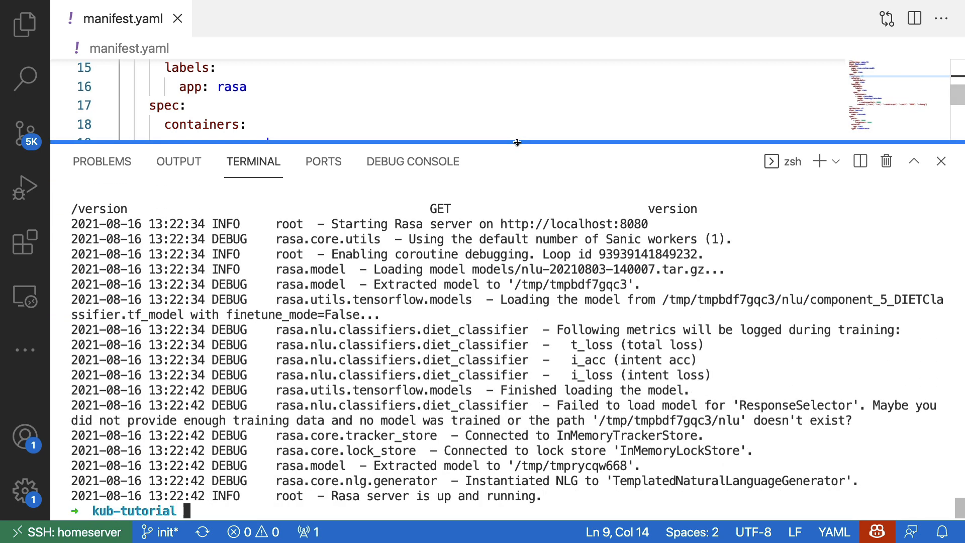
{"action": "scroll", "scroll_direction": "up", "scroll_amount": 3}
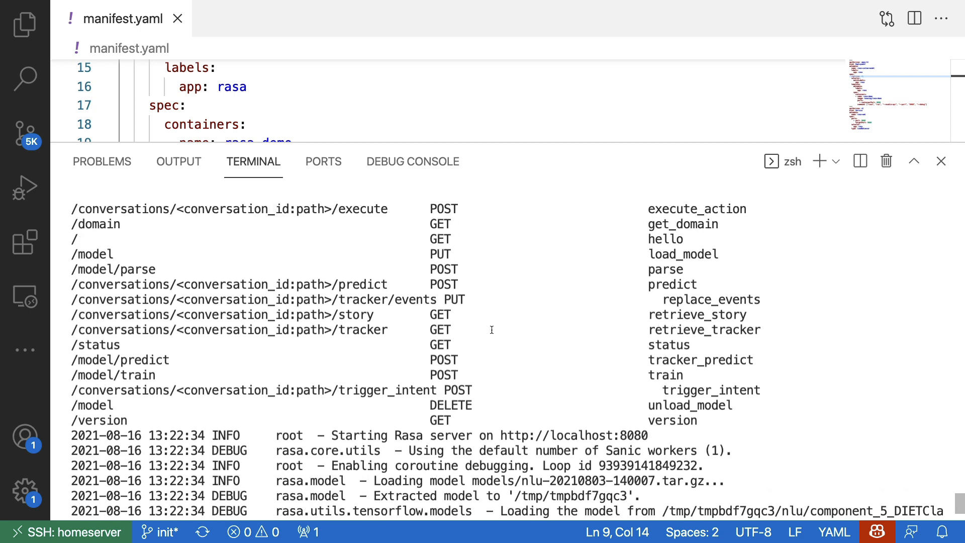
{"action": "scroll", "scroll_direction": "down", "scroll_amount": 3}
{"action": "type", "text": "kubectl"}
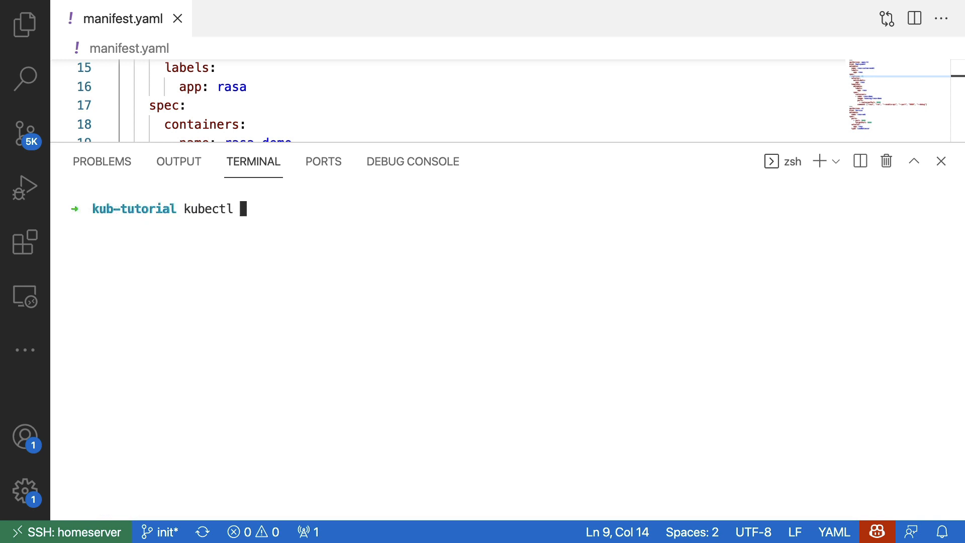
Run kubectl --namespace rasa get svc to list the rasa namespace services.
{"action": "type", "text": "--name"}
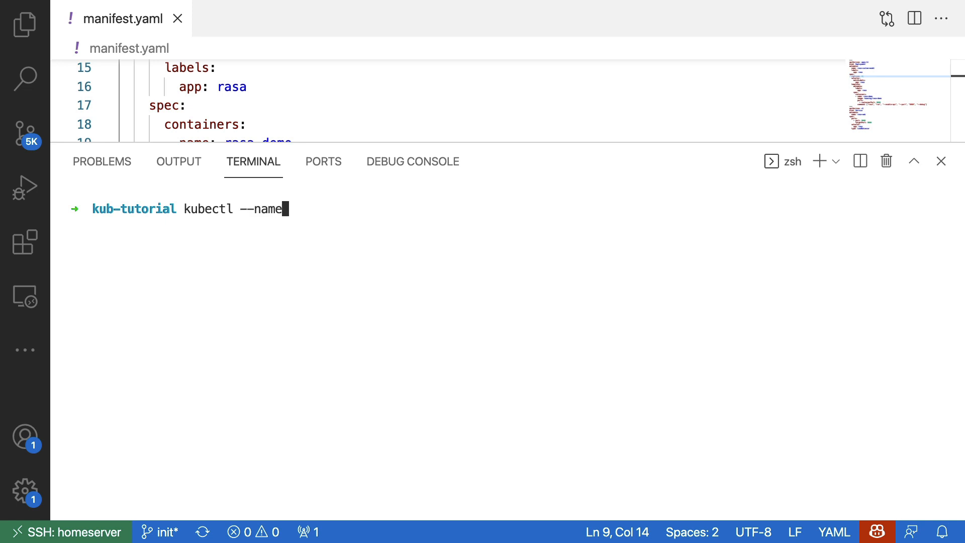
{"action": "type", "text": "space rasa get"}
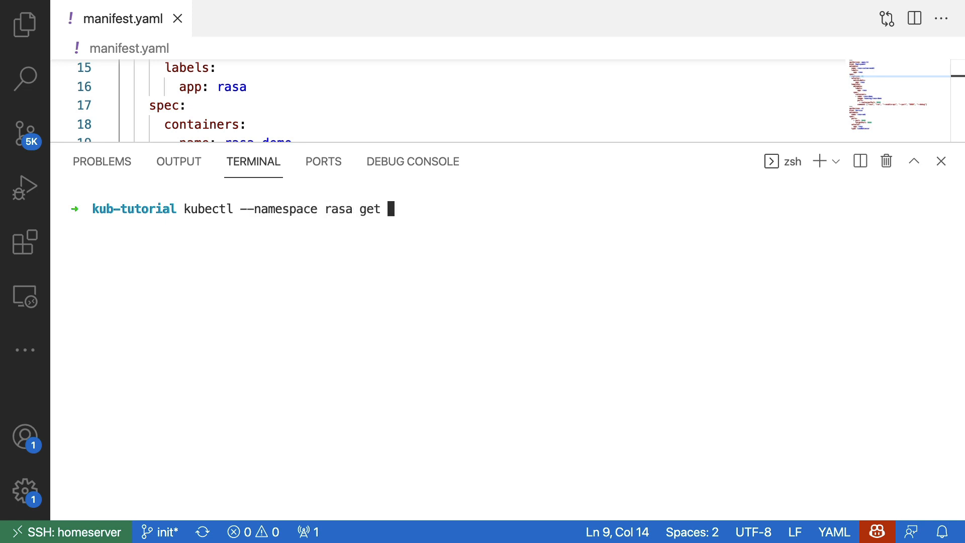
{"action": "type", "text": "svc"}
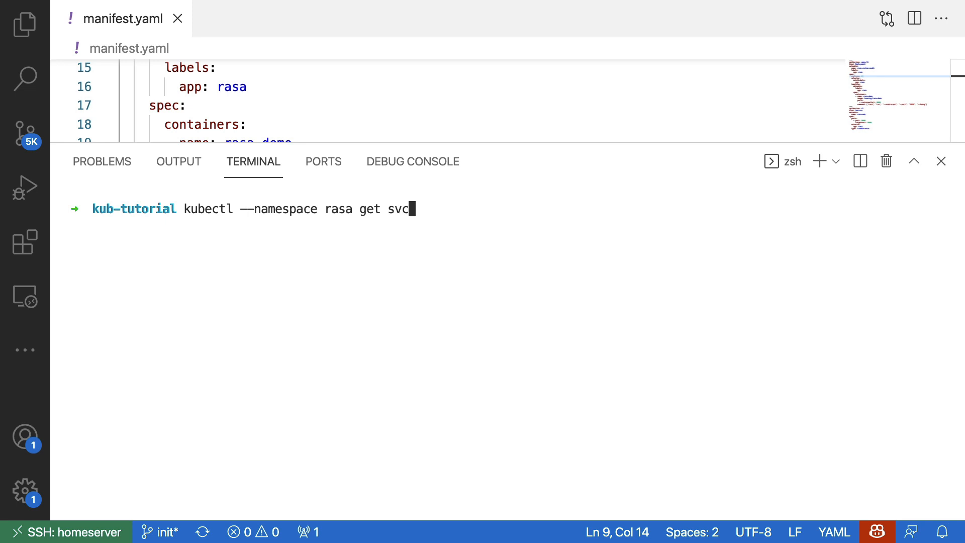
{"action": "key", "text": "Return"}
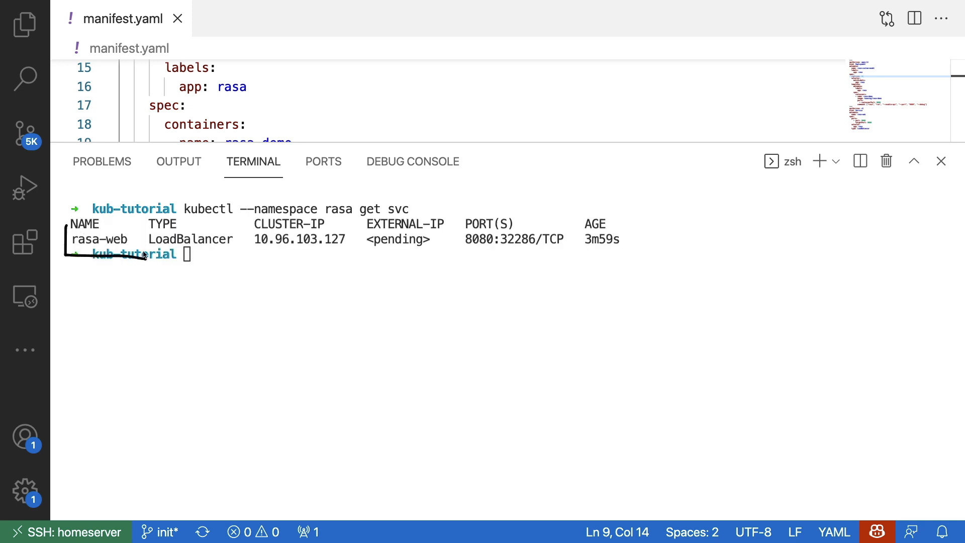
{"action": "mouse_move", "coordinate": [212, 294]}
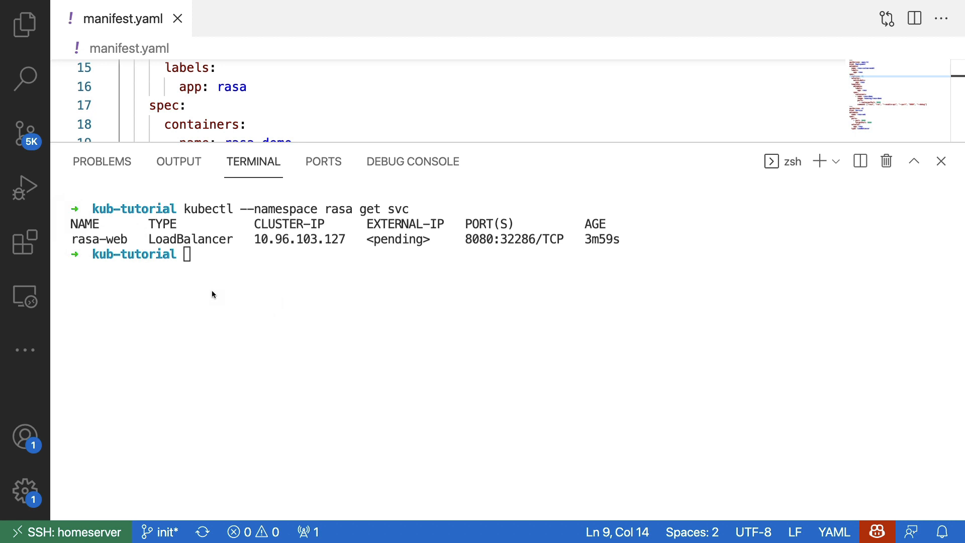
{"action": "mouse_move", "coordinate": [305, 315]}
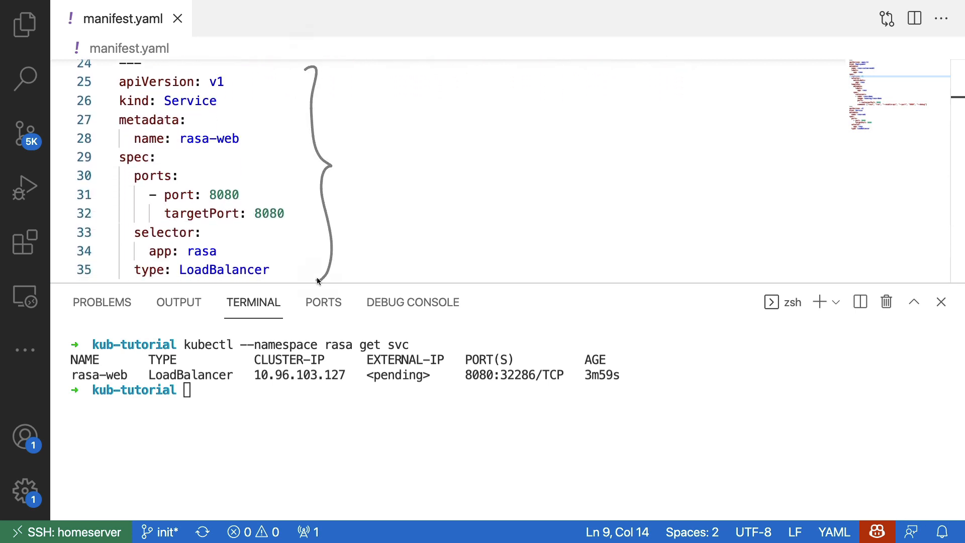
{"action": "mouse_move", "coordinate": [502, 317]}
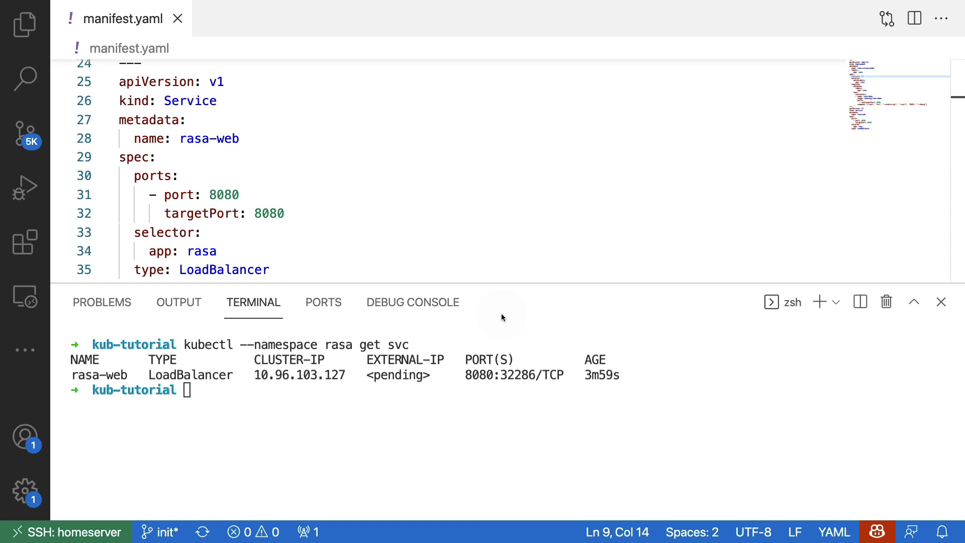
{"action": "mouse_move", "coordinate": [466, 482]}
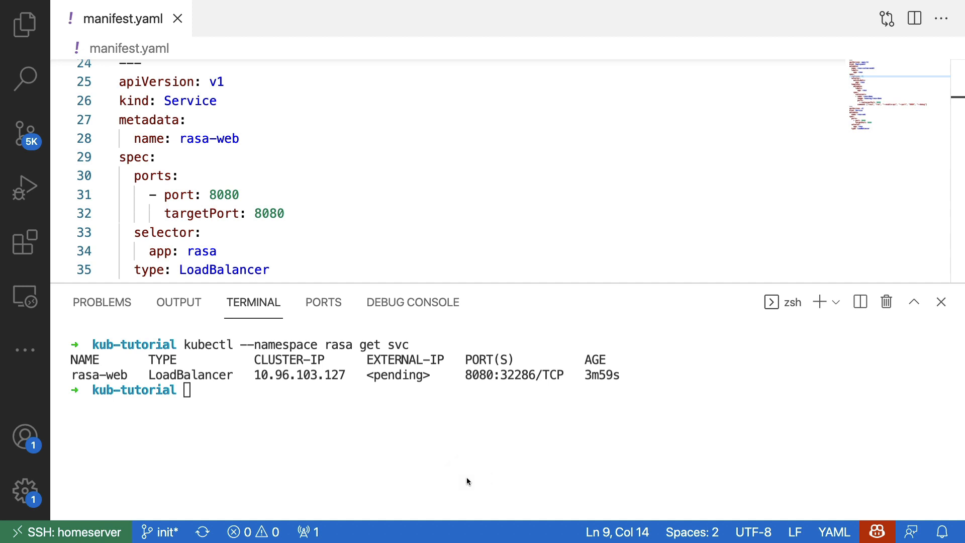
{"action": "mouse_move", "coordinate": [424, 463]}
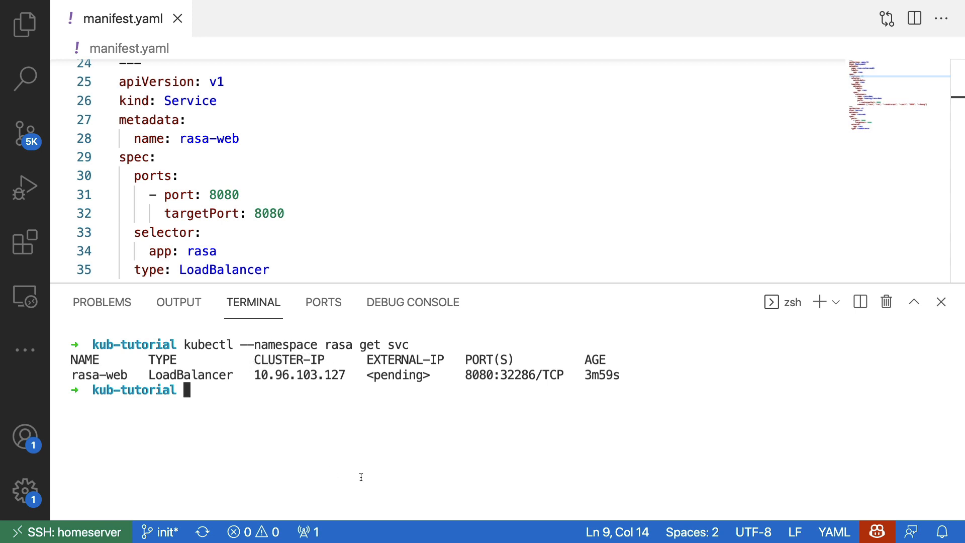
Port-forward svc/rasa-web in the rasa namespace to 8080:8080, with a second terminal alongside.
{"action": "type", "text": "kubectl --namespace rasa port-forward svc/rasa-web 8080:8080"}
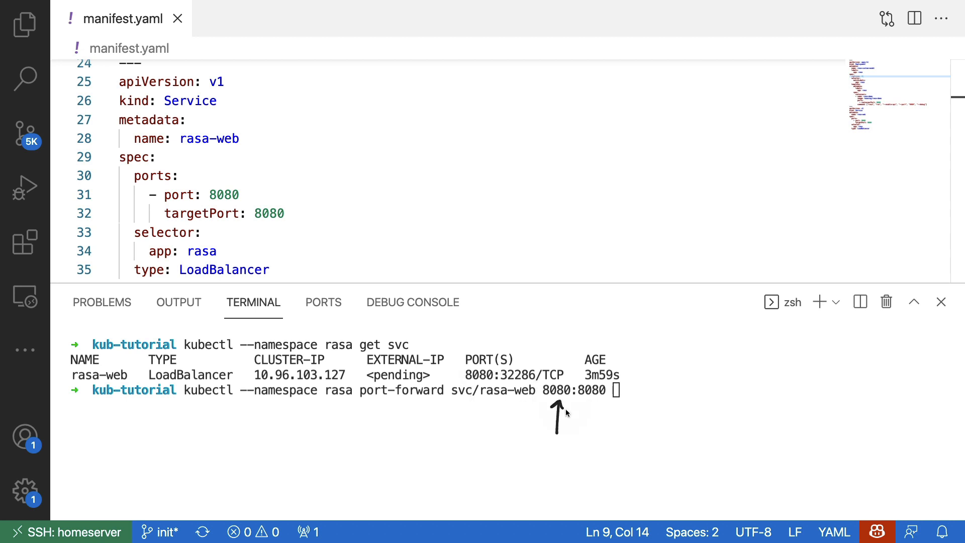
{"action": "mouse_move", "coordinate": [661, 435]}
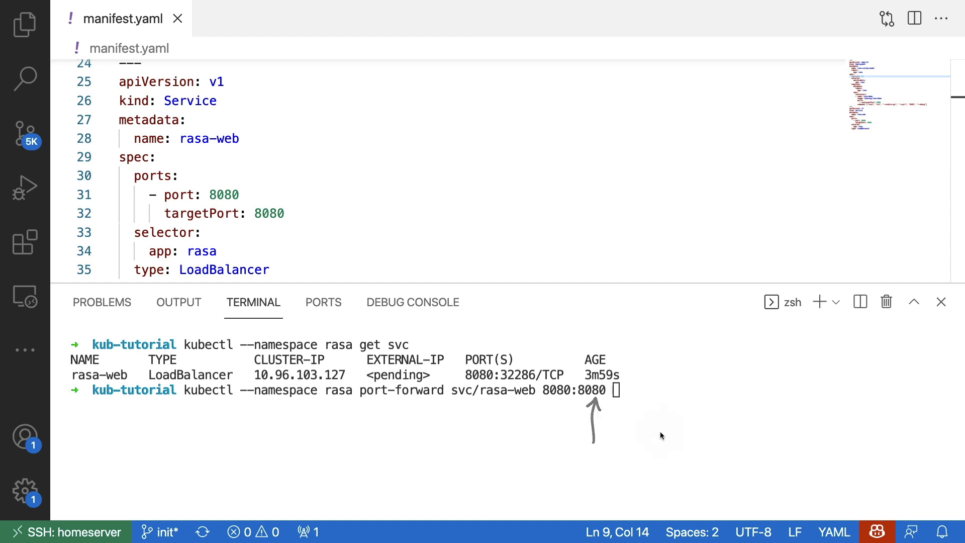
{"action": "key", "text": "Return"}
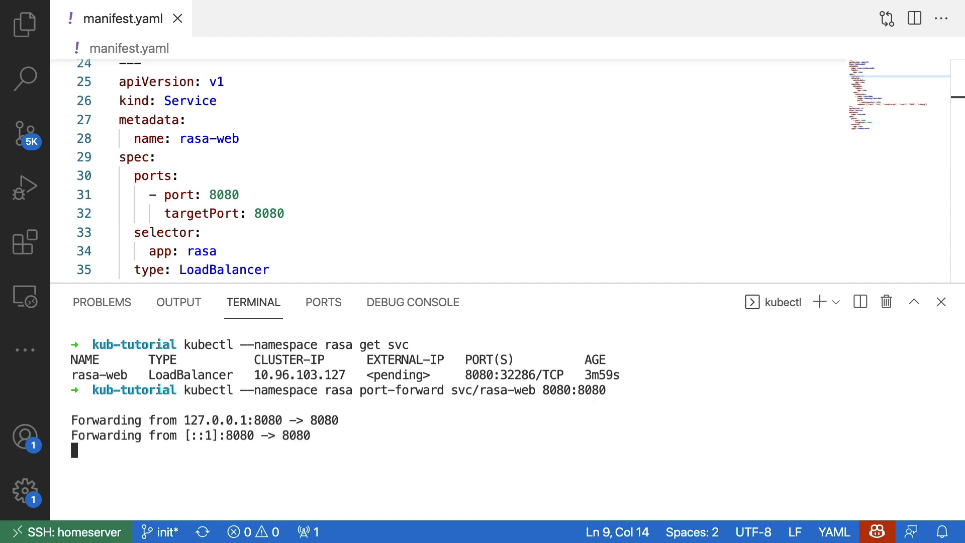
{"action": "left_click", "coordinate": [859, 302]}
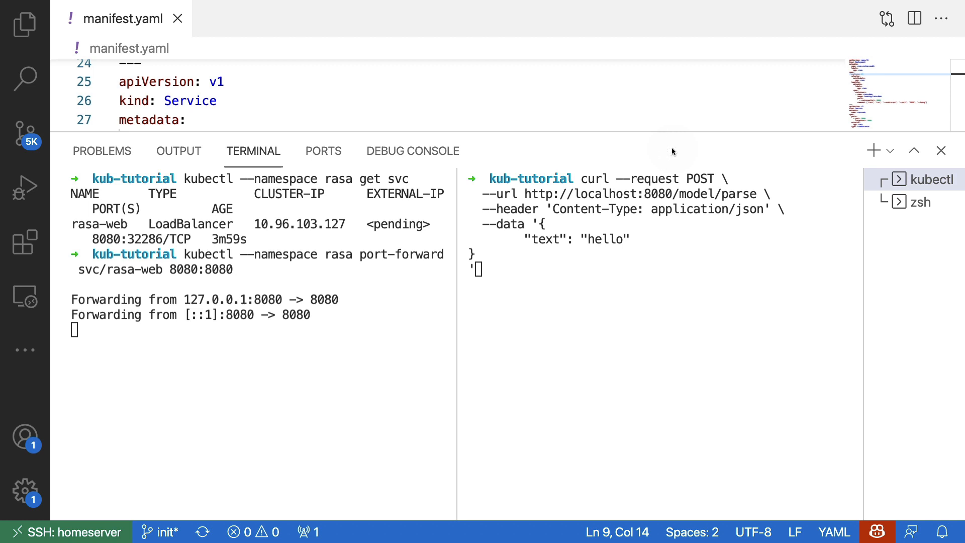
{"action": "mouse_move", "coordinate": [673, 188]}
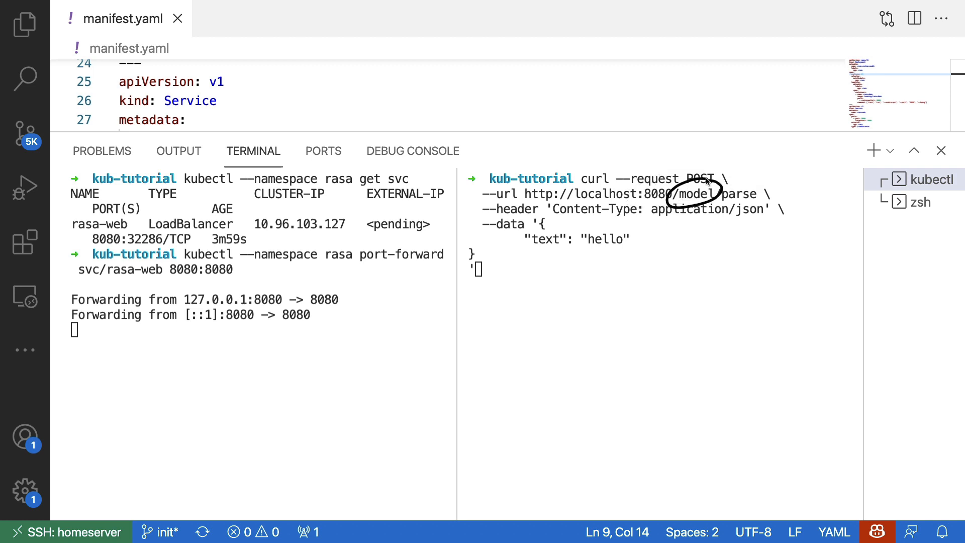
{"action": "mouse_move", "coordinate": [751, 180]}
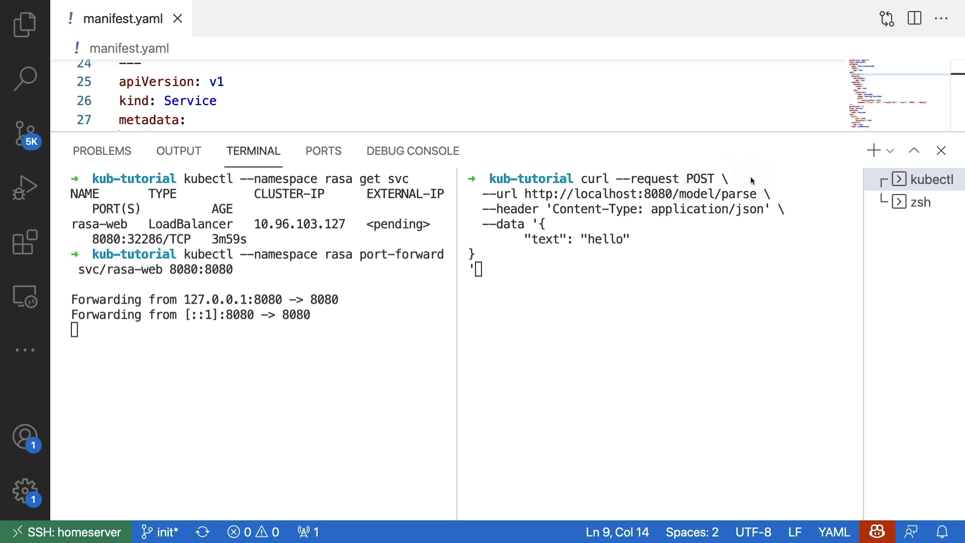
{"action": "mouse_move", "coordinate": [322, 365]}
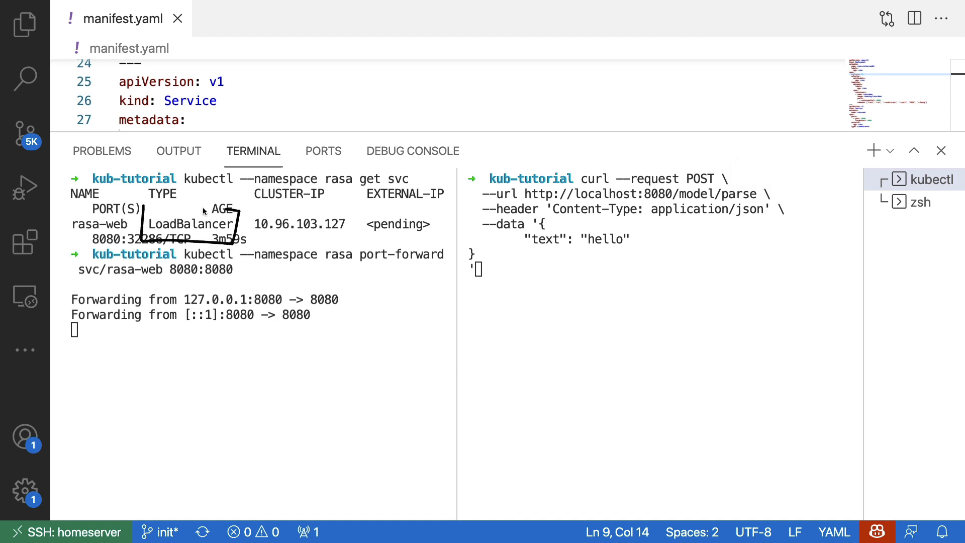
{"action": "mouse_move", "coordinate": [351, 350]}
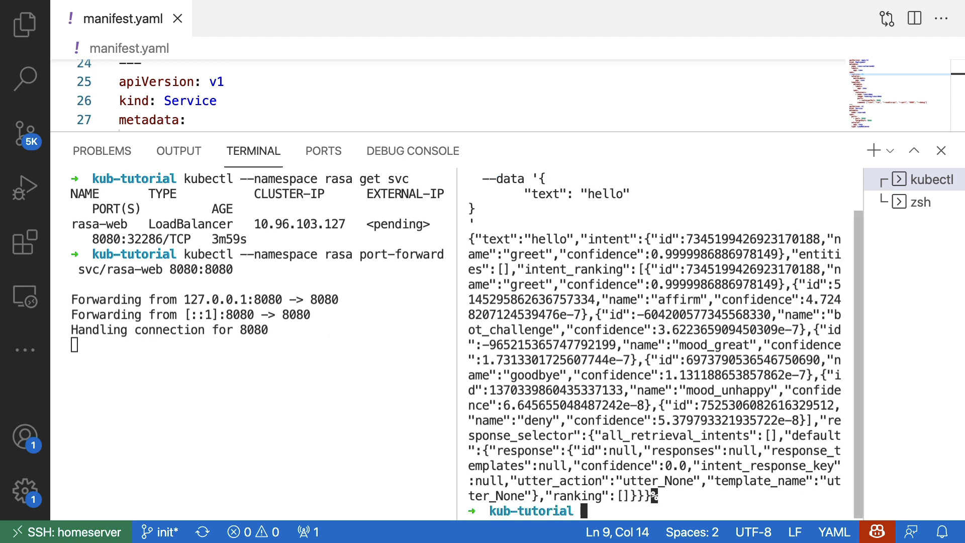
{"action": "mouse_move", "coordinate": [253, 396]}
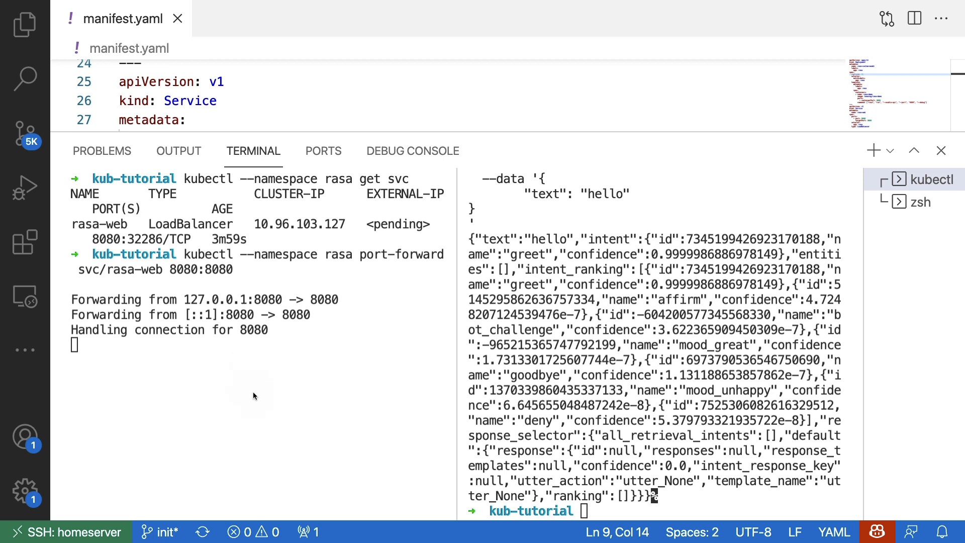
{"action": "mouse_move", "coordinate": [260, 354]}
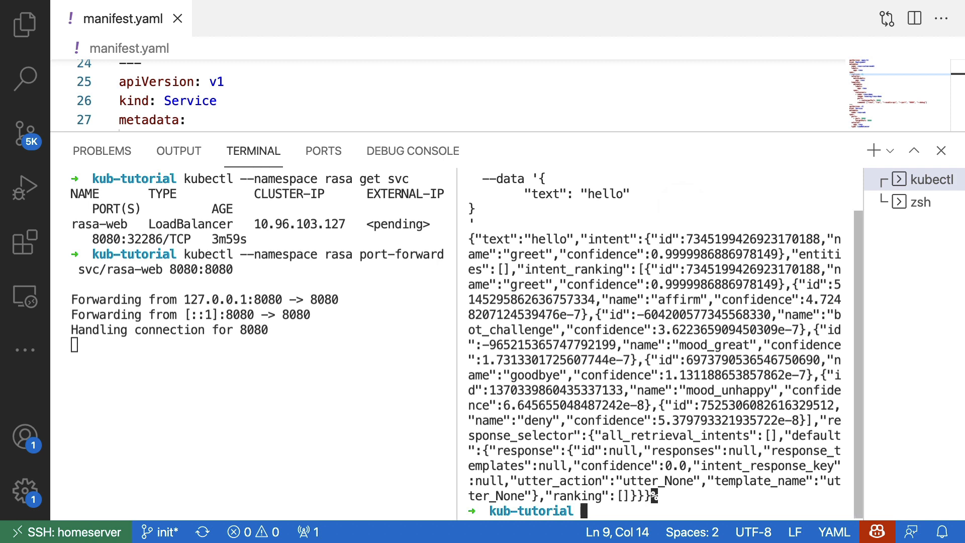
List the rasa pods and view logs of pod rasa-custom-model-7898d99f5c-gxr6p.
{"action": "type", "text": "kubectl --namespace rasa get pods"}
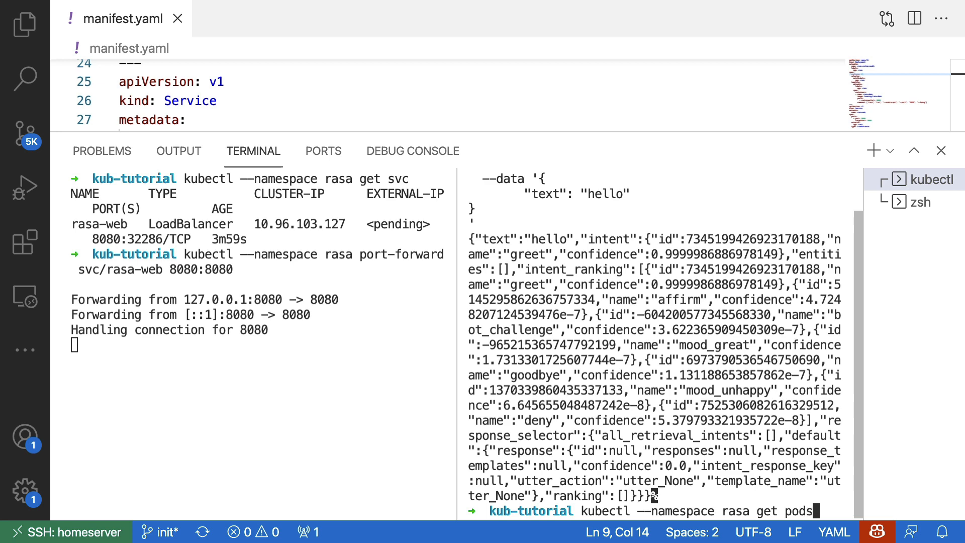
{"action": "key", "text": "Return"}
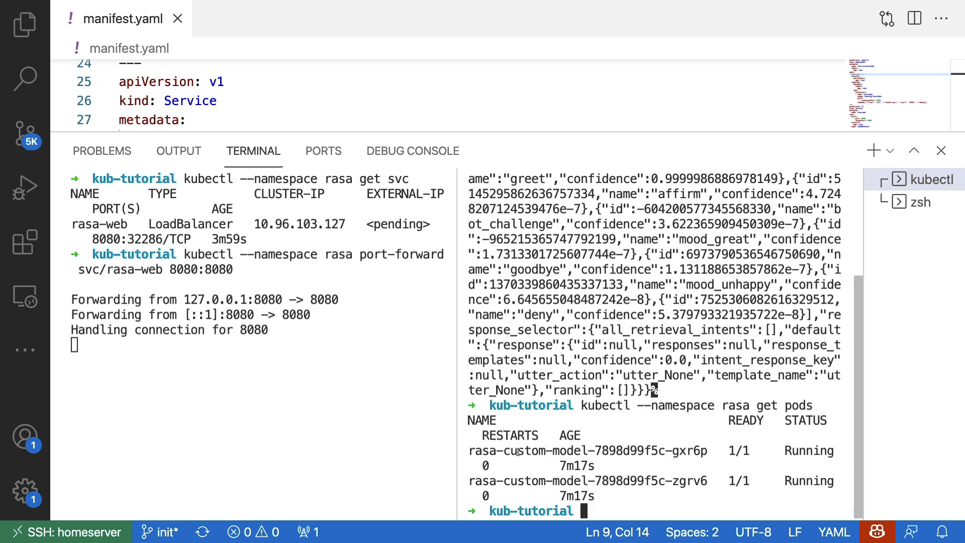
{"action": "mouse_move", "coordinate": [641, 468]}
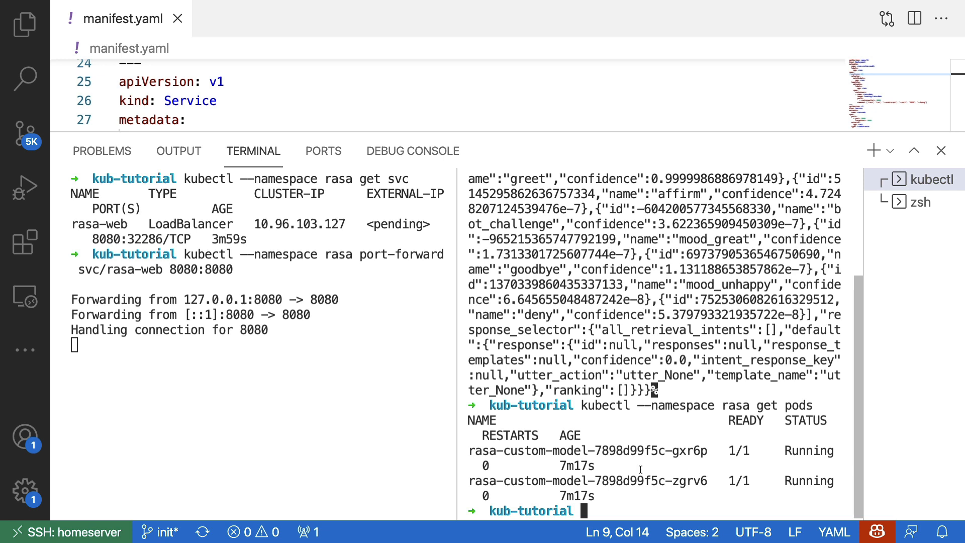
{"action": "double_click", "coordinate": [588, 450]}
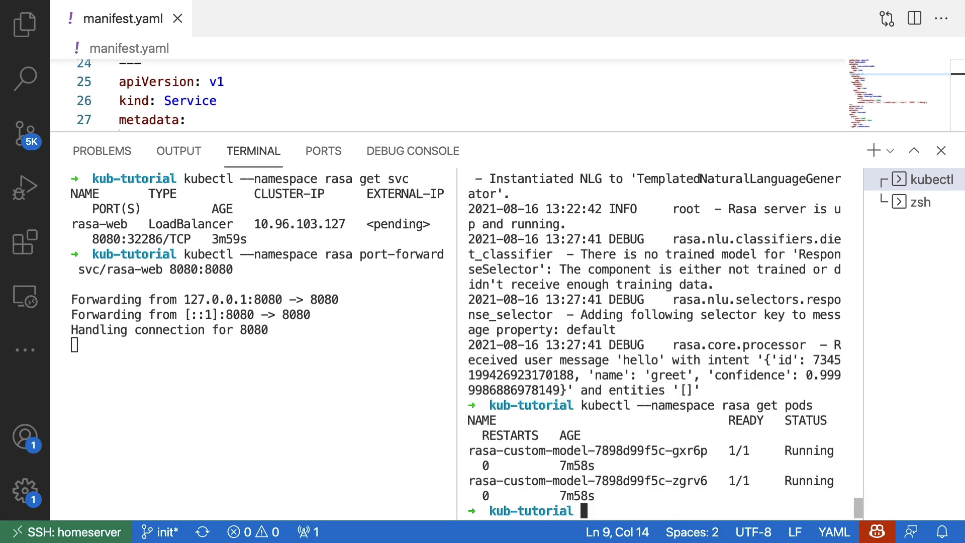
{"action": "type", "text": "kubectl --namespace rasa logs rasa-custom-model-7898d99f5c-gxr6p"}
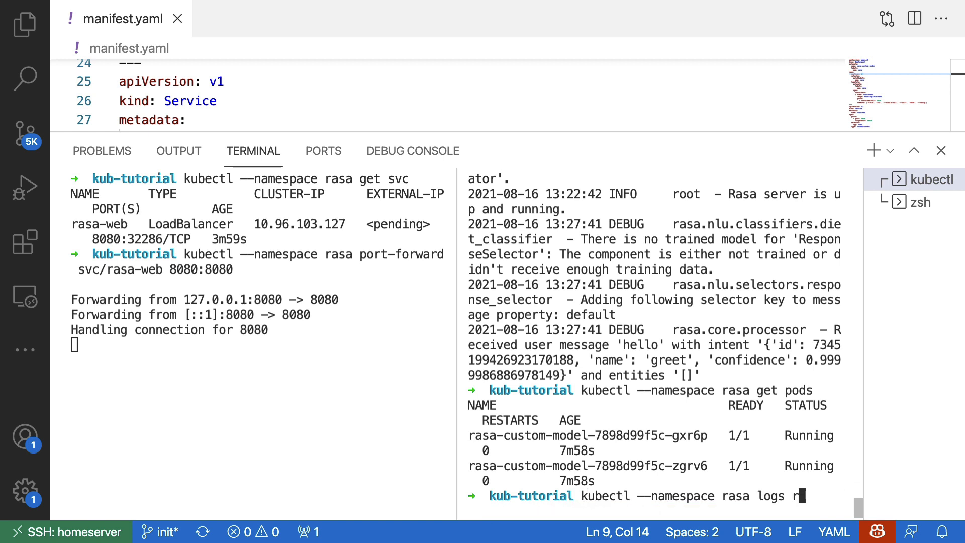
{"action": "key", "text": "Backspace"}
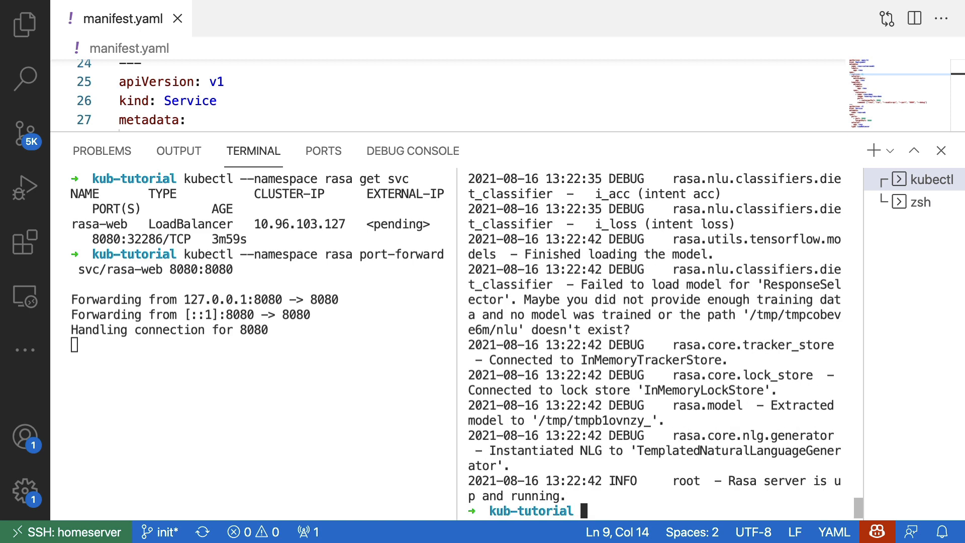
{"action": "mouse_move", "coordinate": [643, 417]}
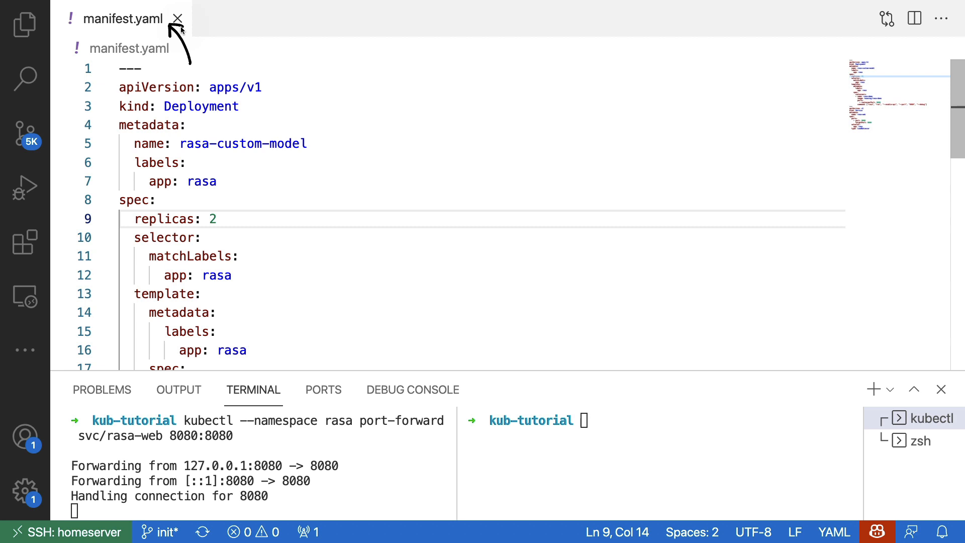
{"action": "mouse_move", "coordinate": [220, 365]}
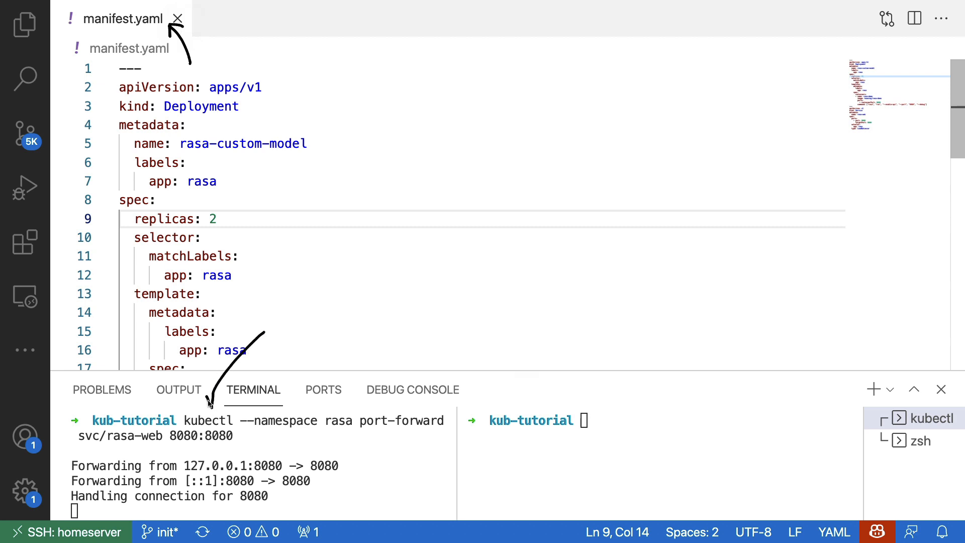
{"action": "mouse_move", "coordinate": [411, 367]}
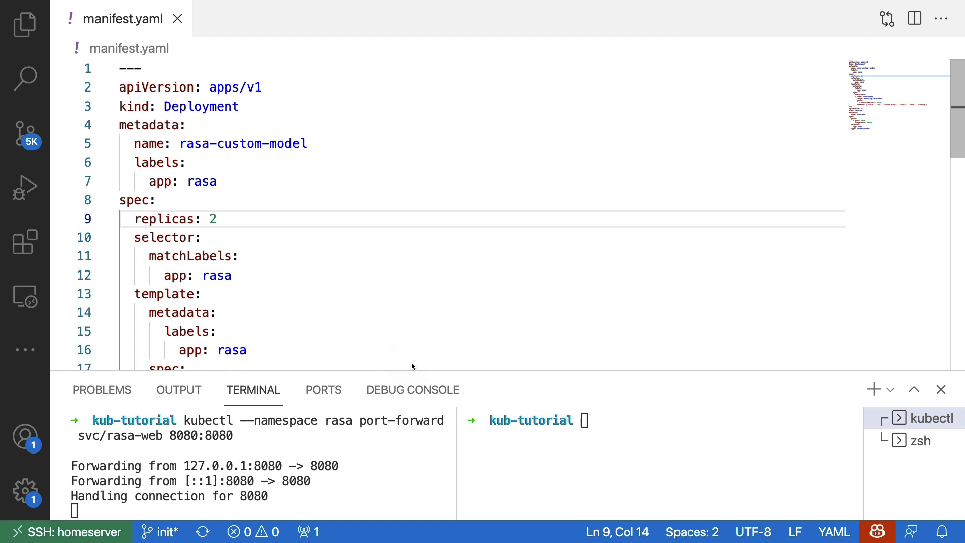
{"action": "mouse_move", "coordinate": [431, 114]}
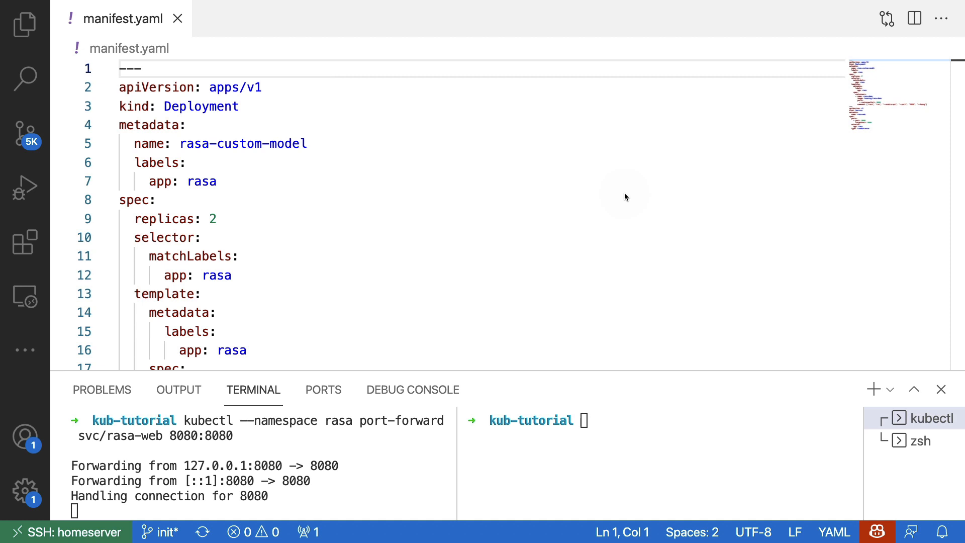
{"action": "mouse_move", "coordinate": [378, 158]}
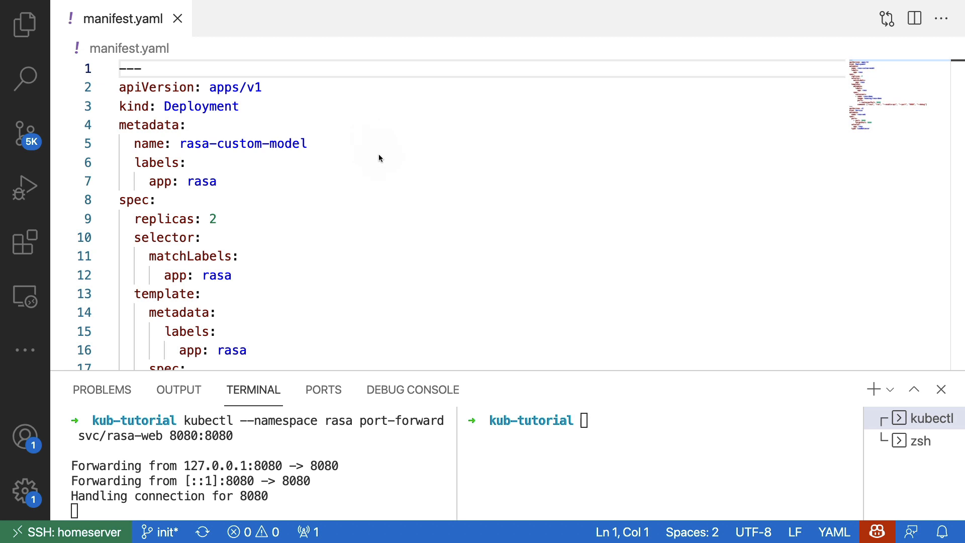
{"action": "mouse_move", "coordinate": [370, 138]}
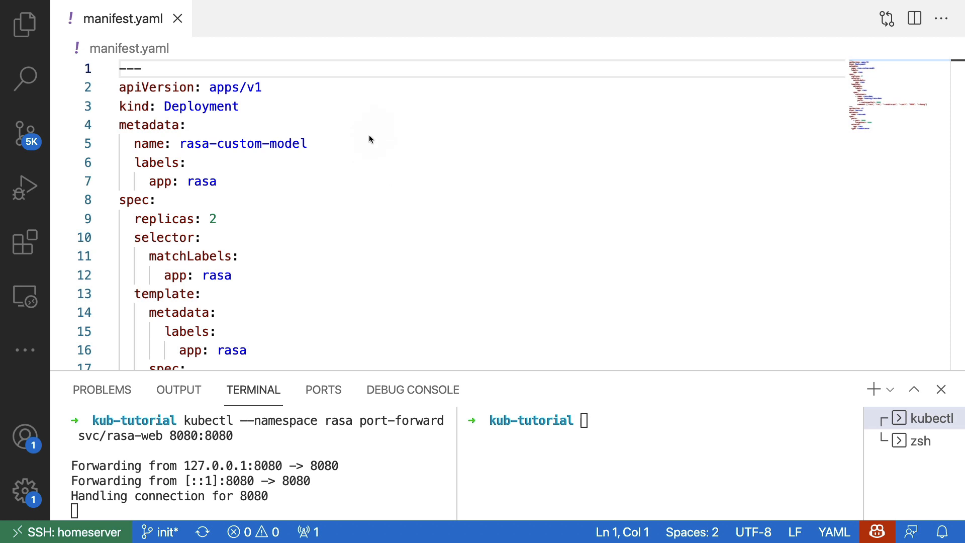
{"action": "mouse_move", "coordinate": [364, 156]}
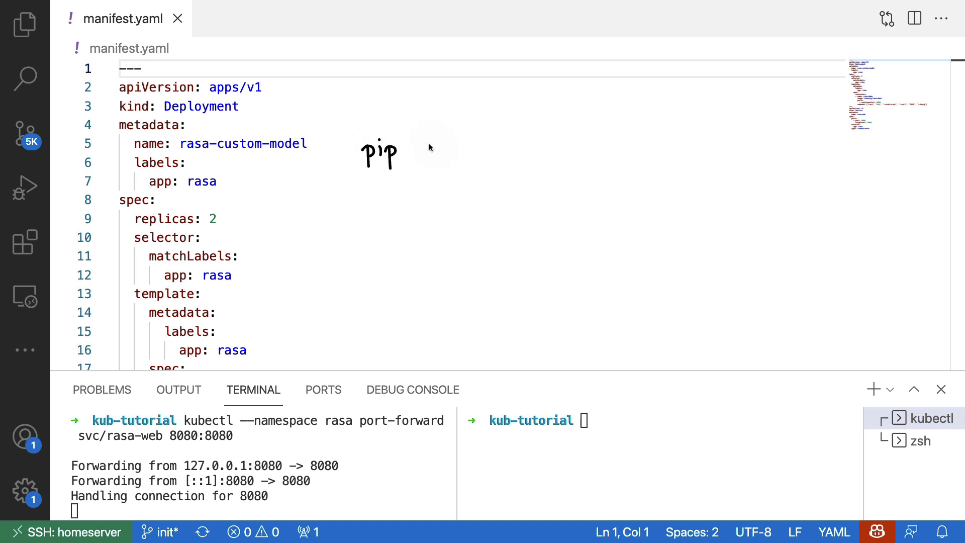
{"action": "type", "text": "insl"}
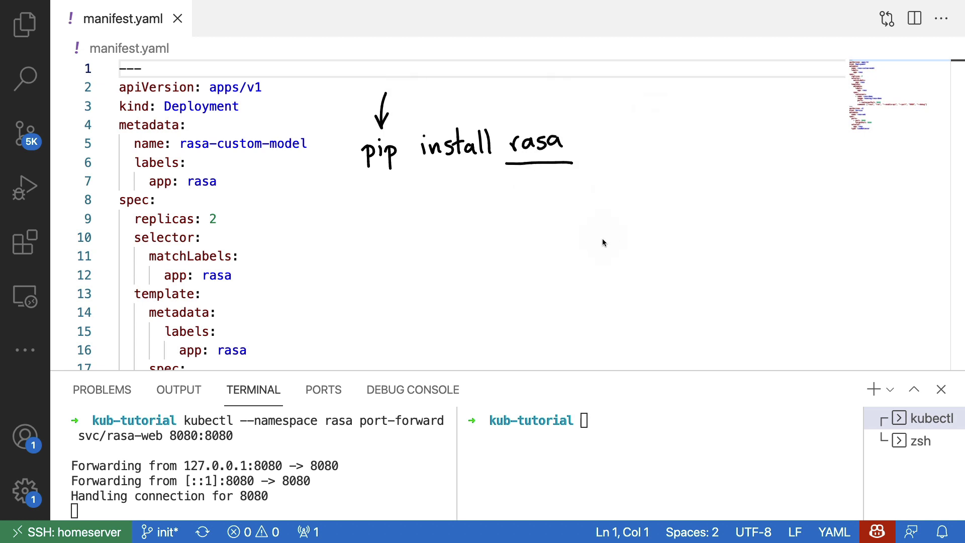
{"action": "mouse_move", "coordinate": [597, 247]}
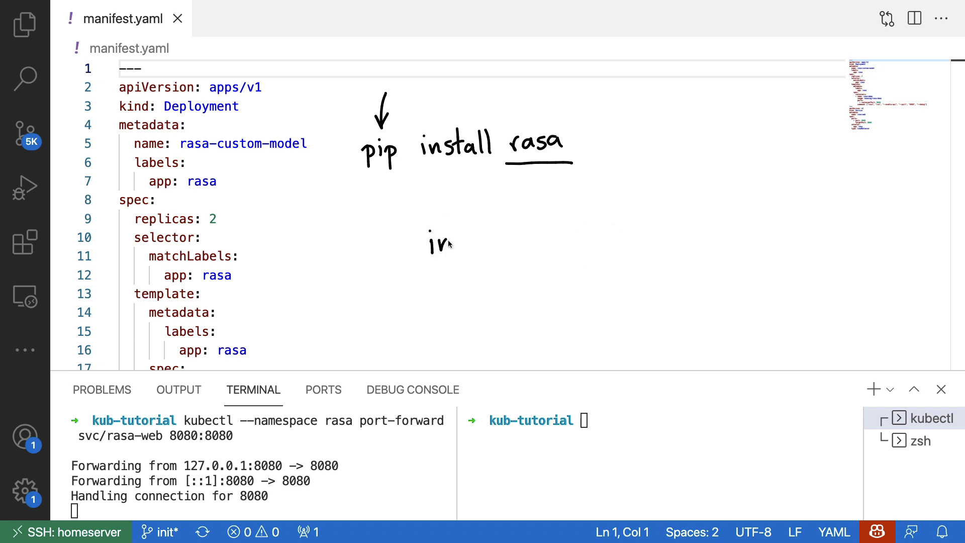
{"action": "type", "text": "instal"}
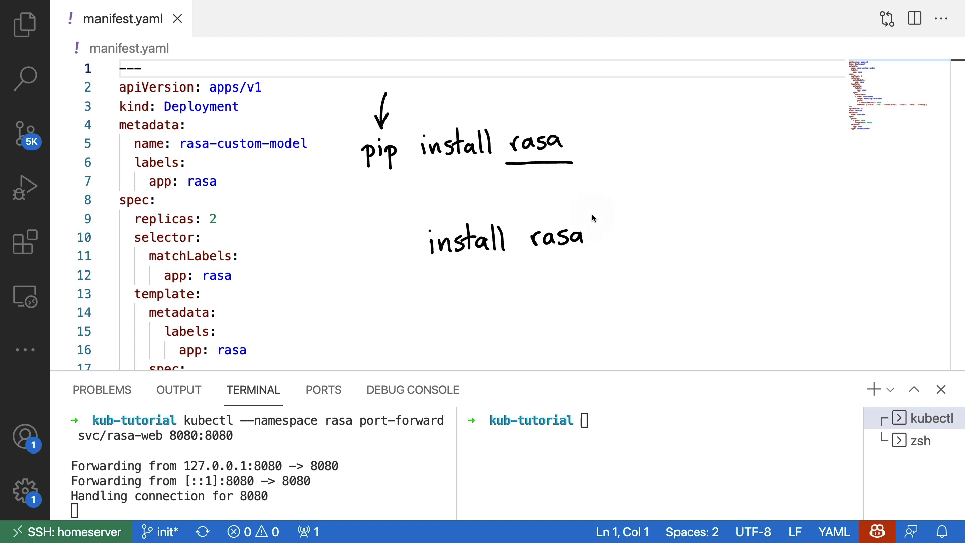
{"action": "mouse_move", "coordinate": [585, 252]}
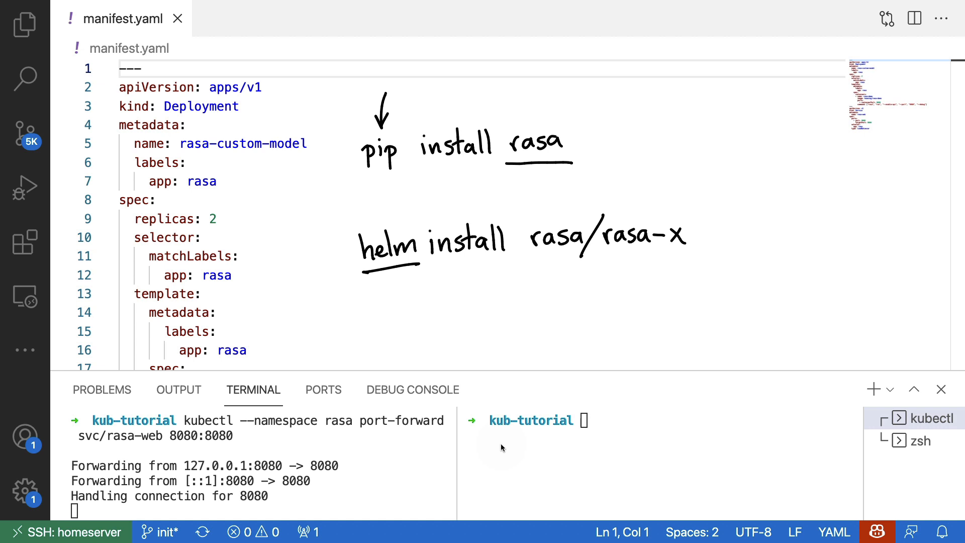
{"action": "mouse_move", "coordinate": [400, 307]}
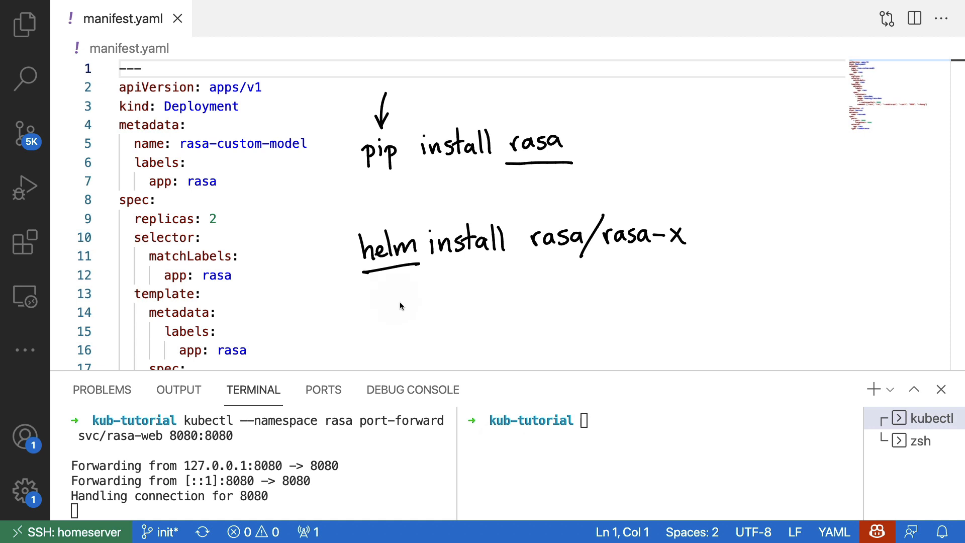